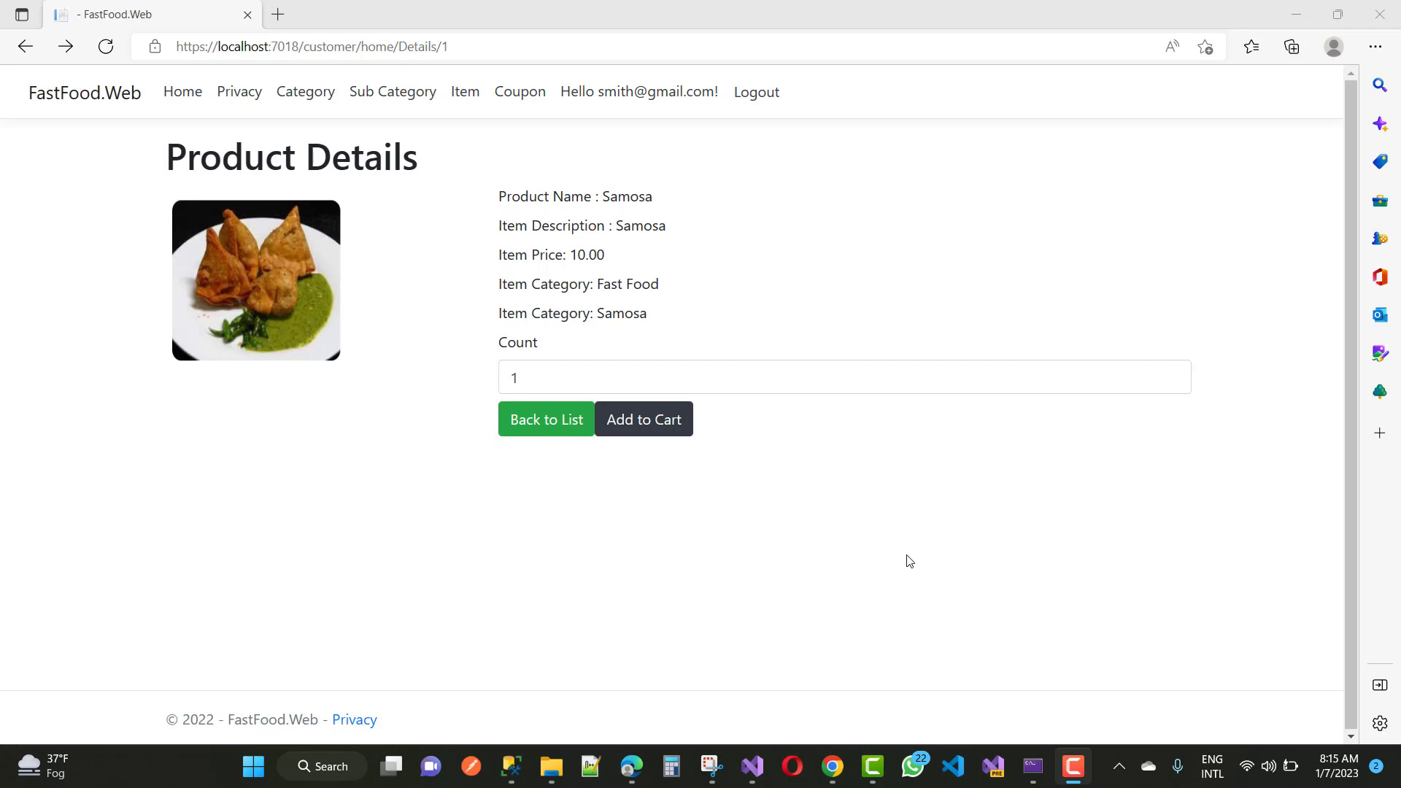
mouse_move(639, 451)
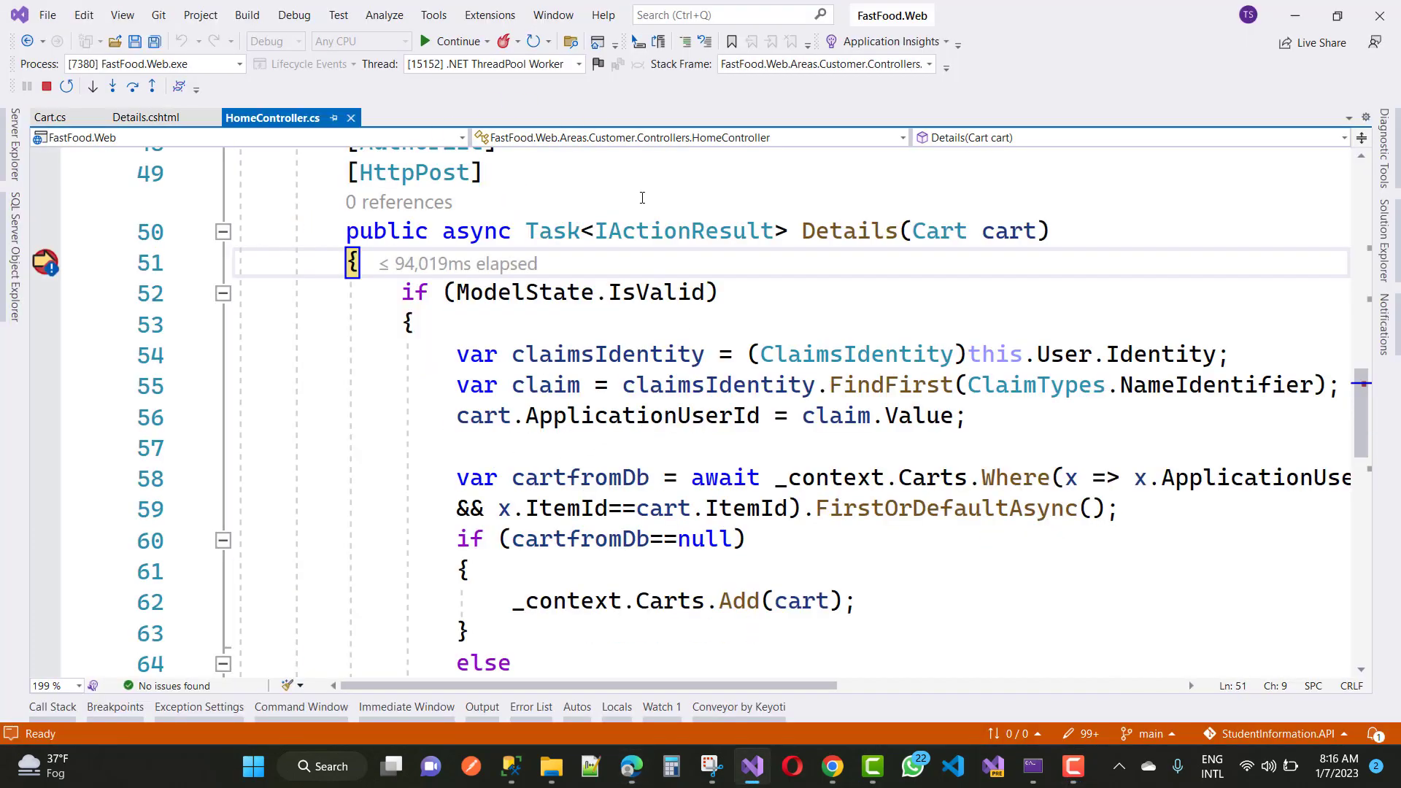
- Resume execution past the Details(Cart cart) breakpoint on line 51
click(456, 40)
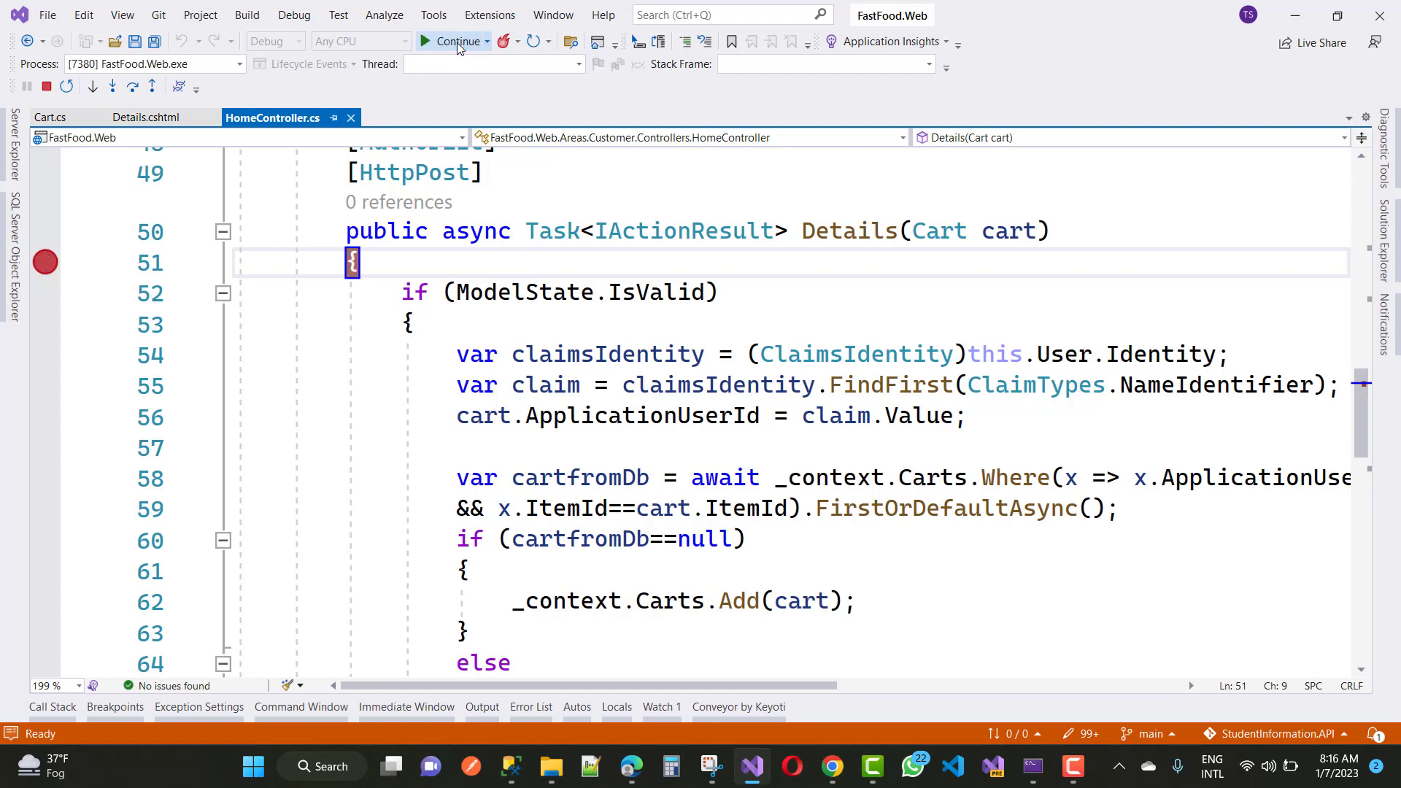
- Read the Carts identity-column SqlException in Edge, then return to Visual Studio
click(457, 41)
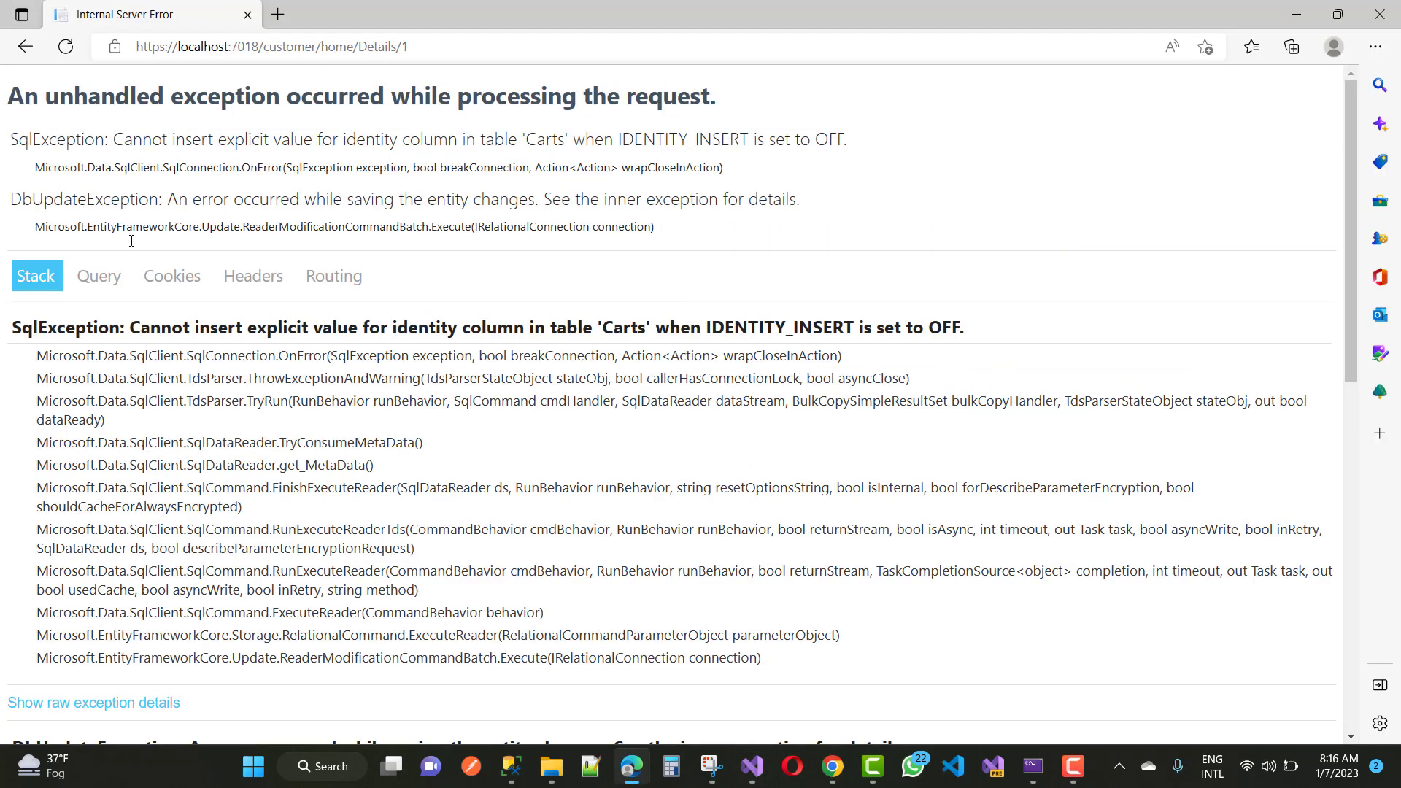
mouse_move(603, 438)
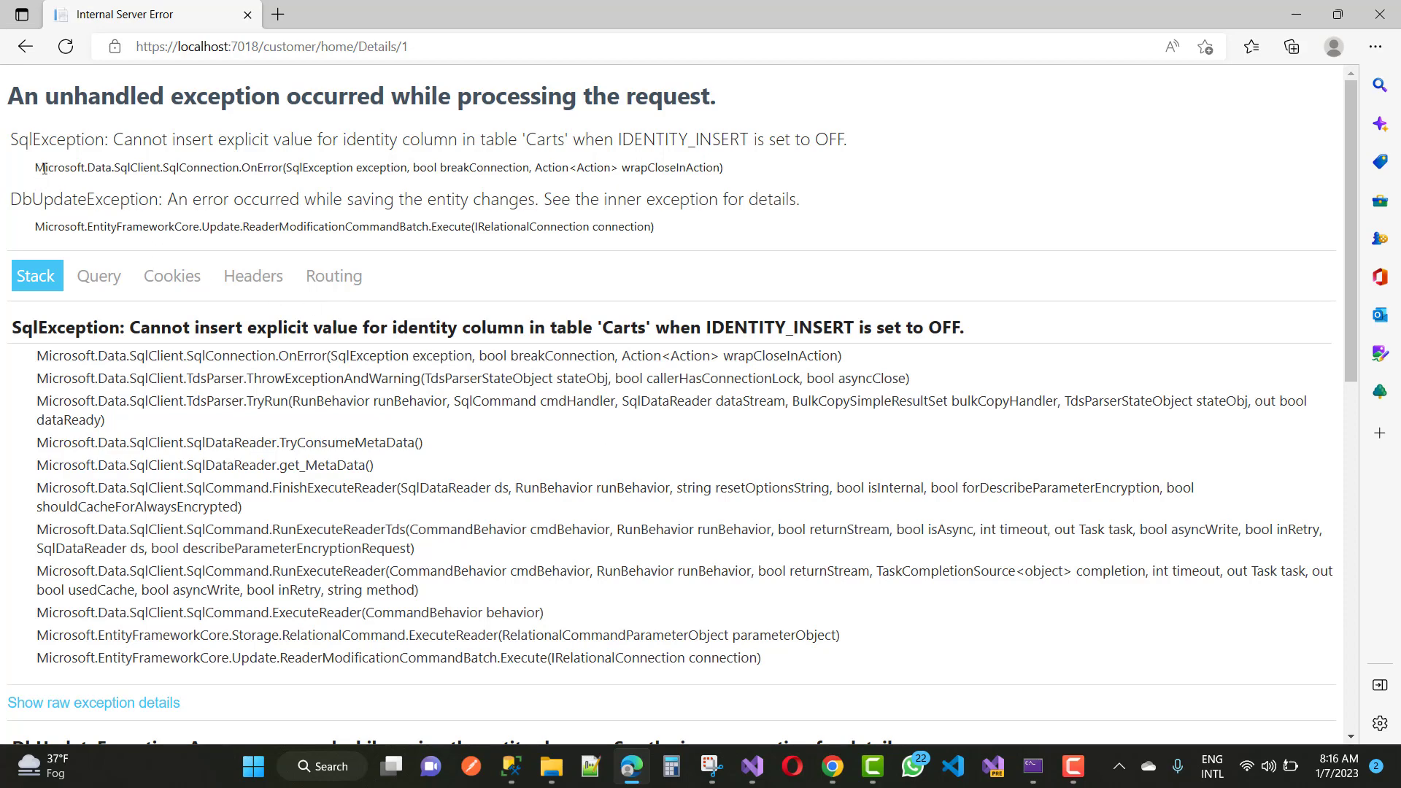
mouse_move(731, 170)
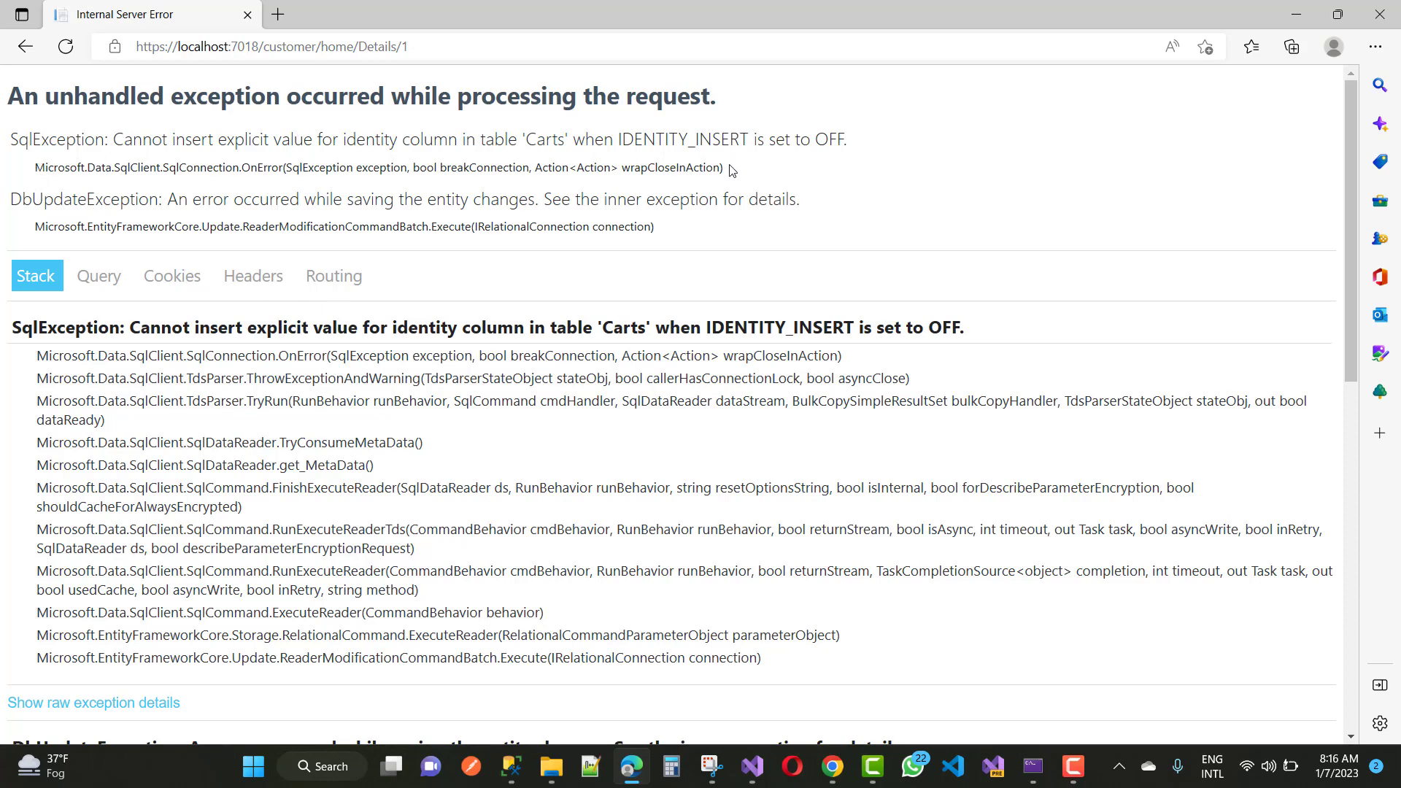
mouse_move(100, 188)
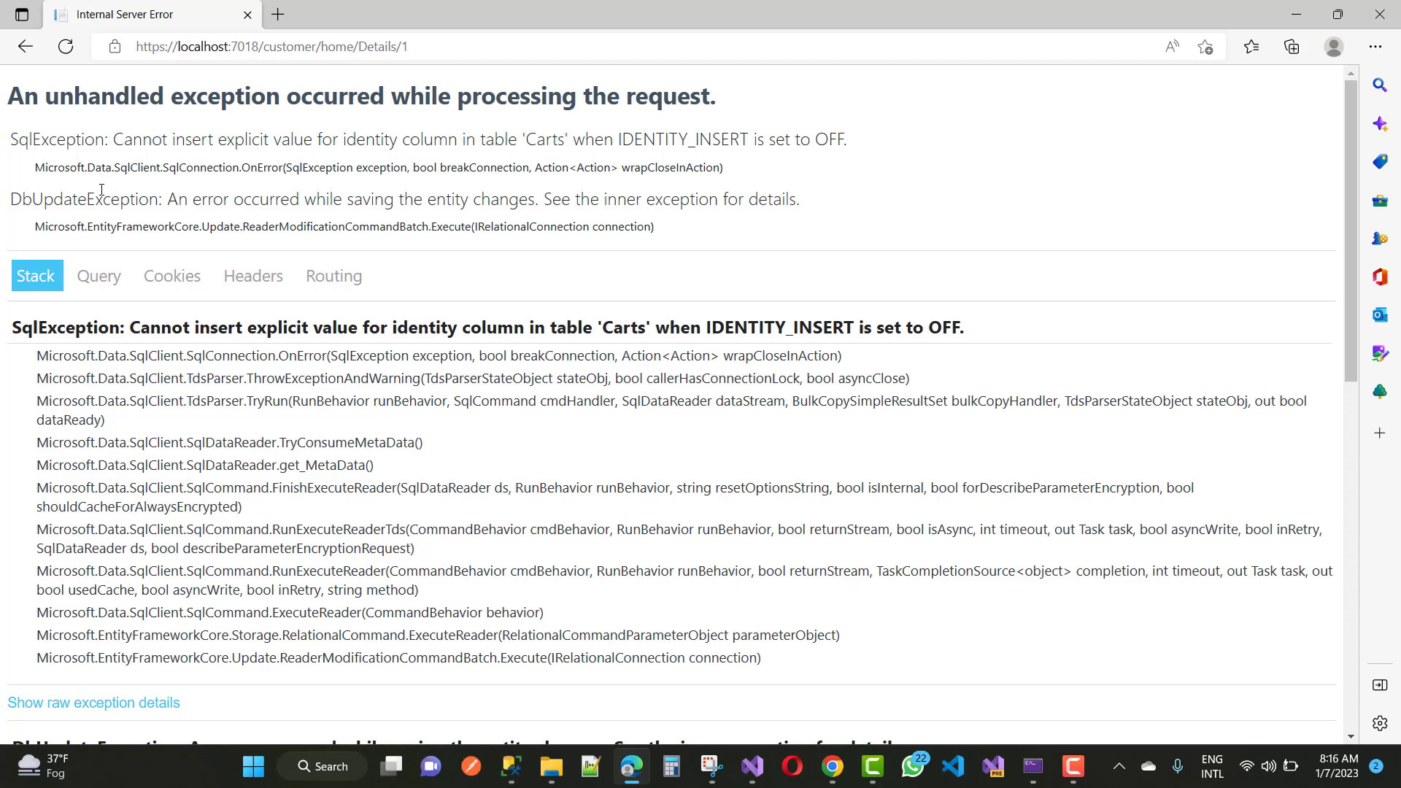
mouse_move(198, 187)
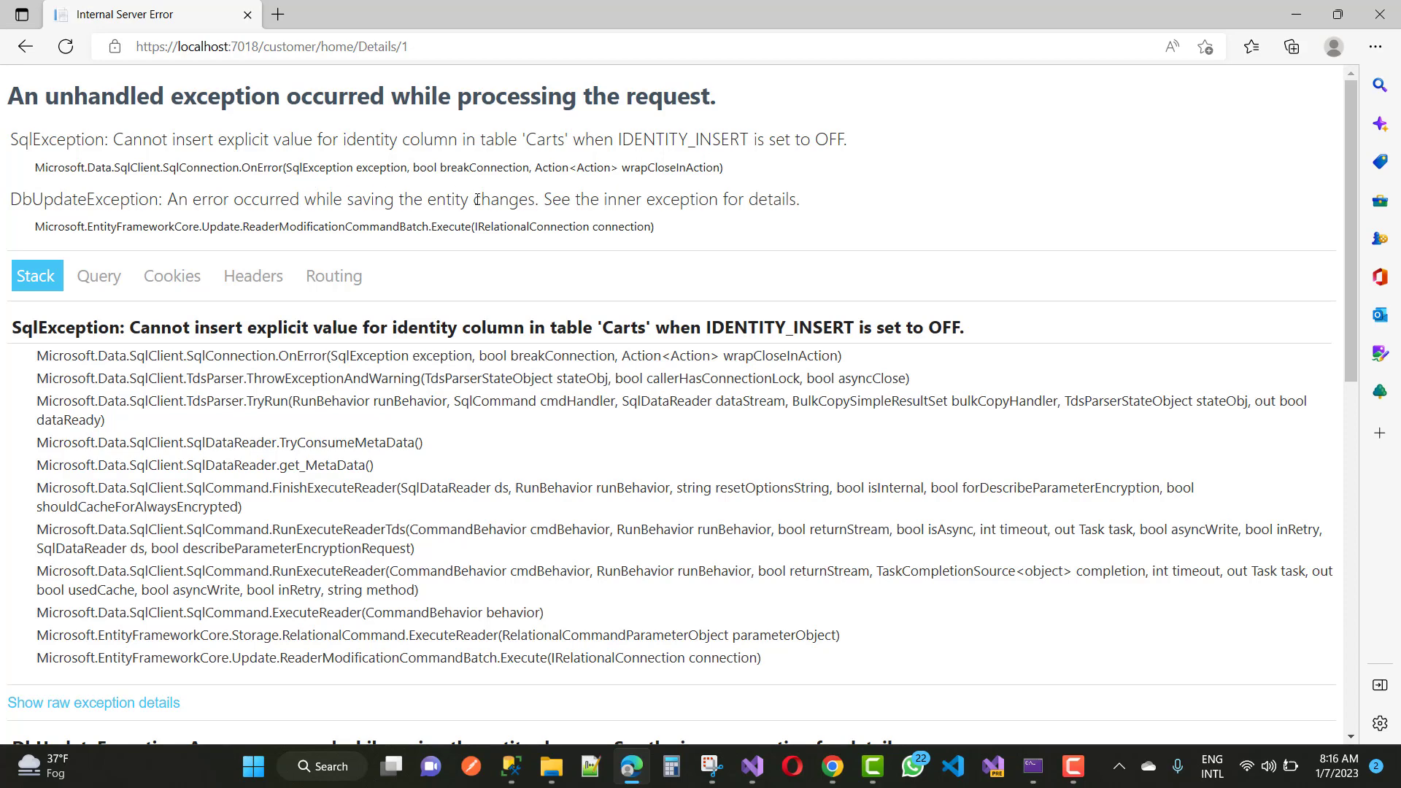
mouse_move(438, 223)
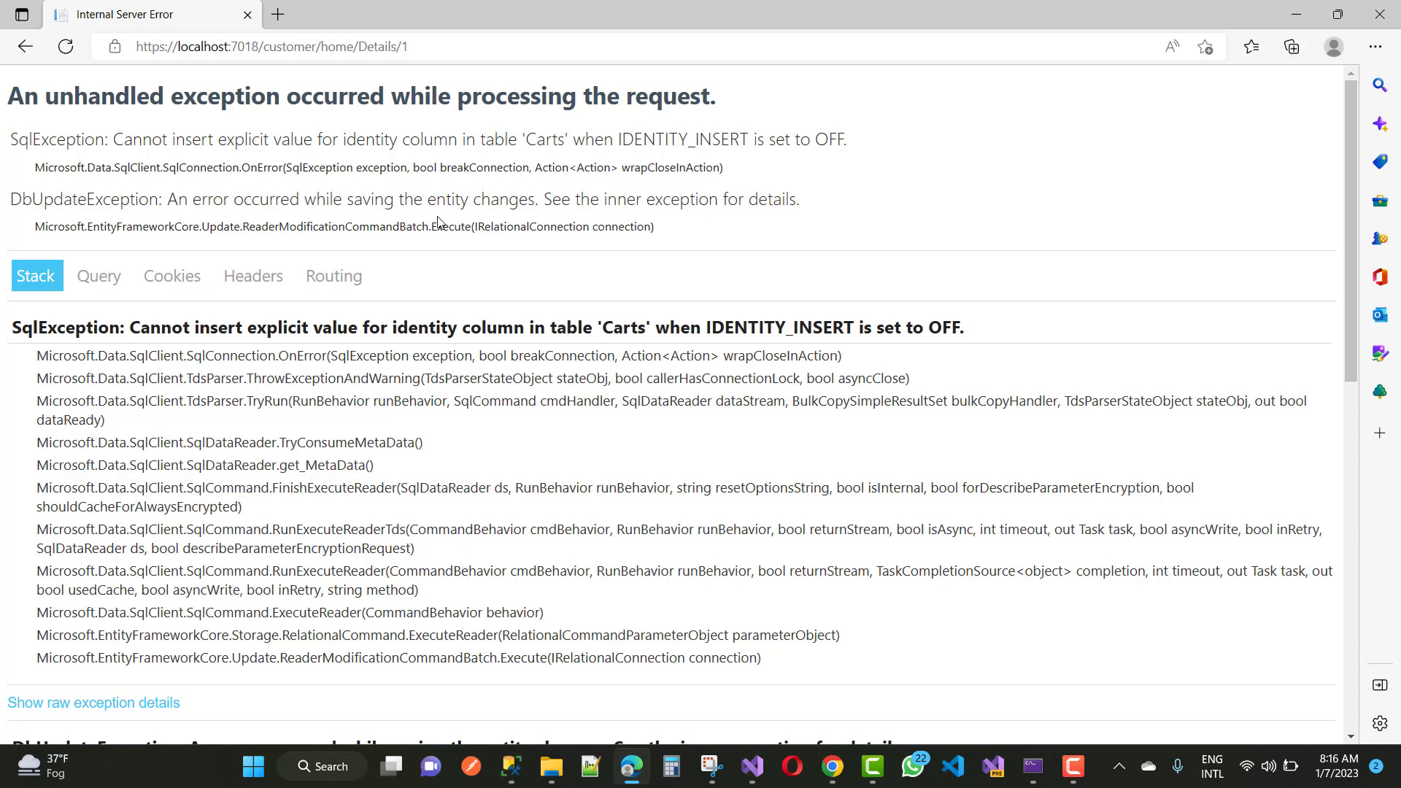
mouse_move(267, 207)
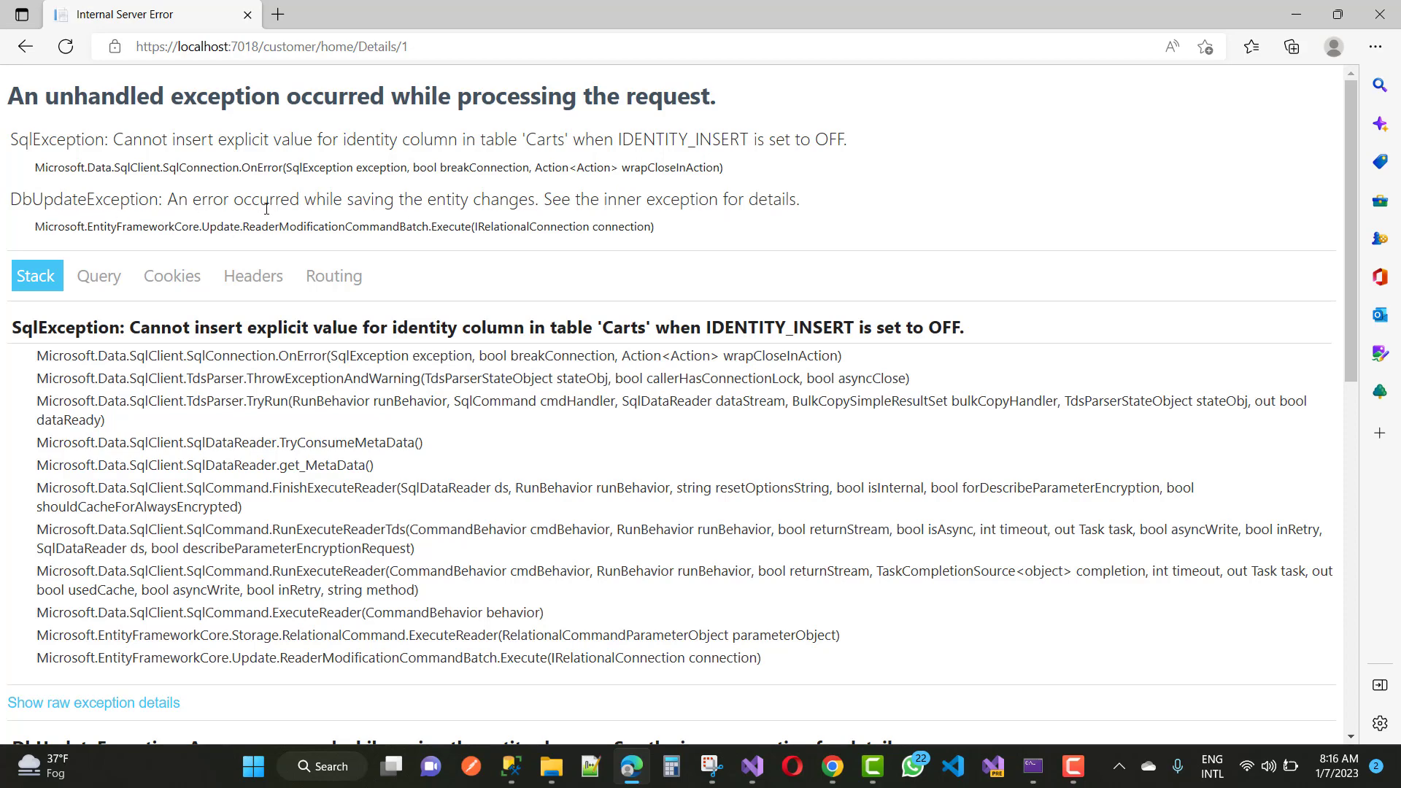
mouse_move(302, 231)
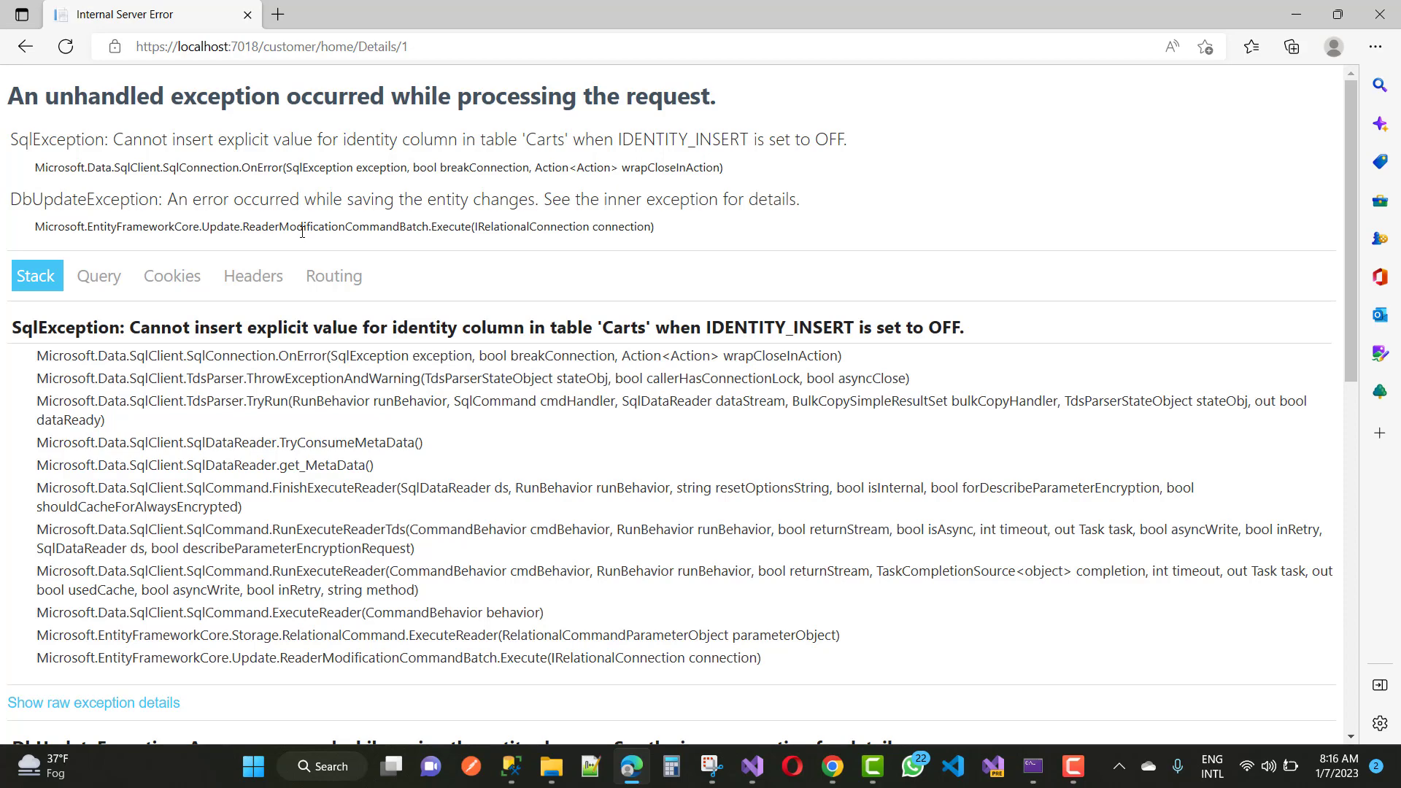
mouse_move(685, 241)
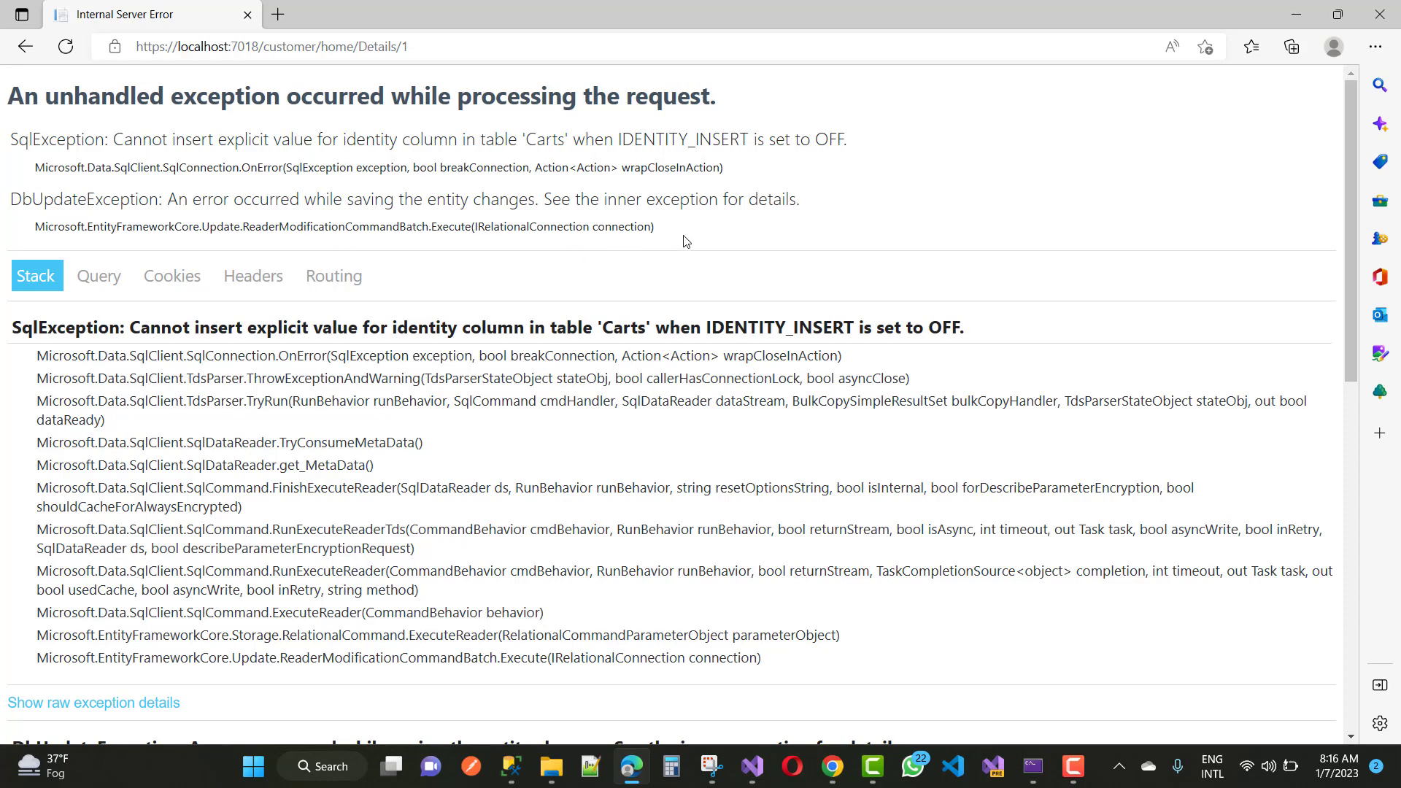
mouse_move(705, 247)
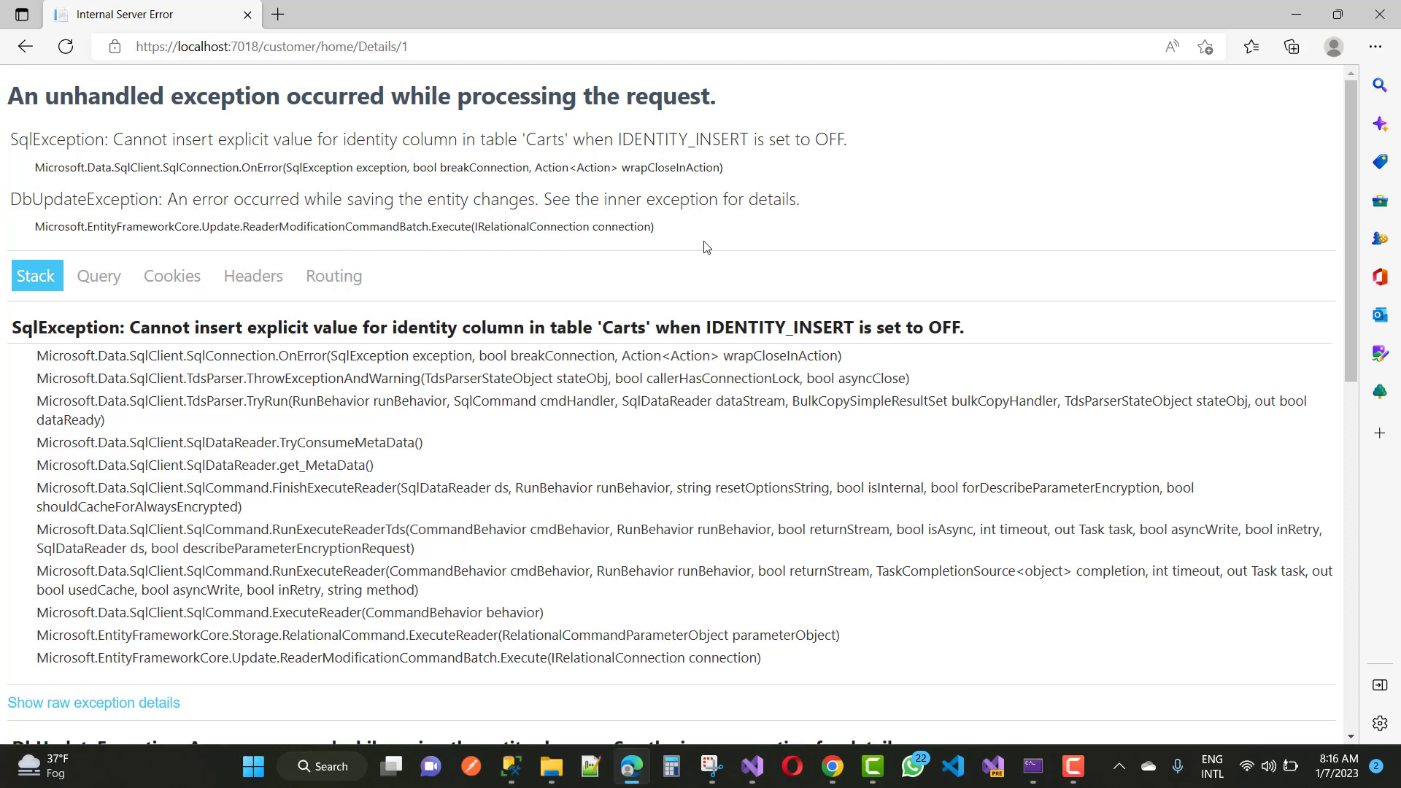
mouse_move(756, 464)
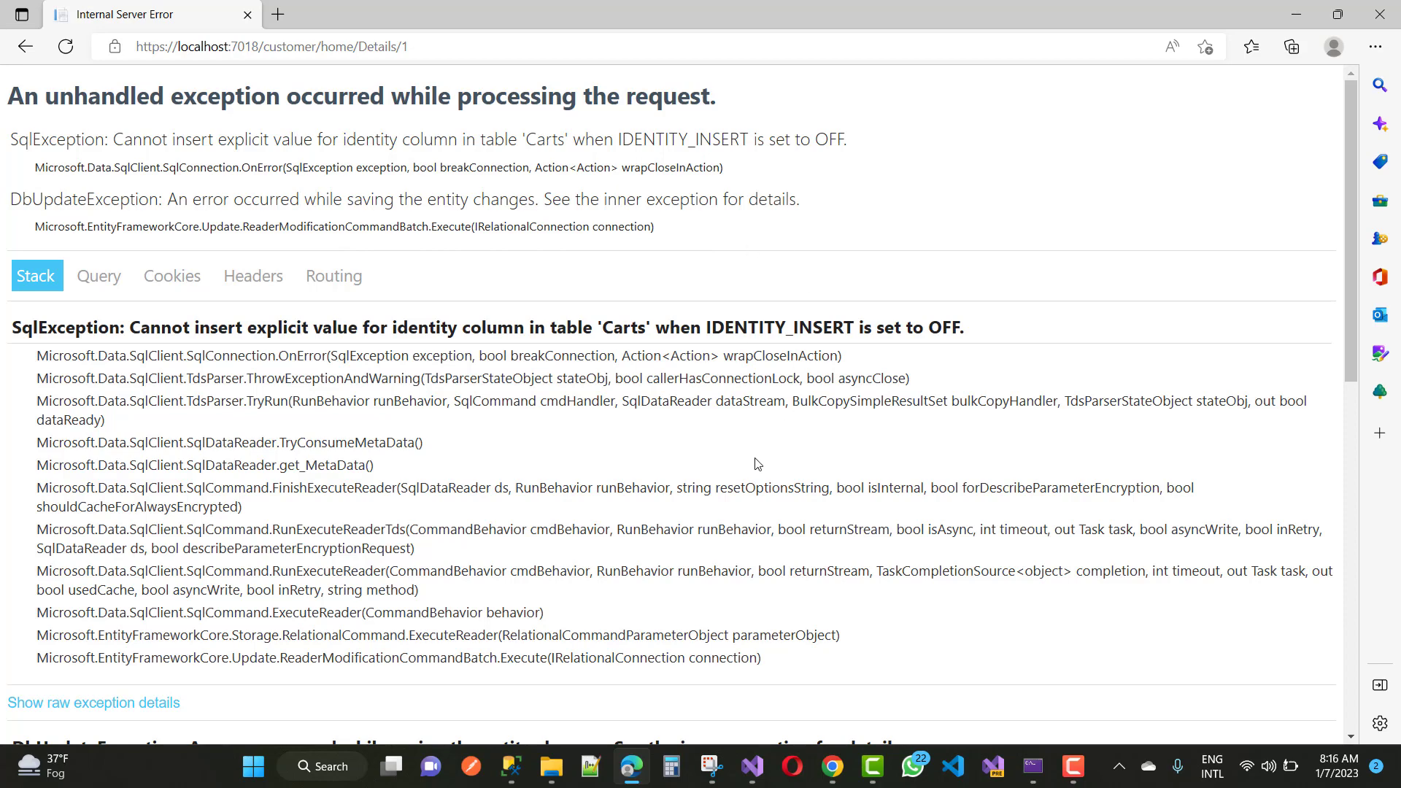
click(753, 767)
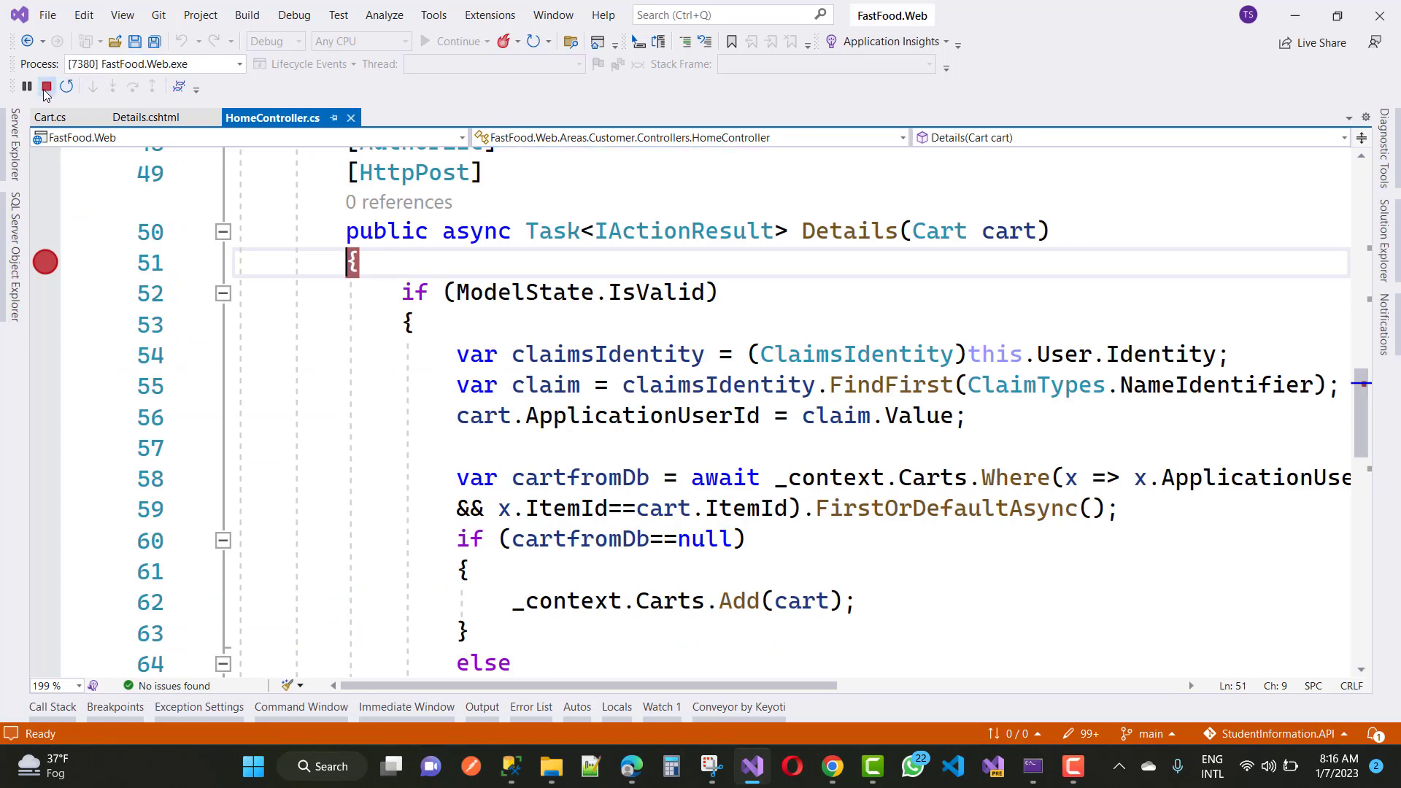
- Stop debugging and read the OnlineFastFood LocalDB connection string in appsettings.json
click(45, 86)
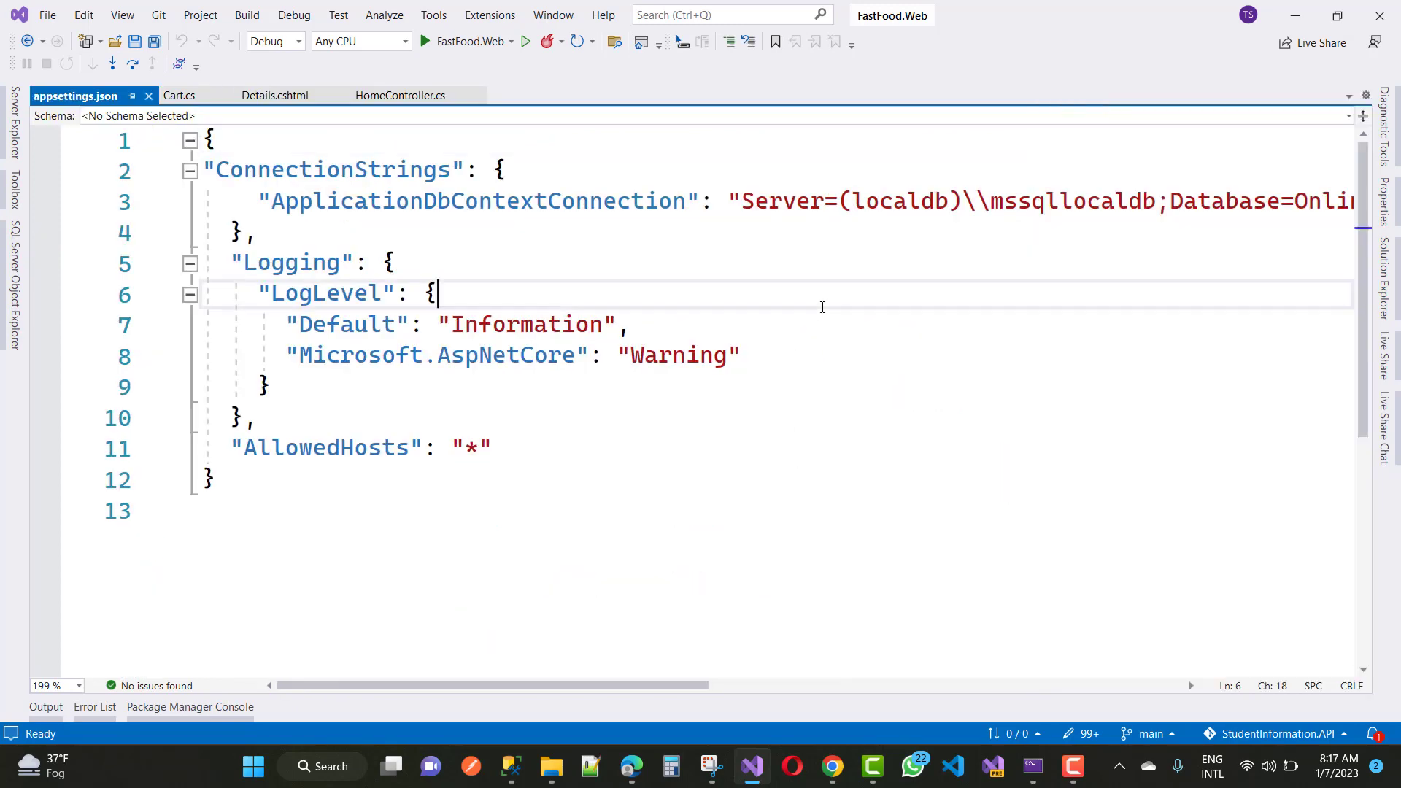
scroll(right, 3)
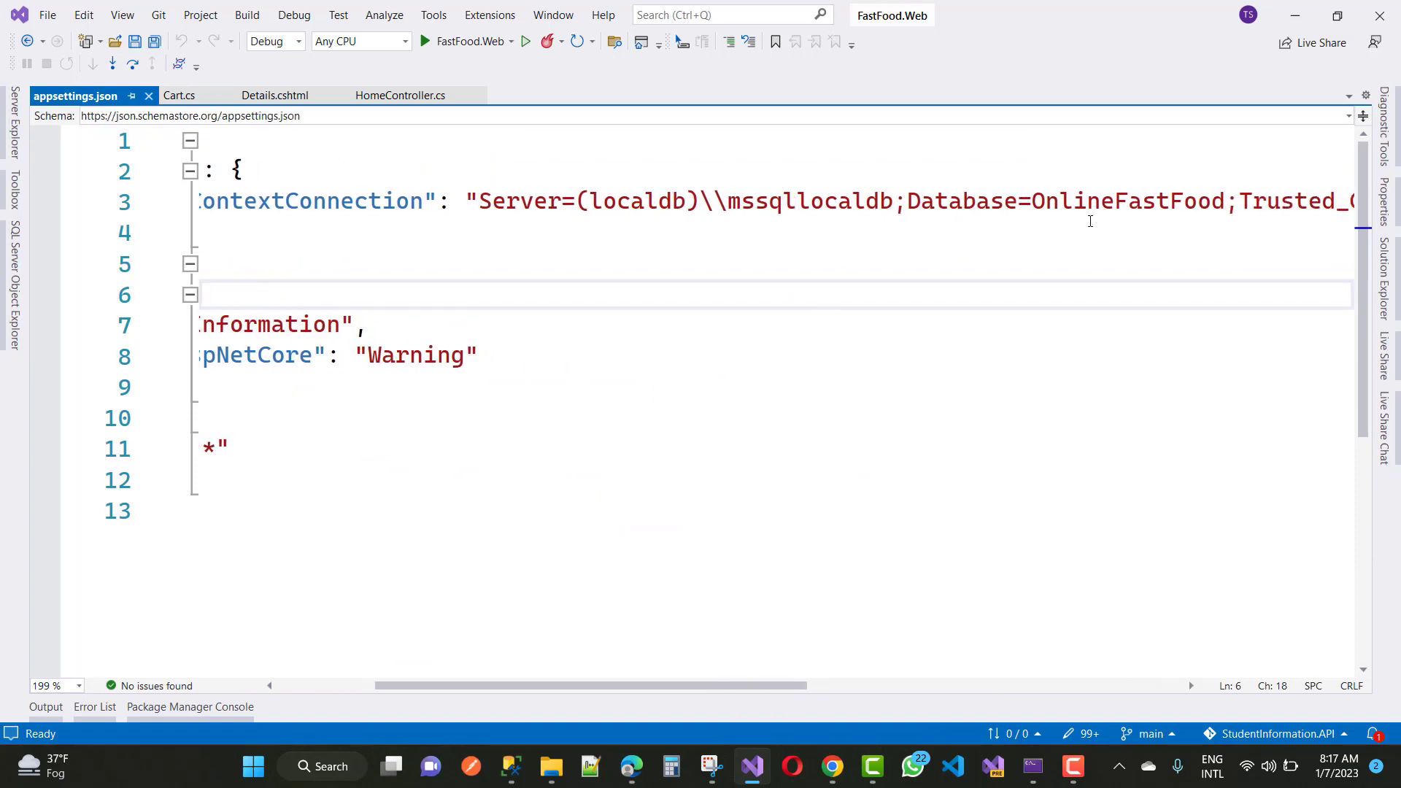
mouse_move(44, 232)
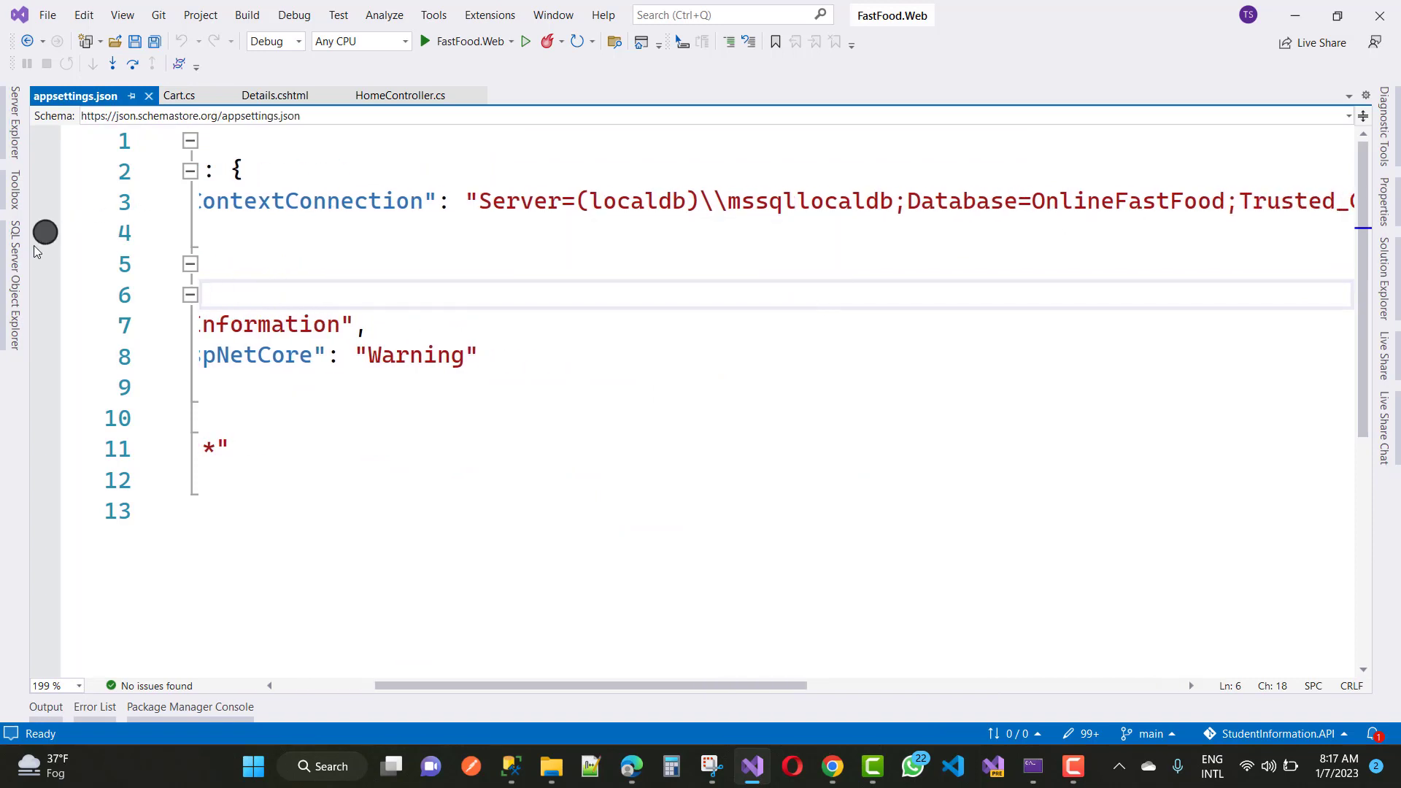
- Open SQL Server Object Explorer and expand (localdb)\MSSQLLocalDB to its databases
click(12, 277)
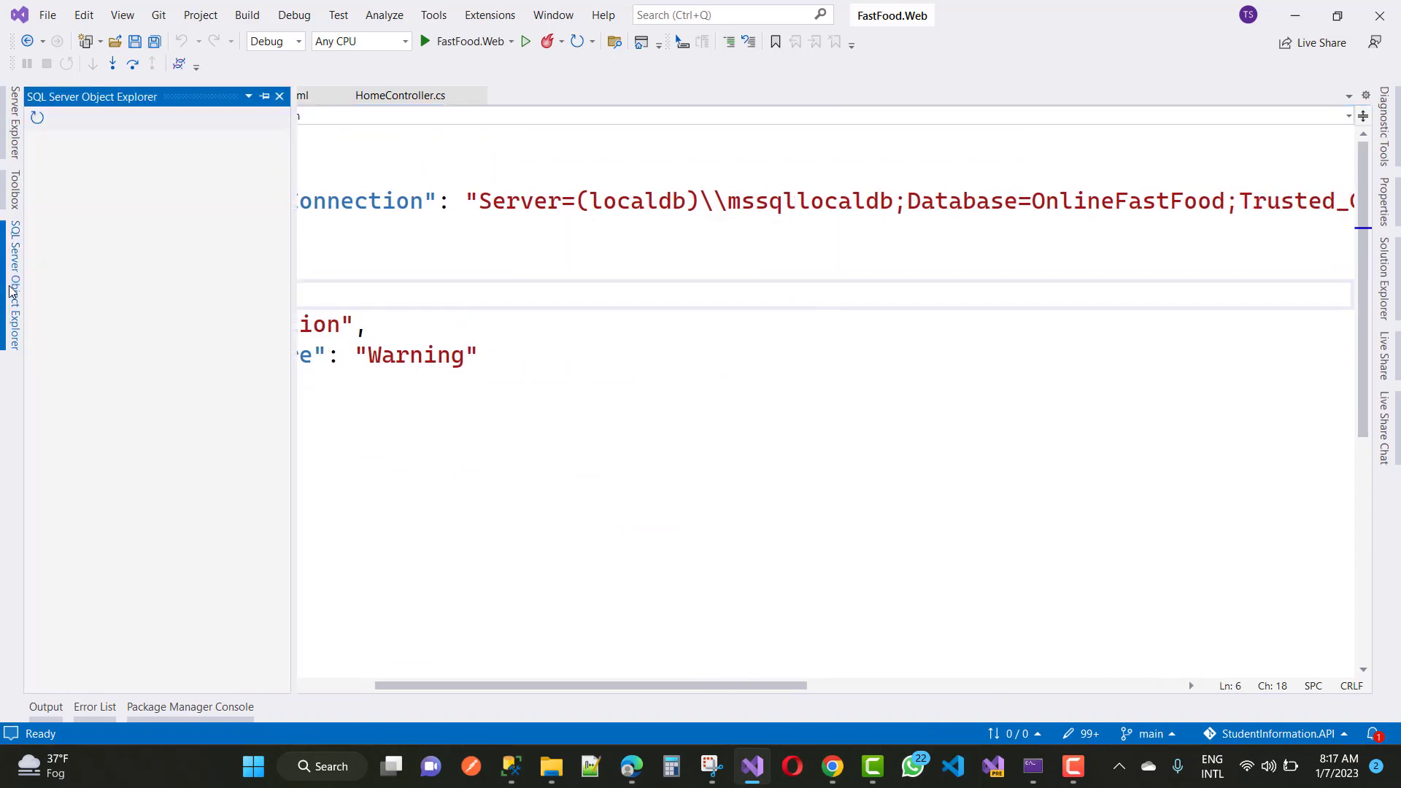
click(36, 117)
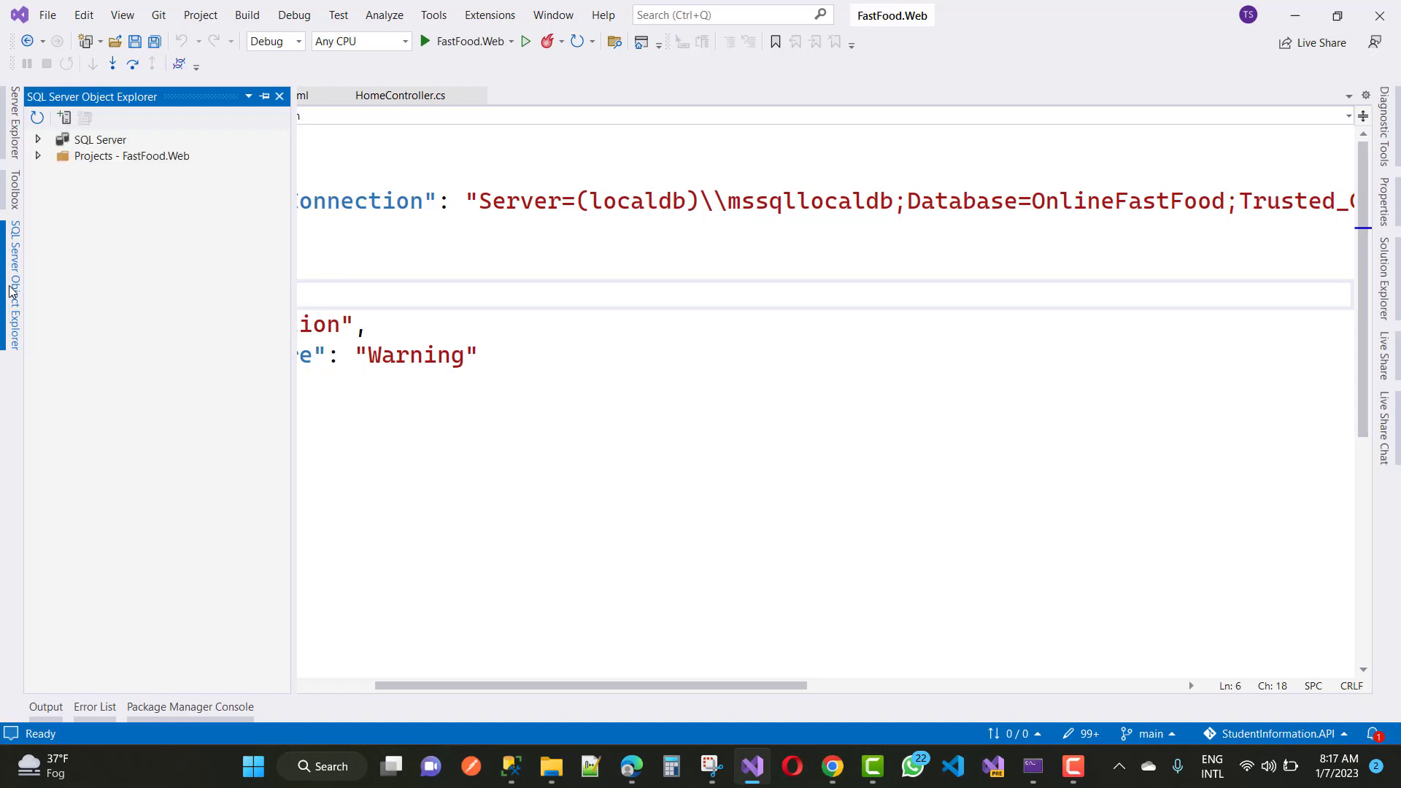
click(39, 140)
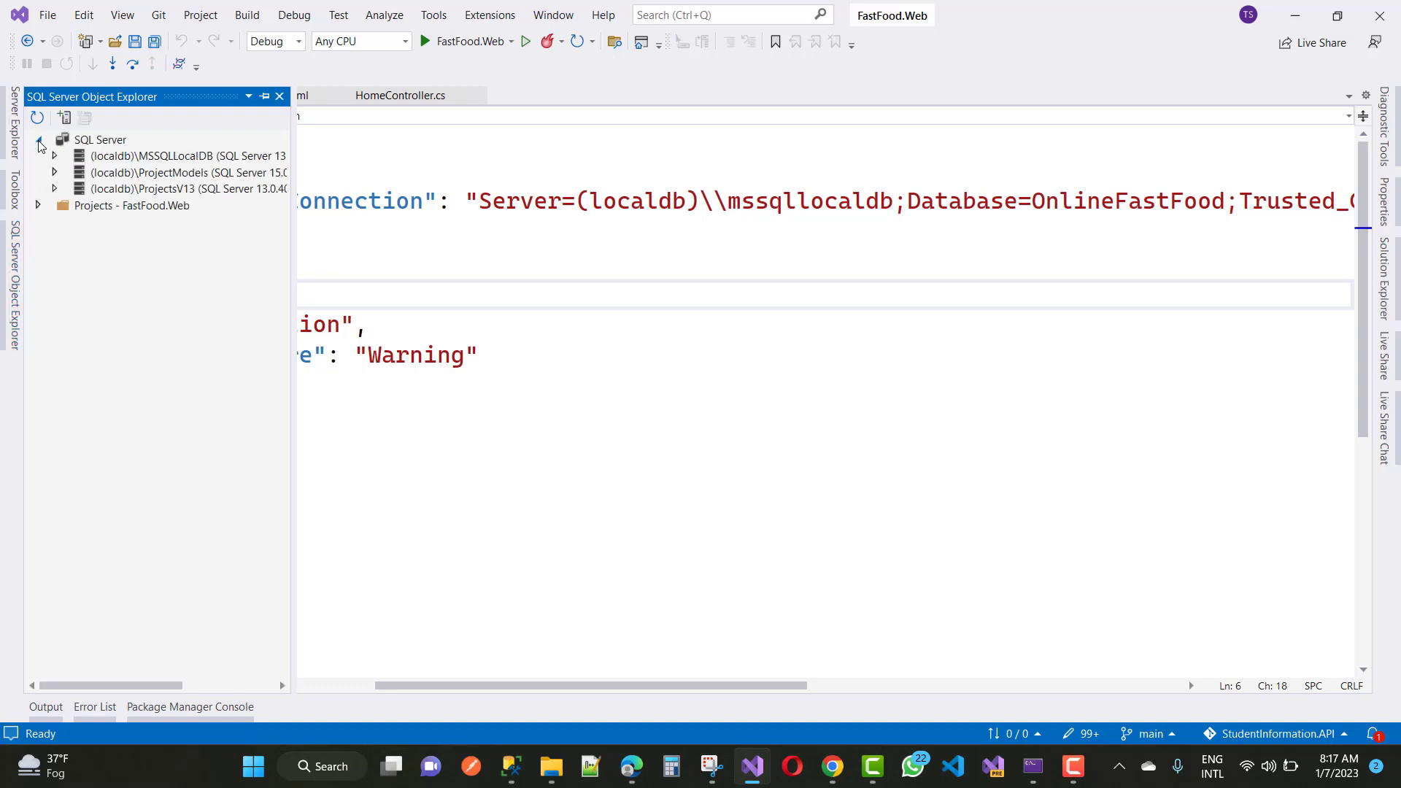
click(54, 155)
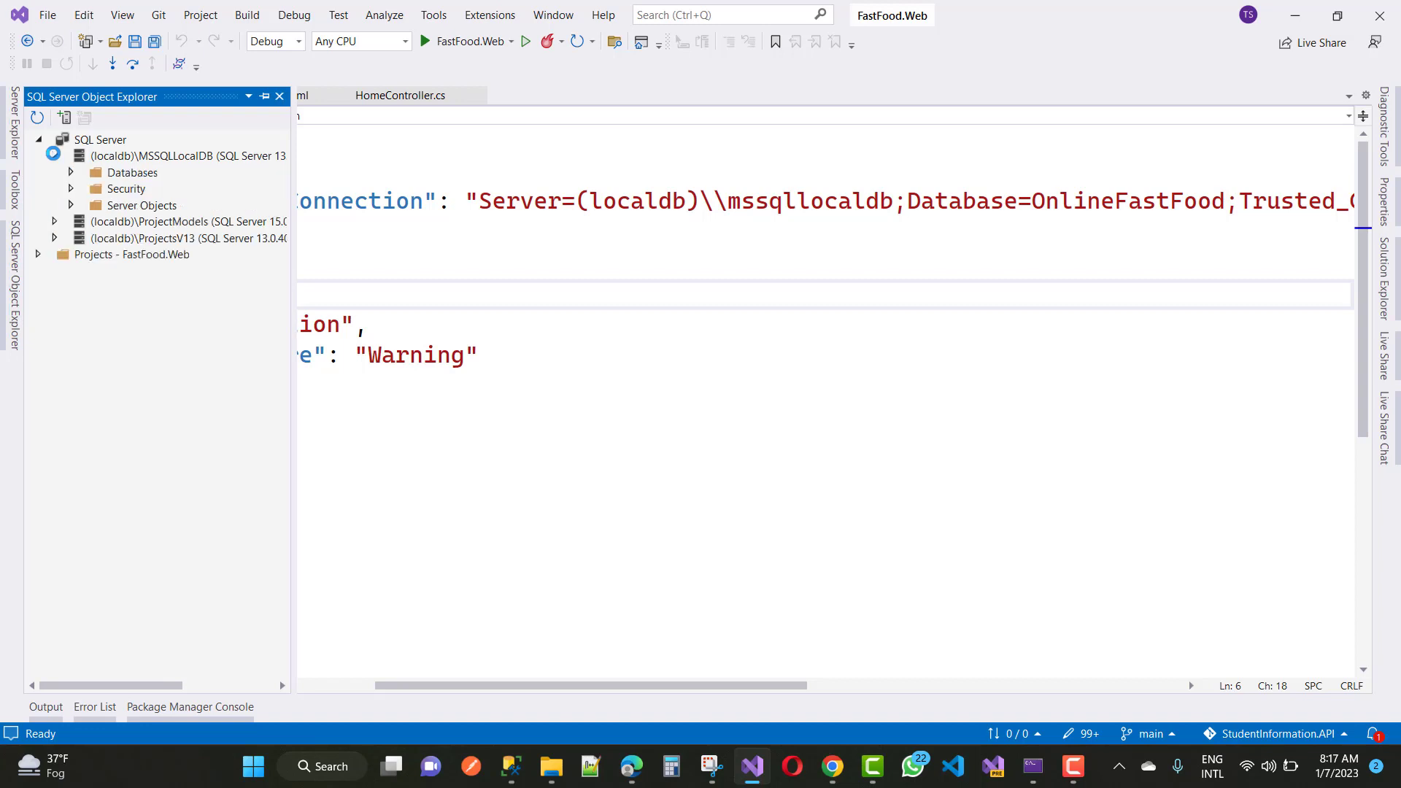
click(71, 173)
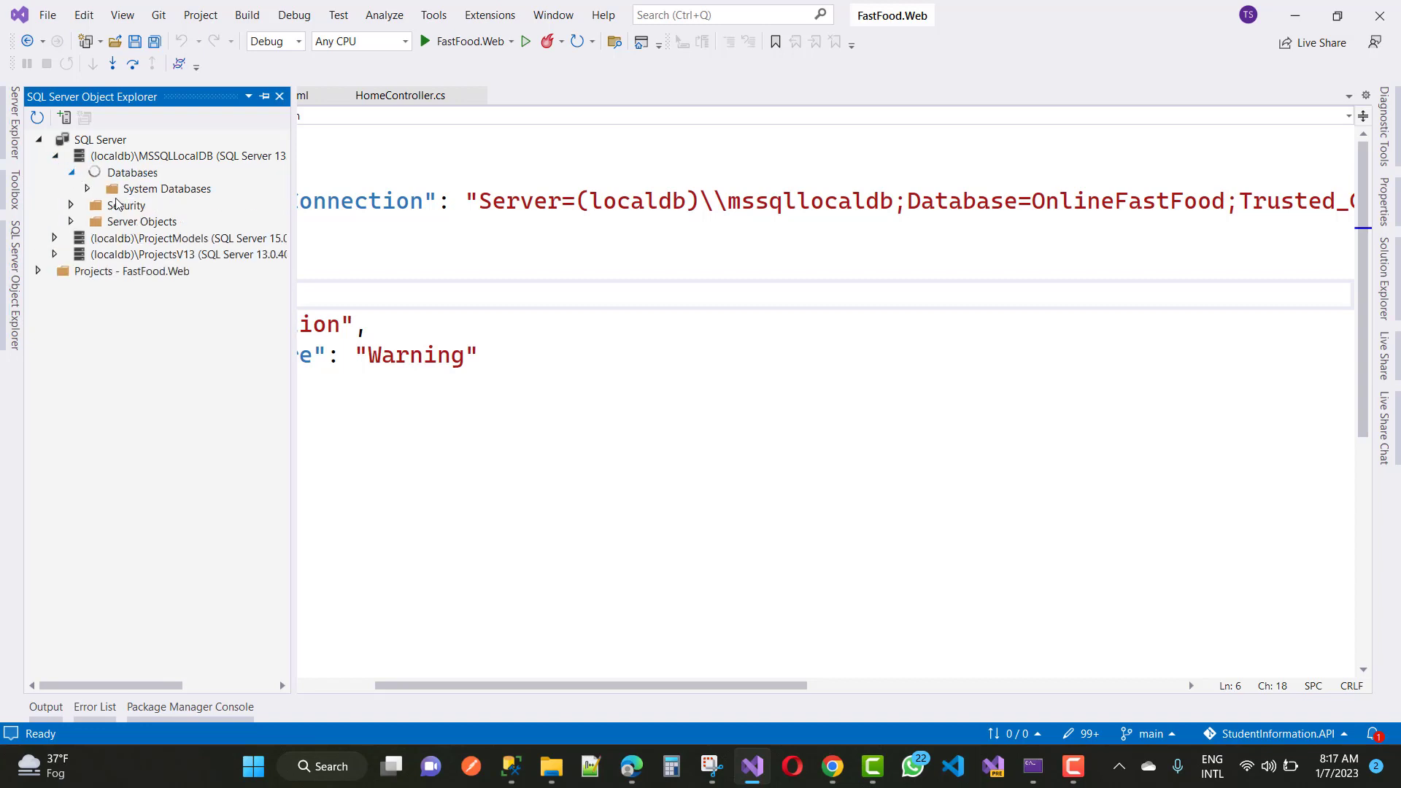
click(71, 172)
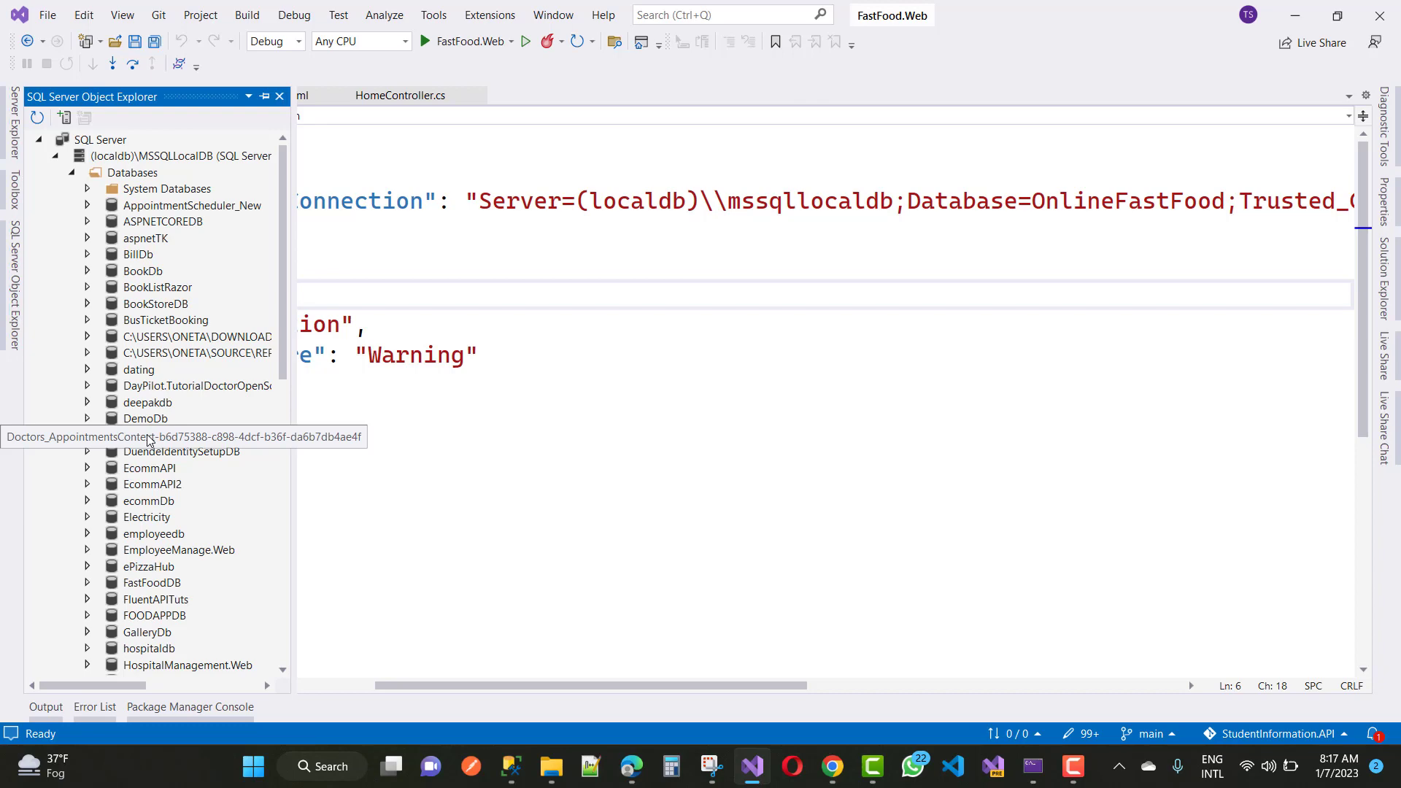
- Expand OnlineFastFood's Tables folder and select dbo.Carts
scroll(down, 3)
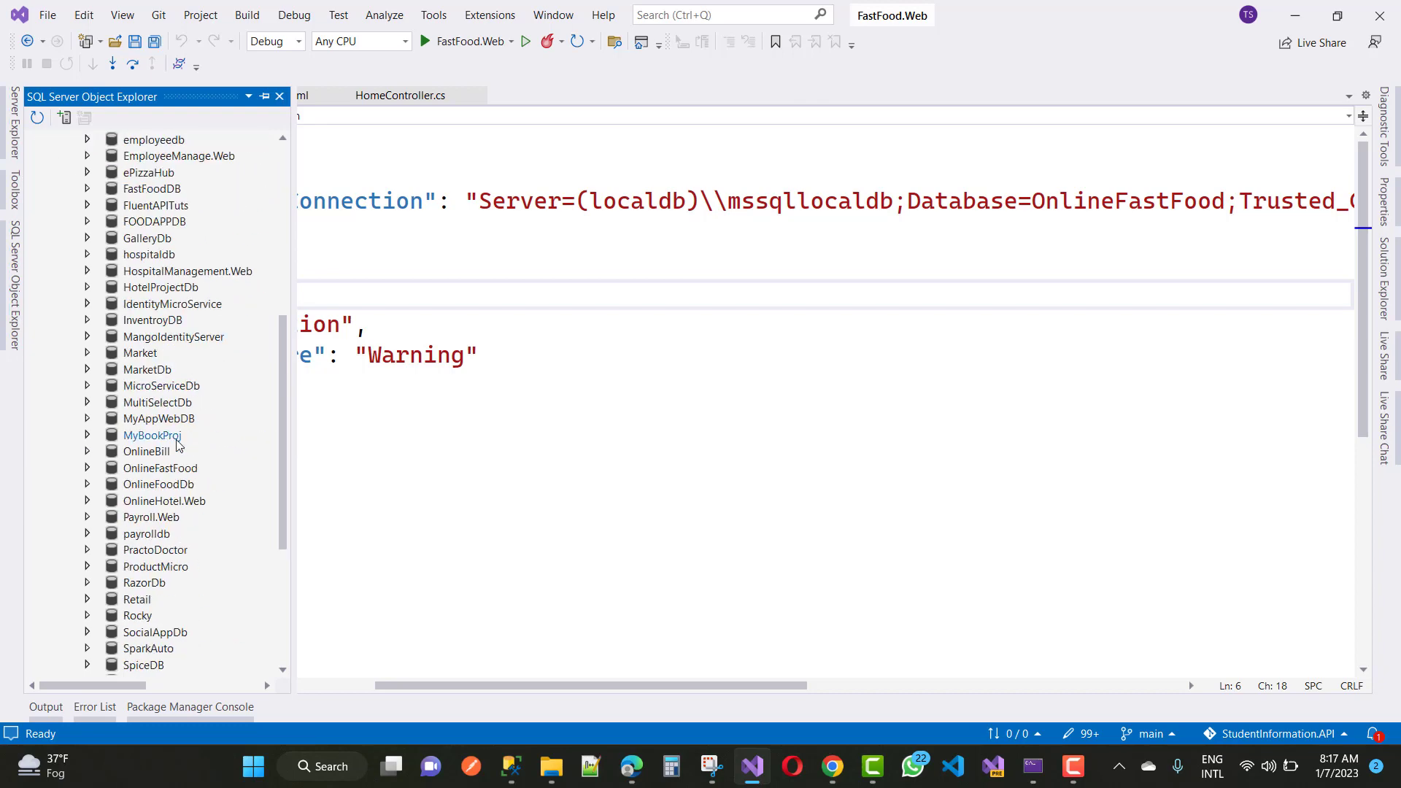
mouse_move(88, 469)
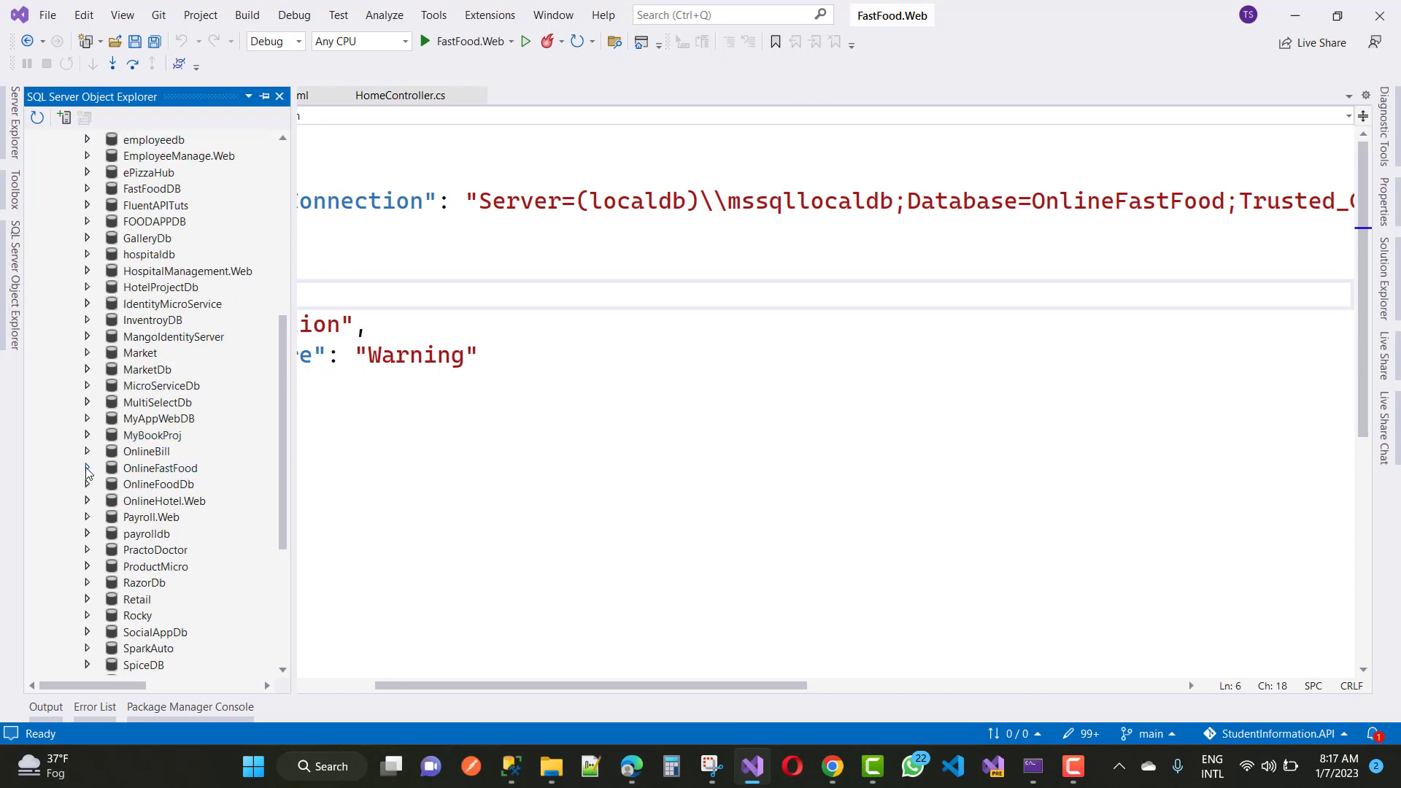
click(88, 467)
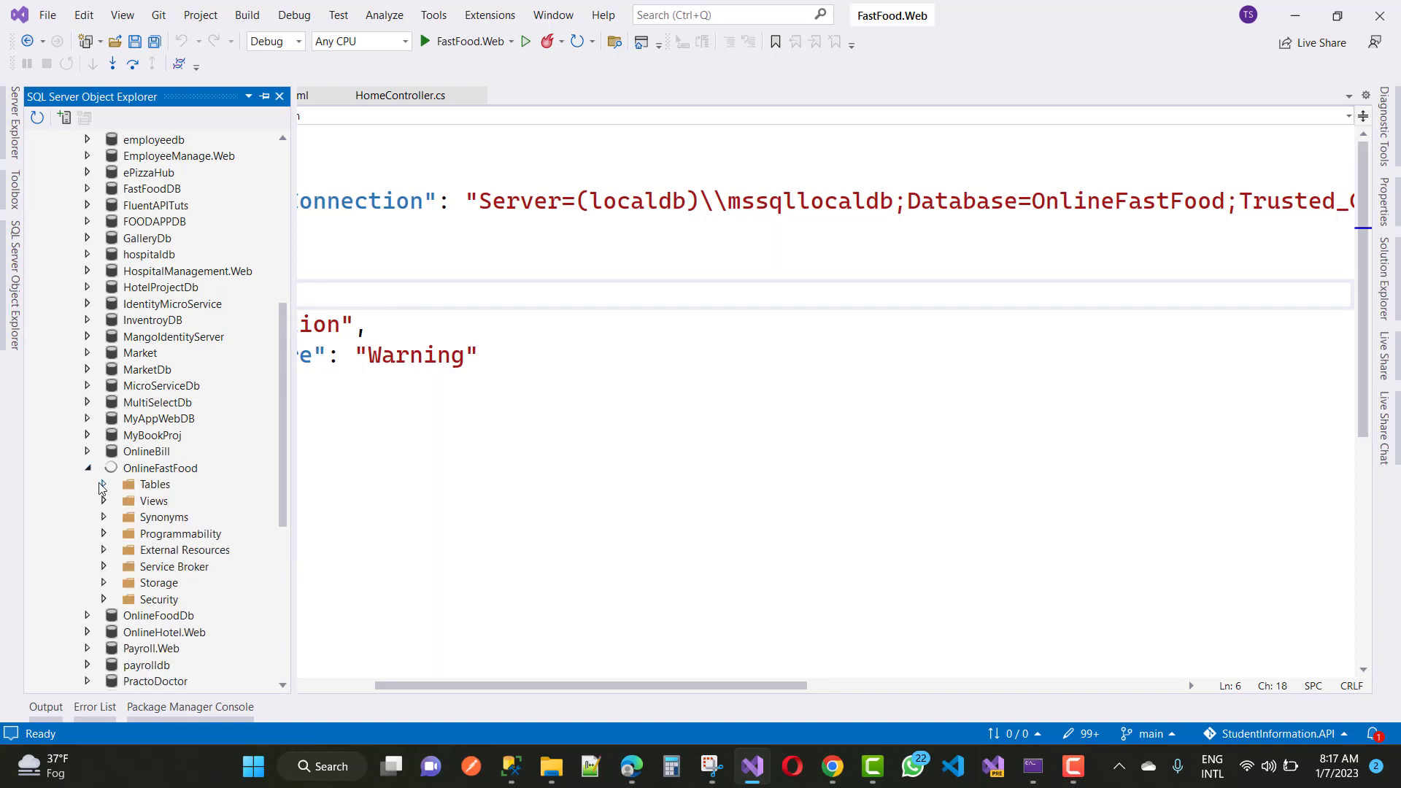
click(103, 484)
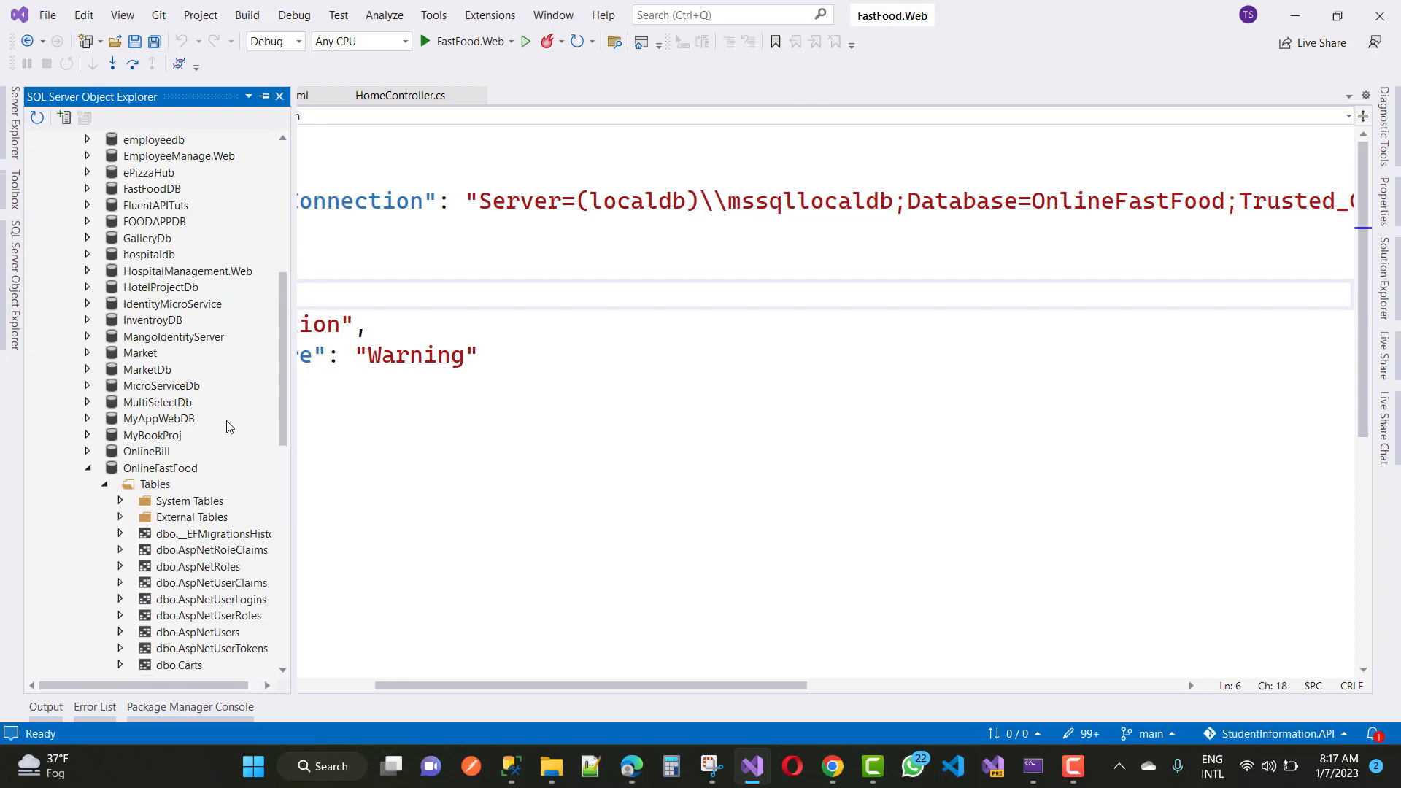
scroll(down, 3)
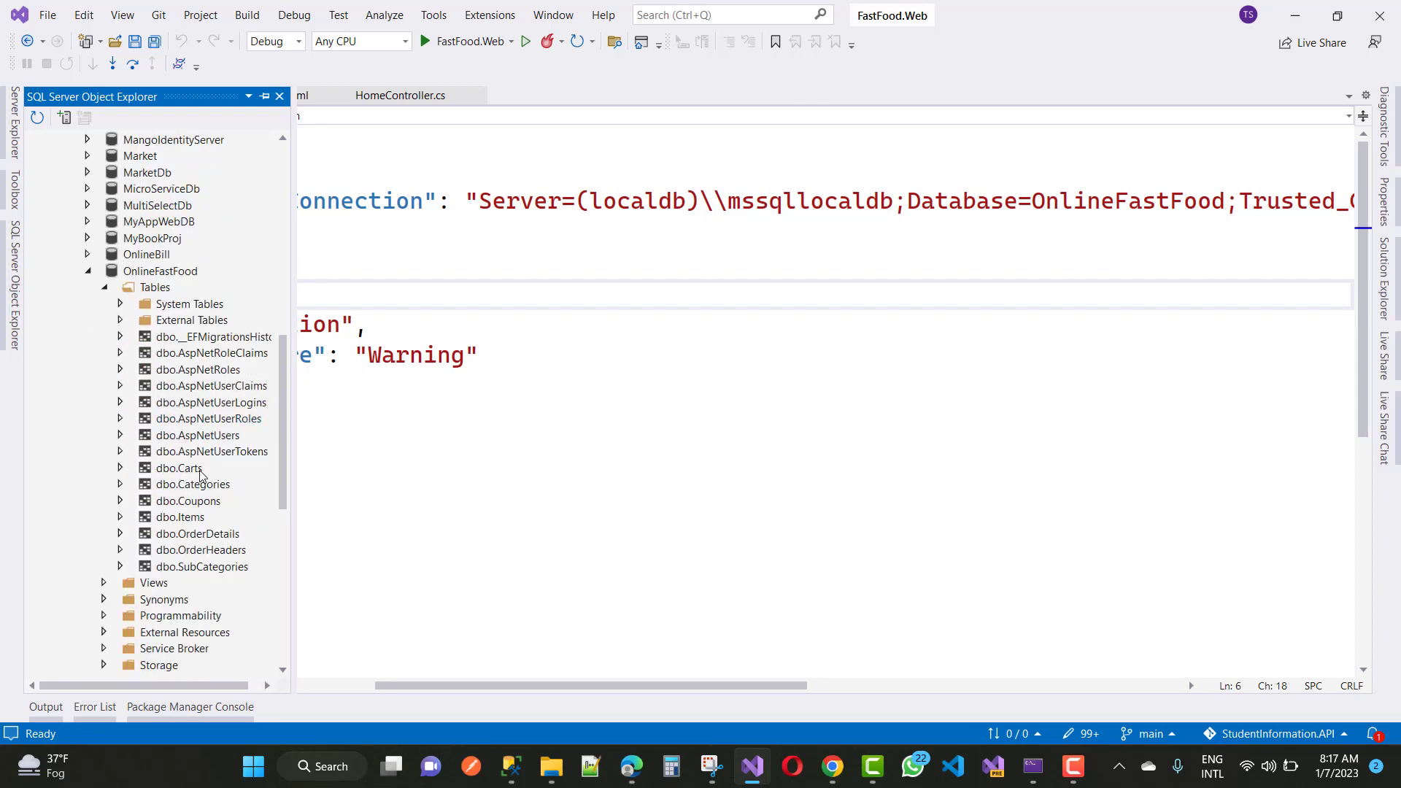
click(178, 467)
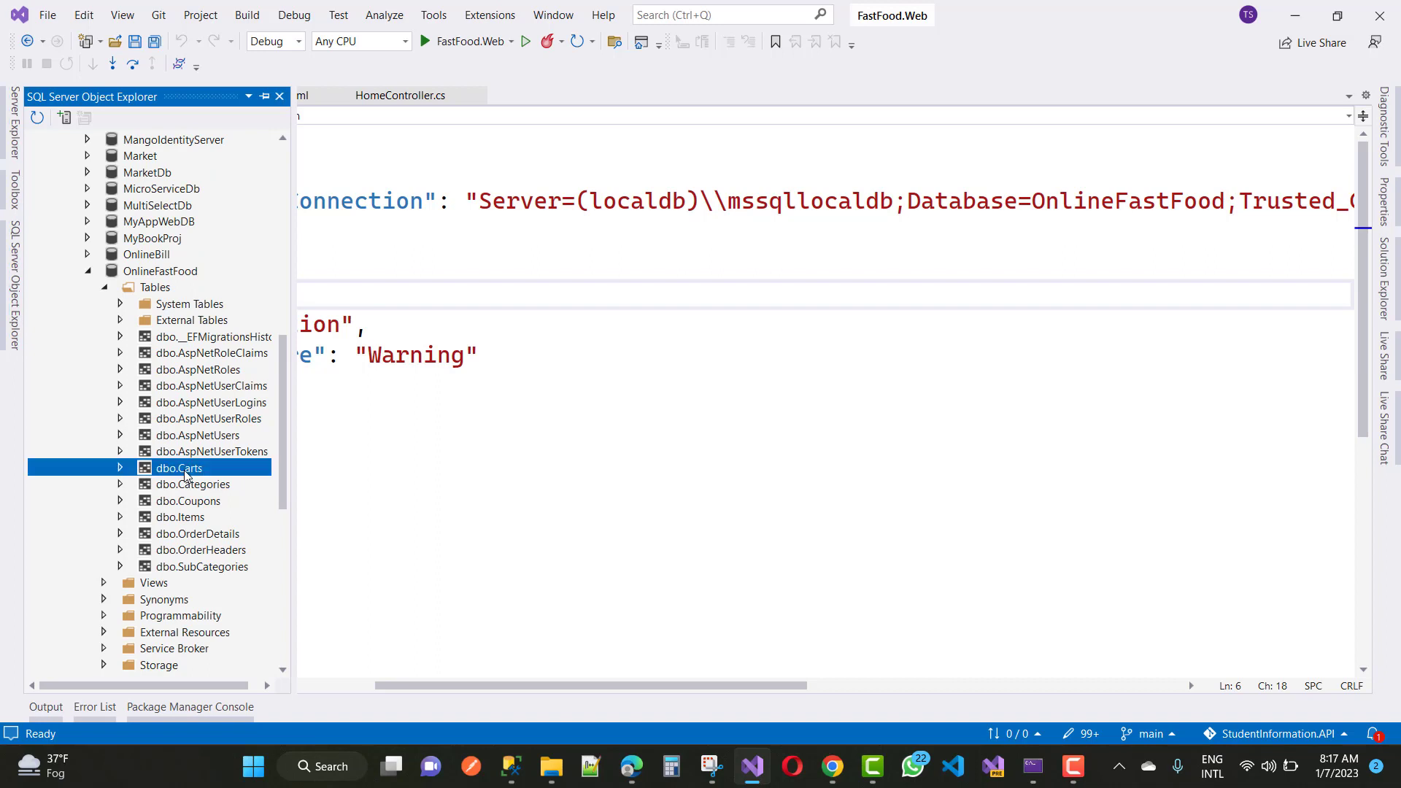
- Open the dbo.Carts designer and inspect the Id IDENTITY(1,1) column in T-SQL
right_click(178, 467)
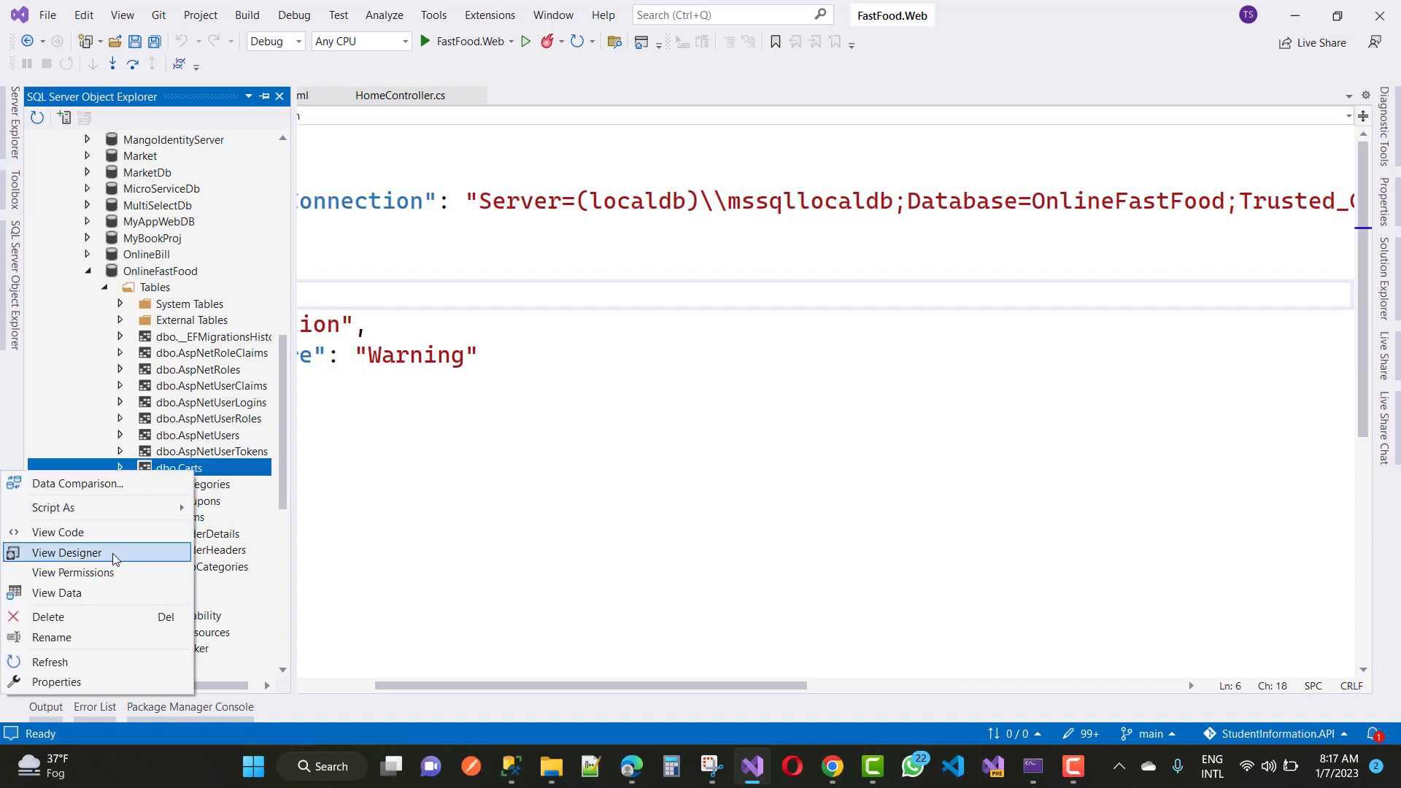
click(65, 552)
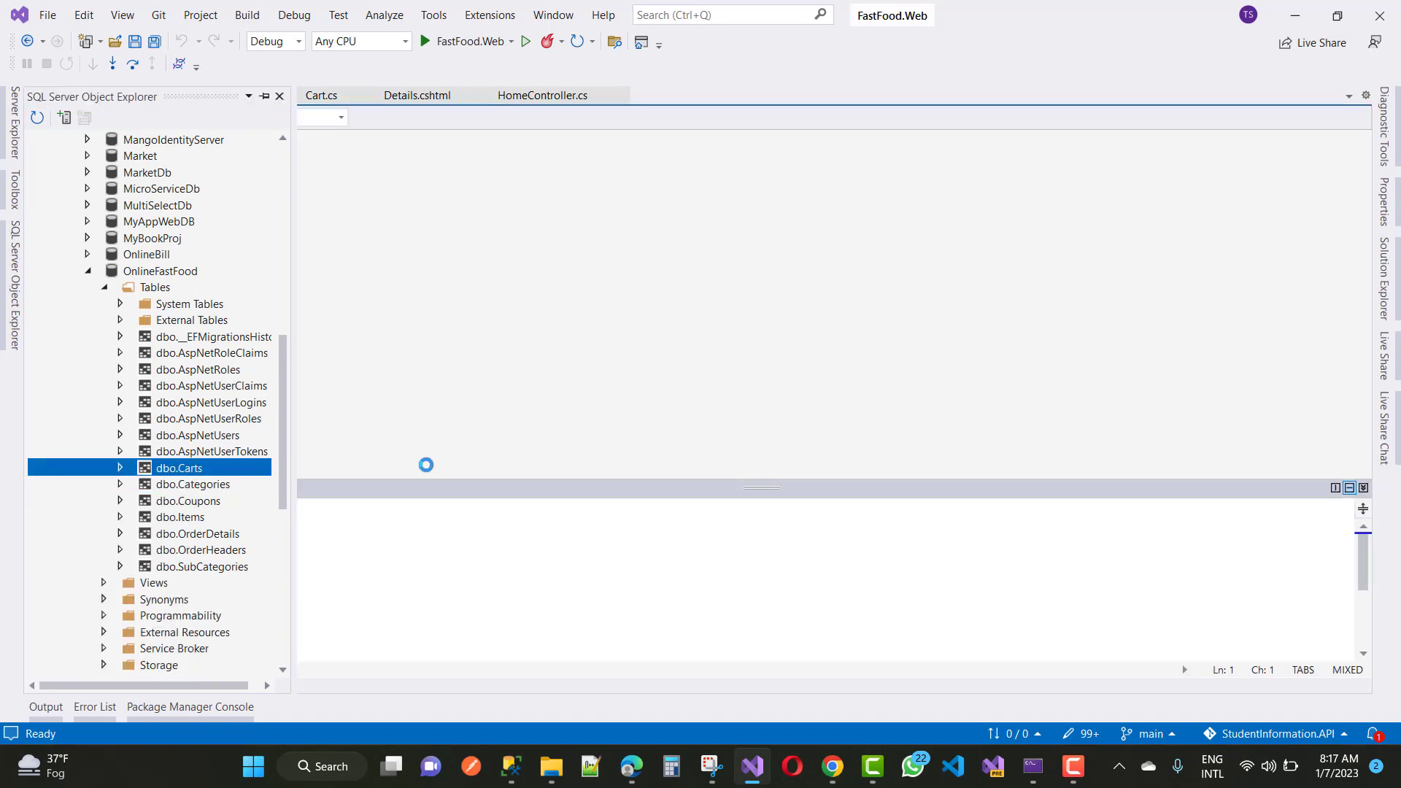
double_click(180, 467)
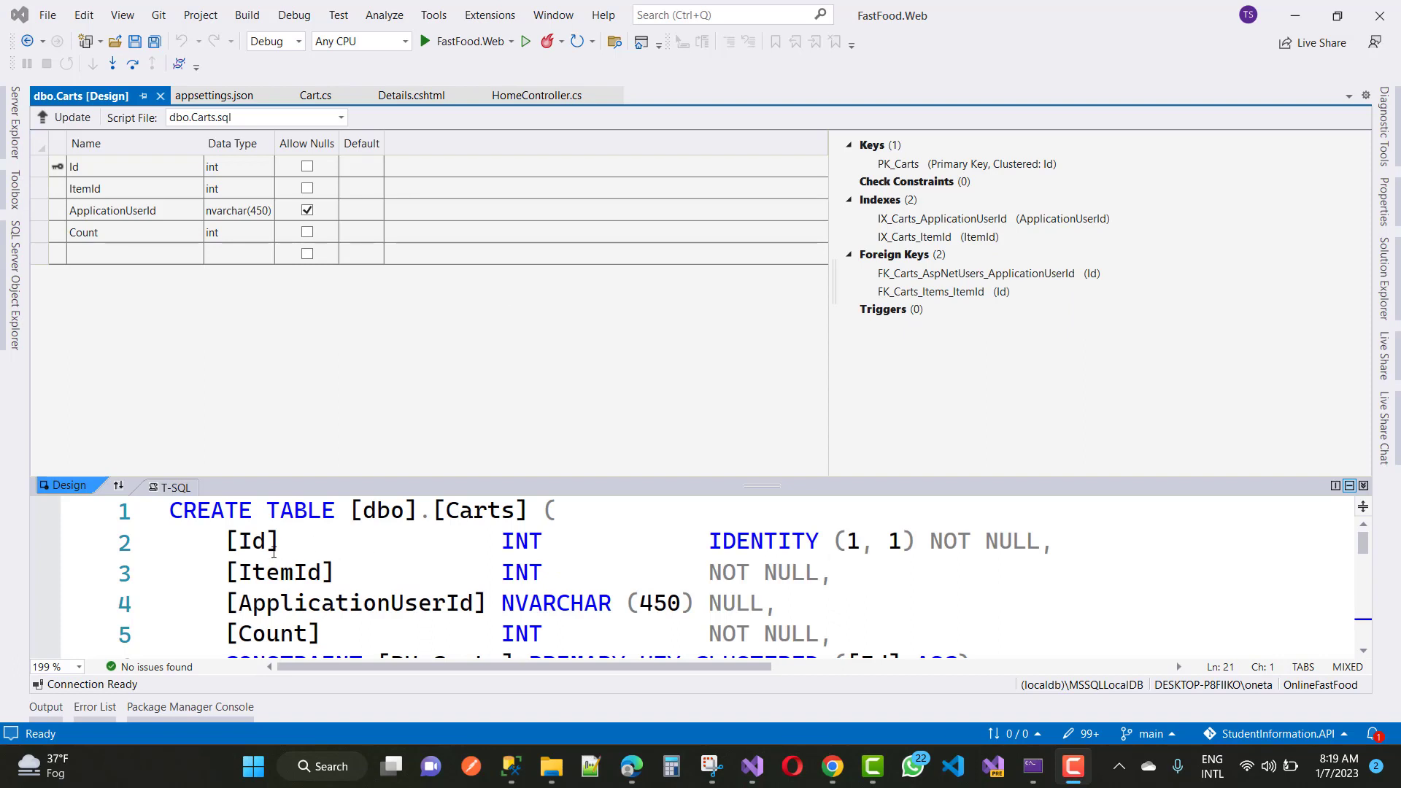
mouse_move(717, 544)
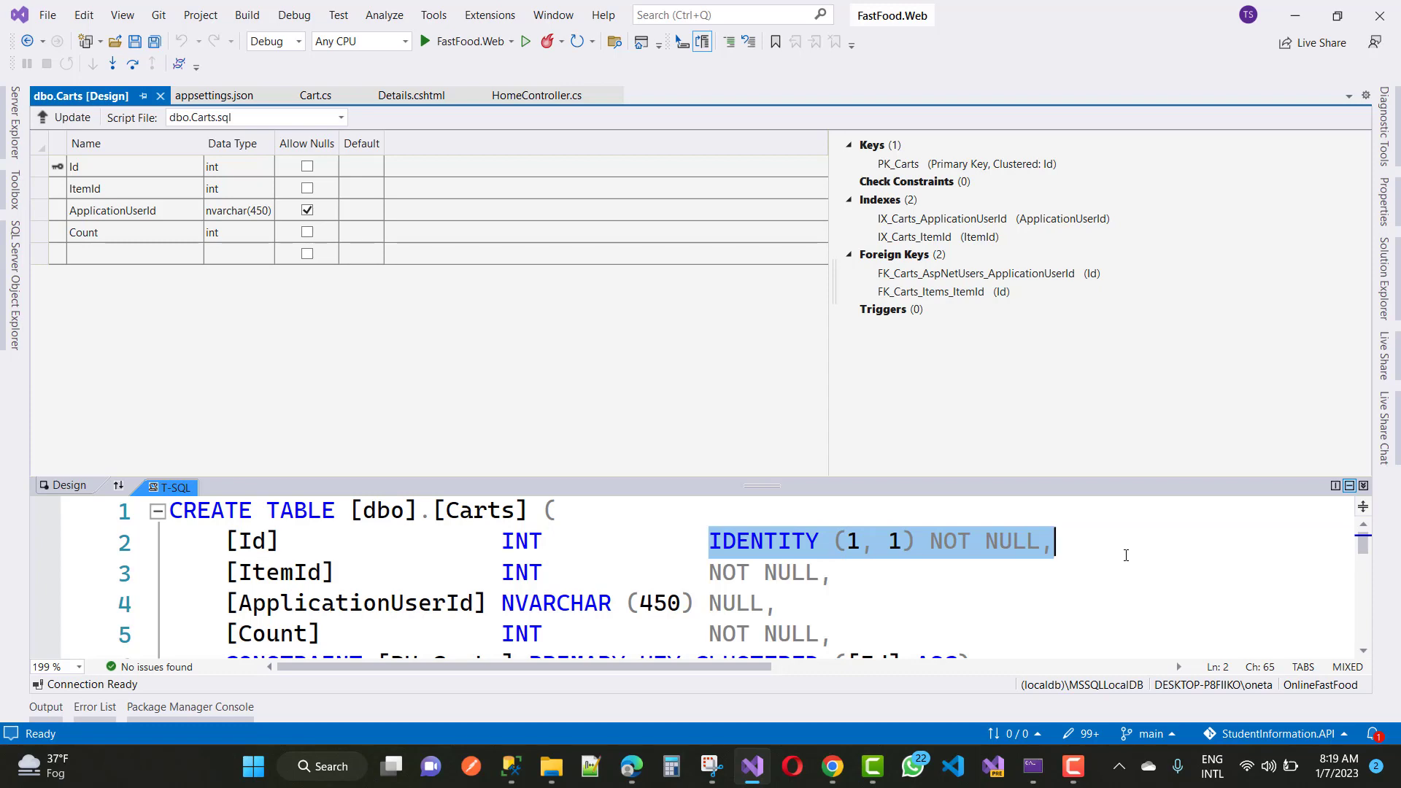
scroll(down, 3)
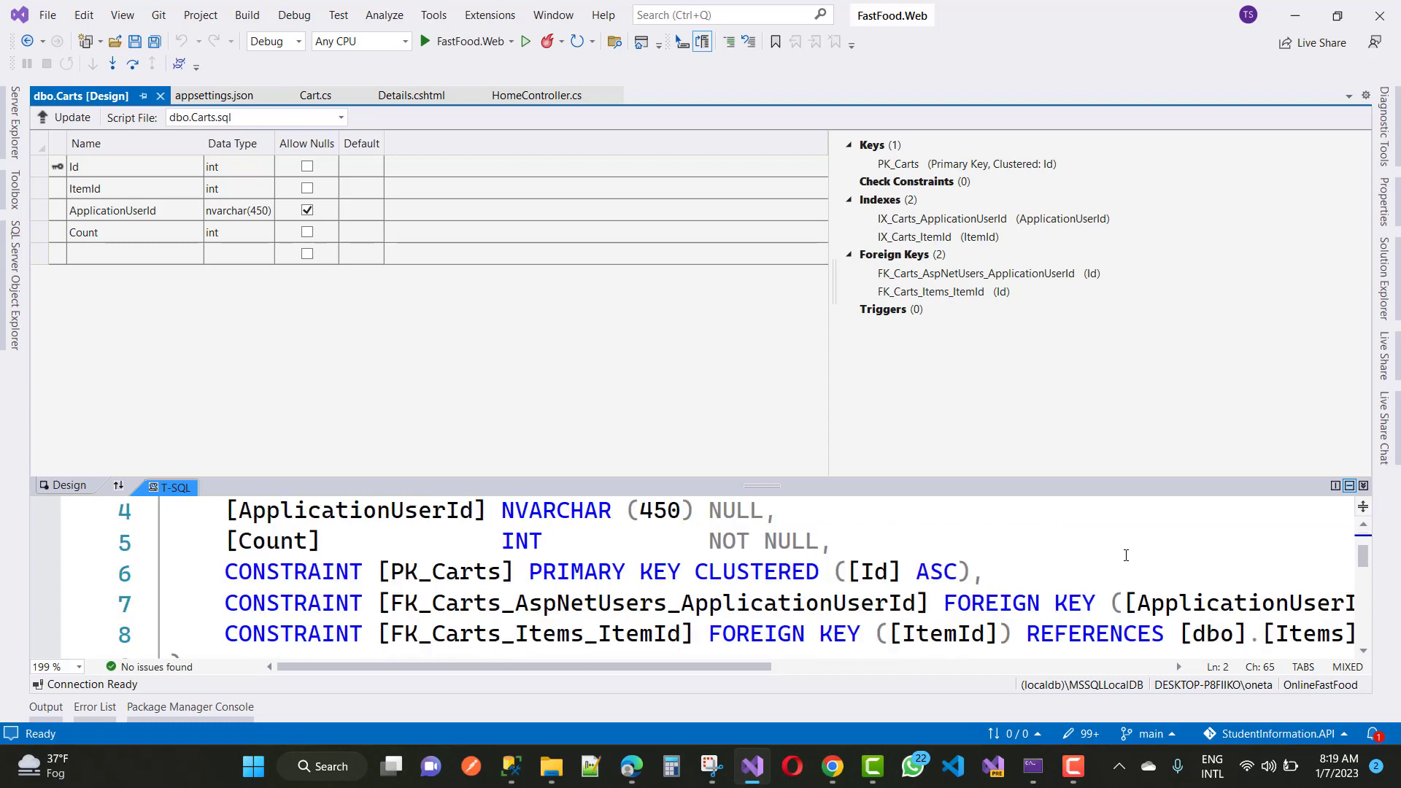
scroll(down, 3)
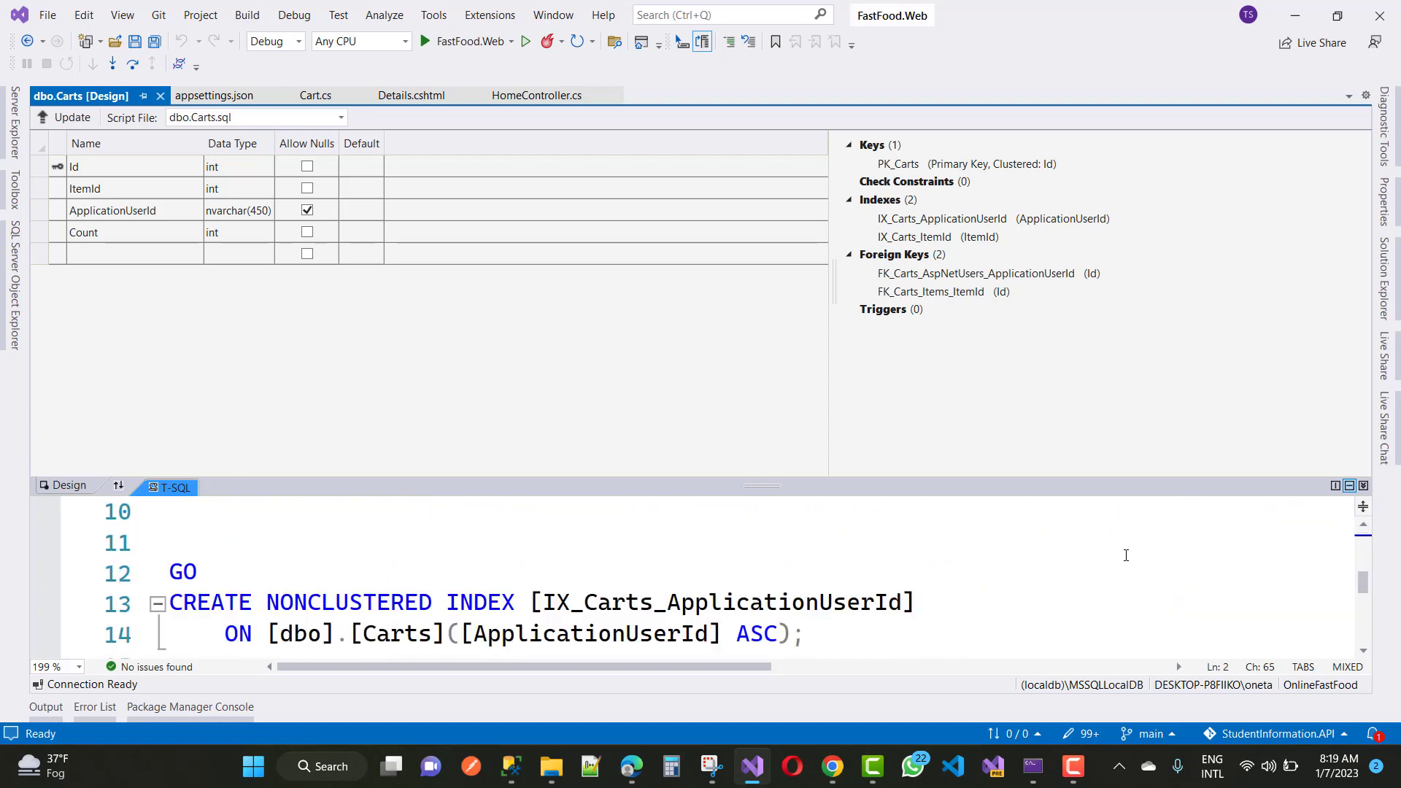
scroll(down, 3)
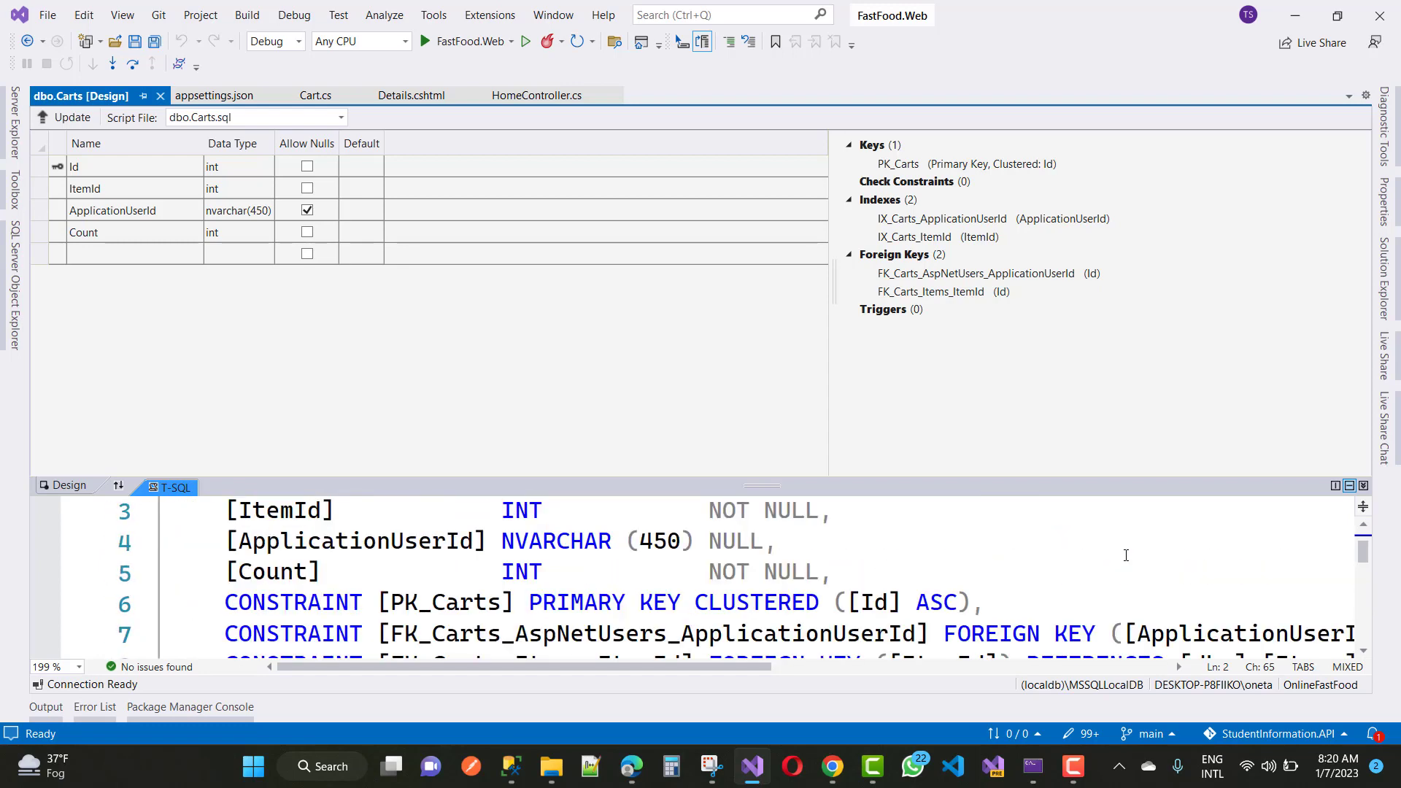
scroll(up, 3)
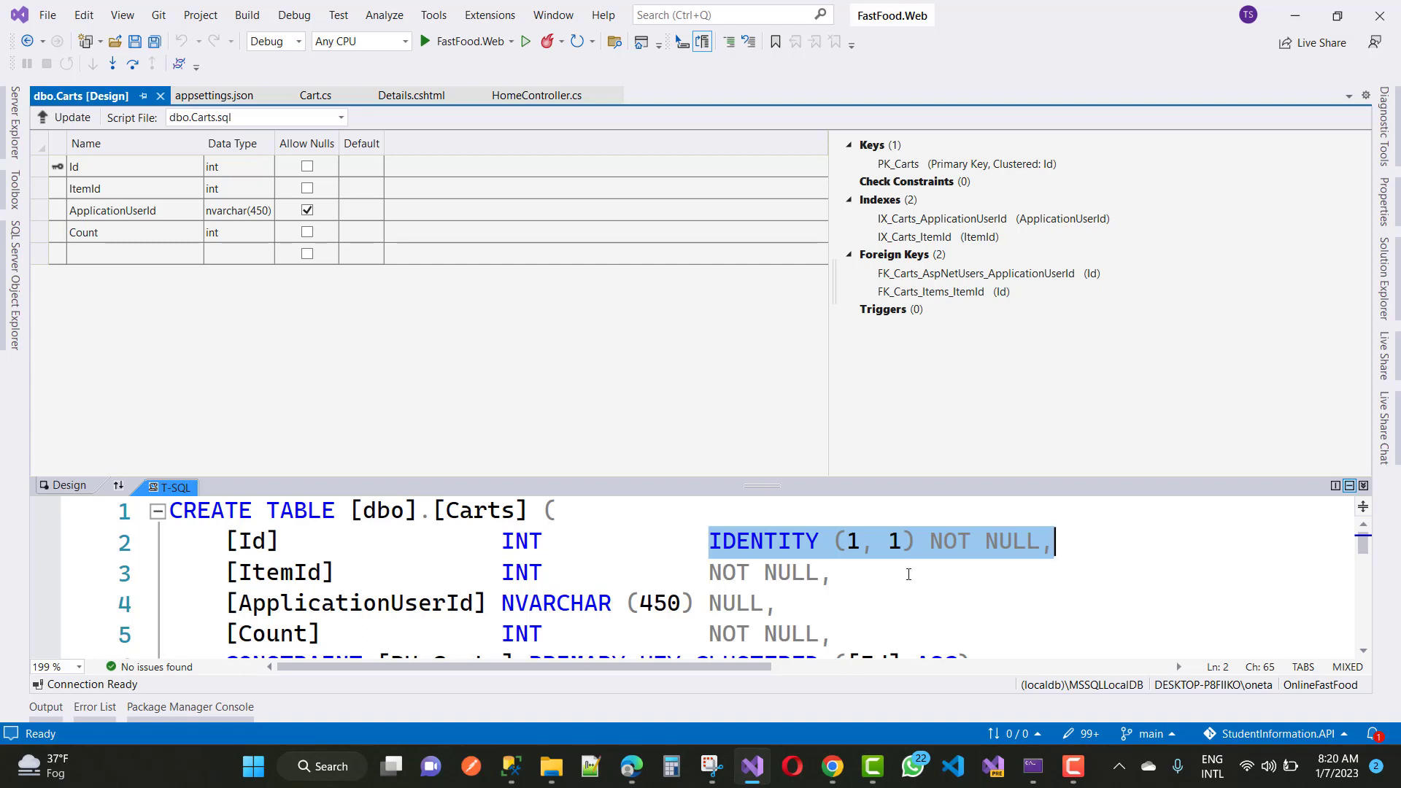
click(757, 540)
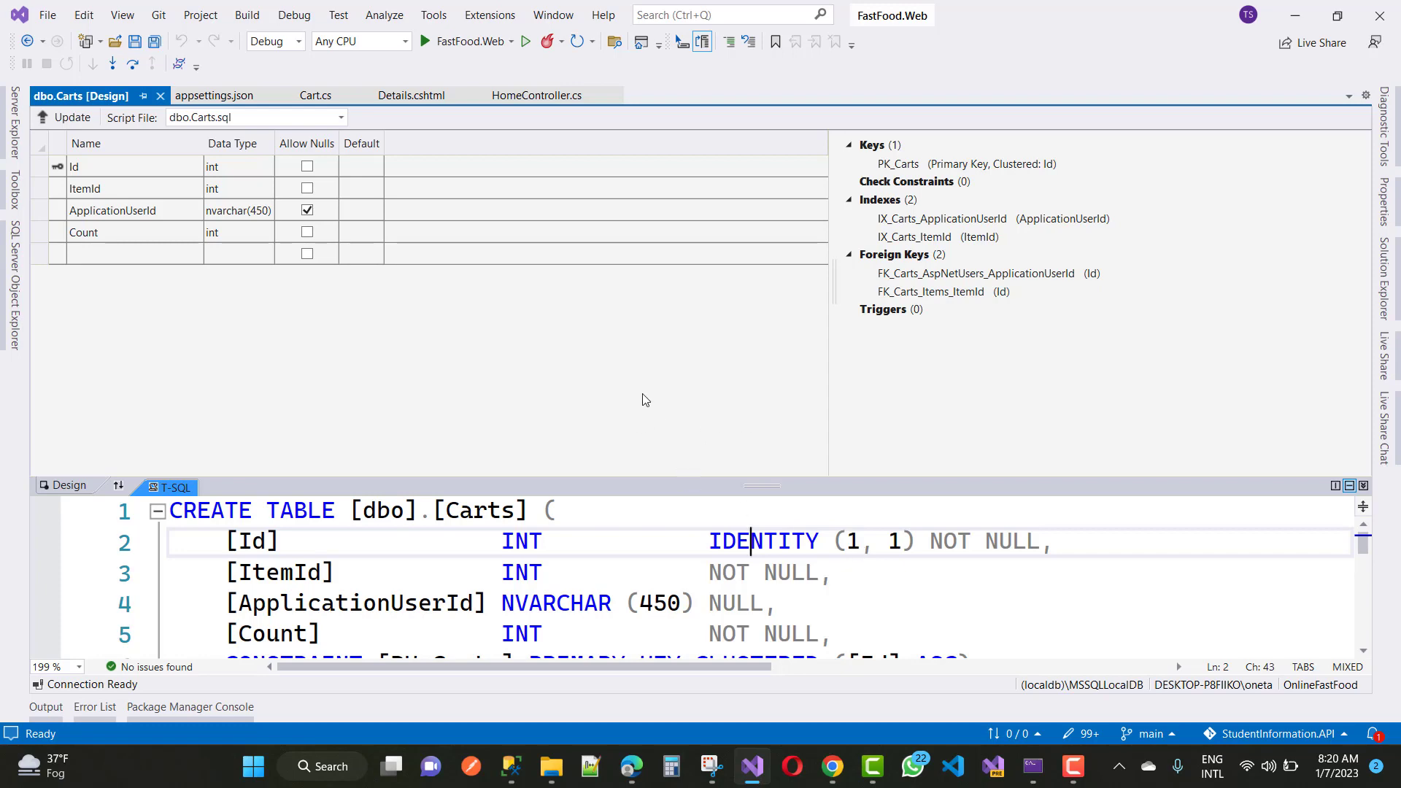
click(12, 286)
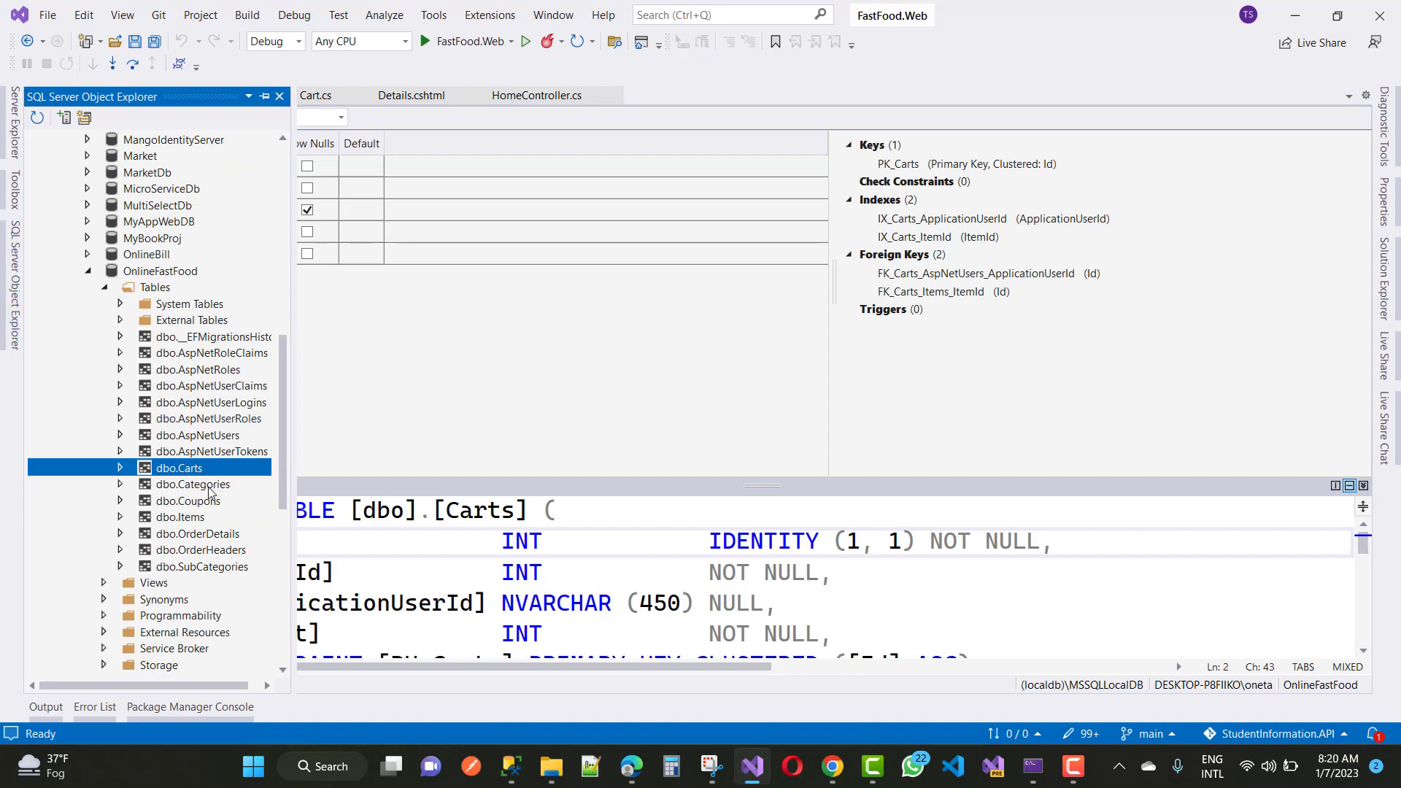
- View the dbo.Categories designer, compare with dbo.Carts, then return to HomeController.cs
right_click(191, 483)
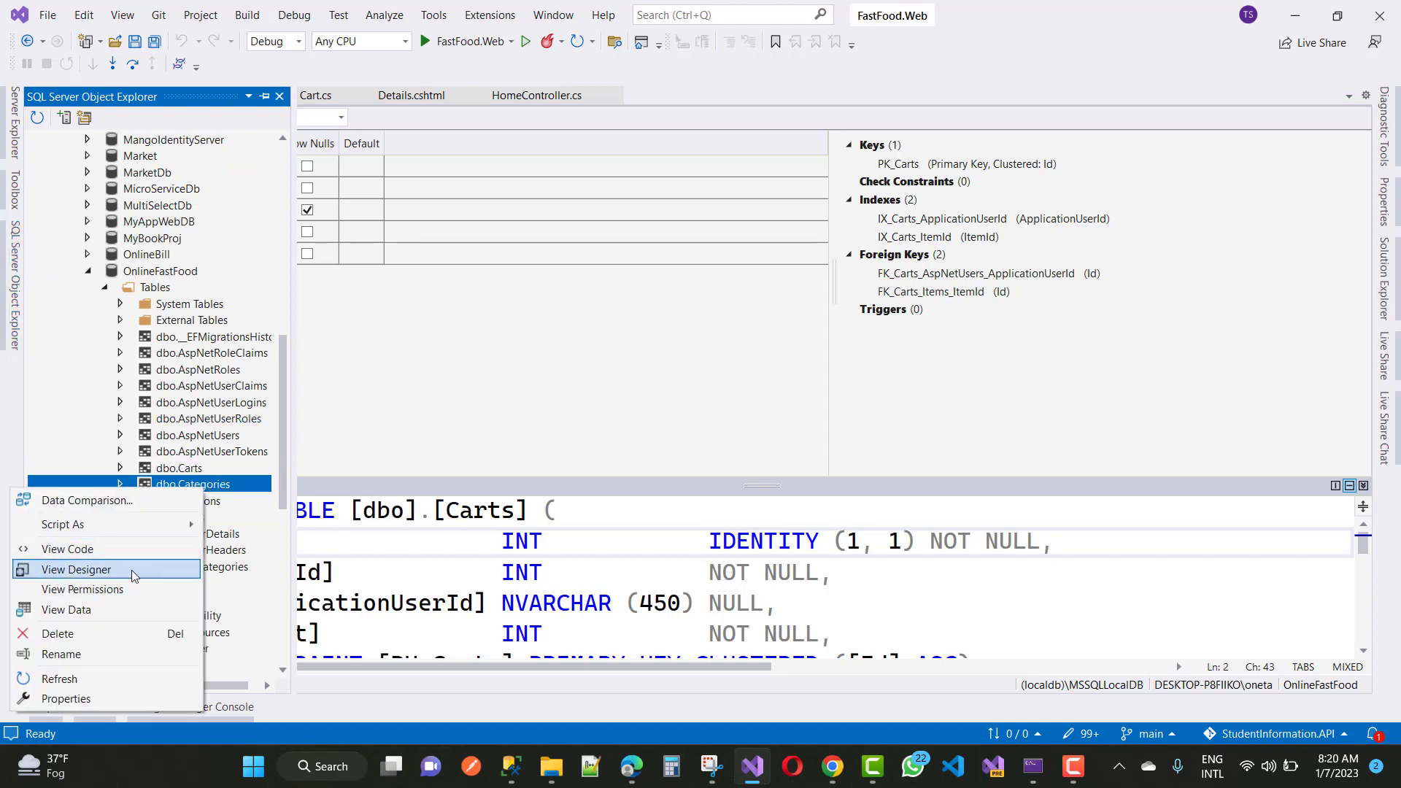
click(76, 569)
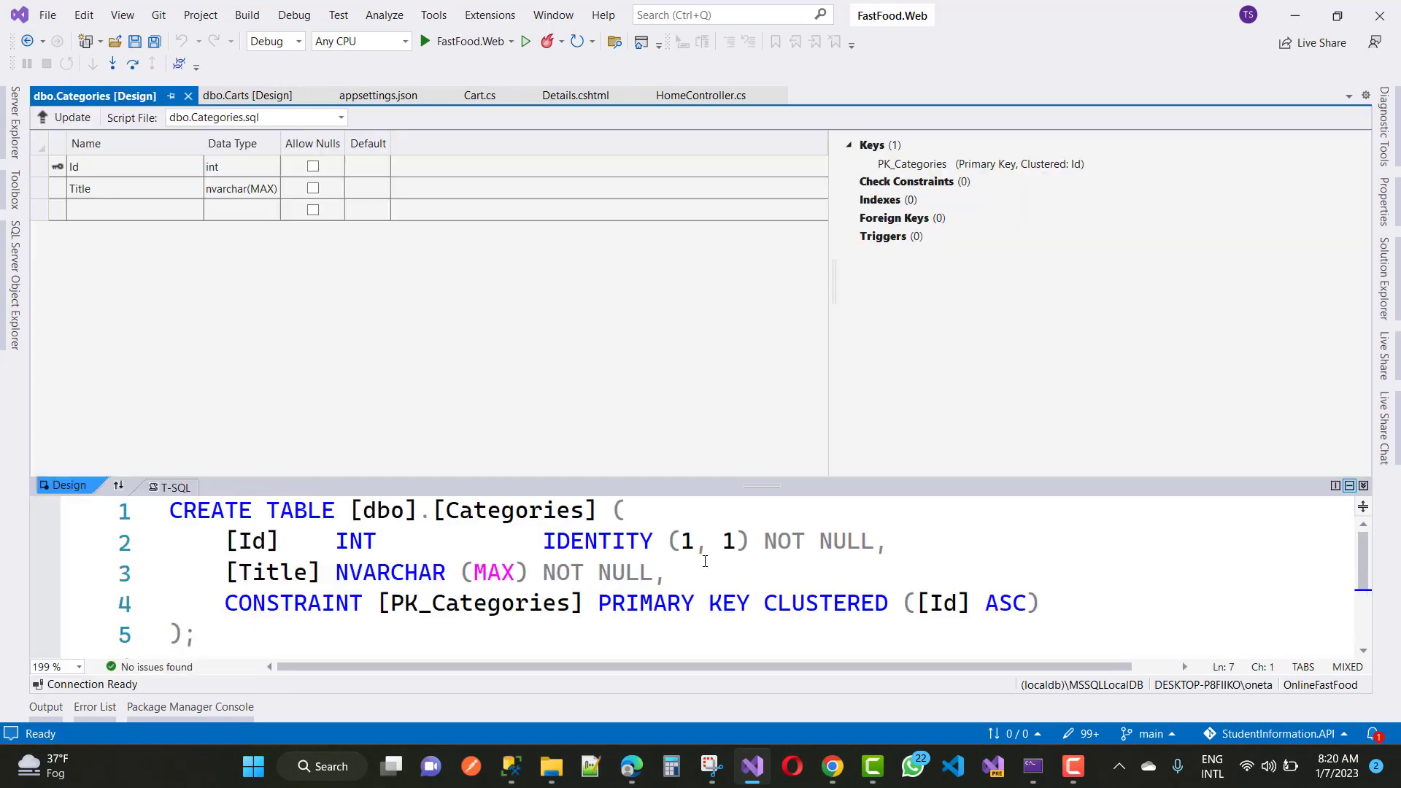
mouse_move(756, 546)
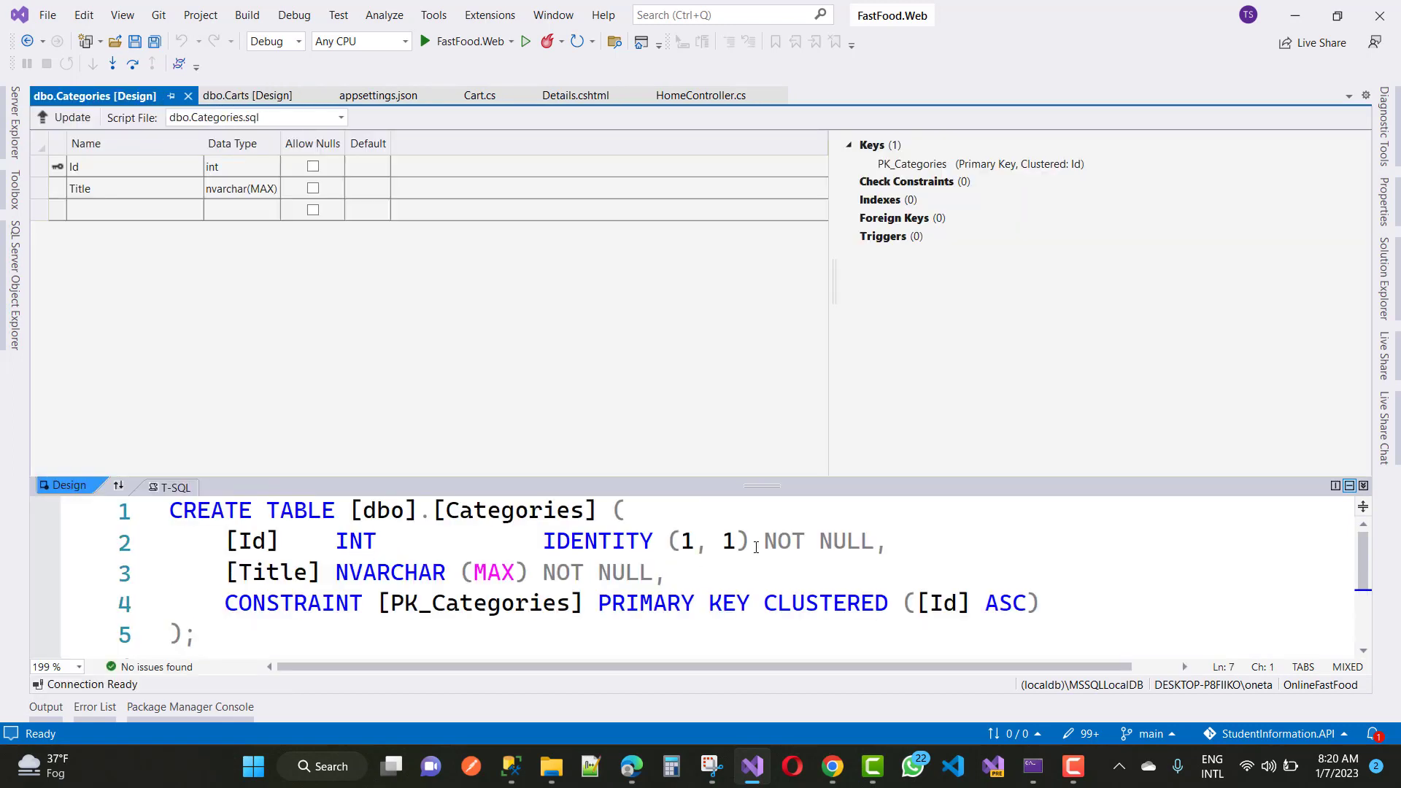
mouse_move(669, 561)
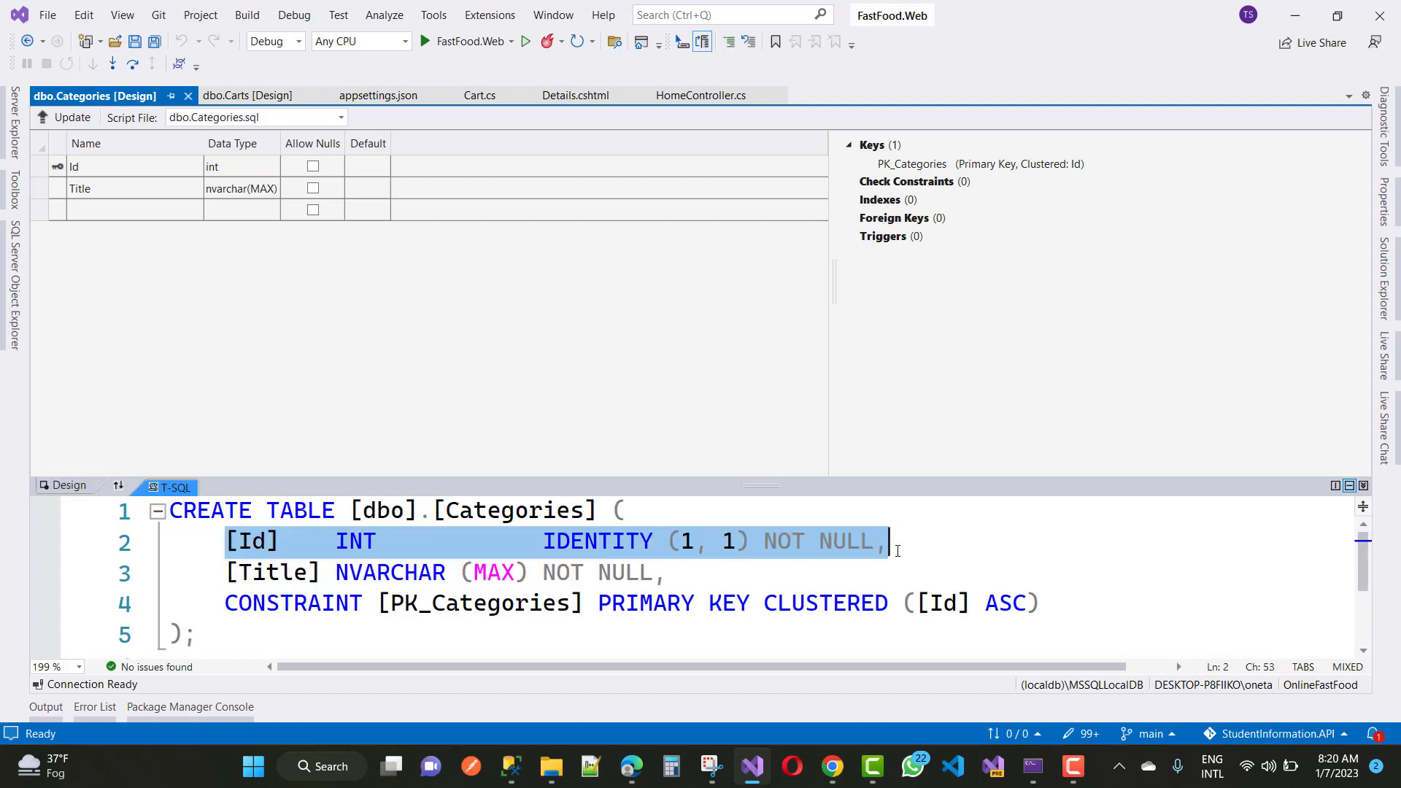
click(243, 96)
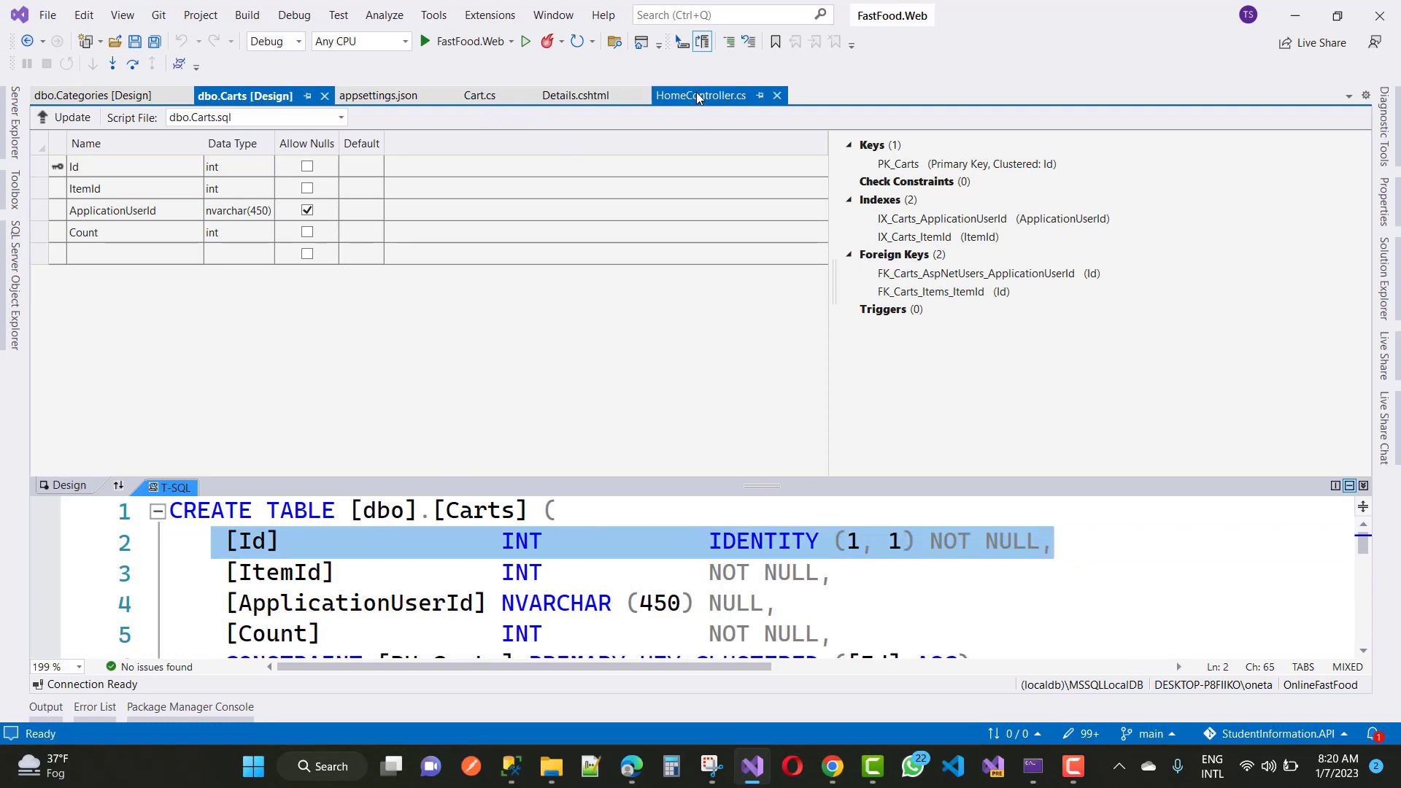
click(701, 96)
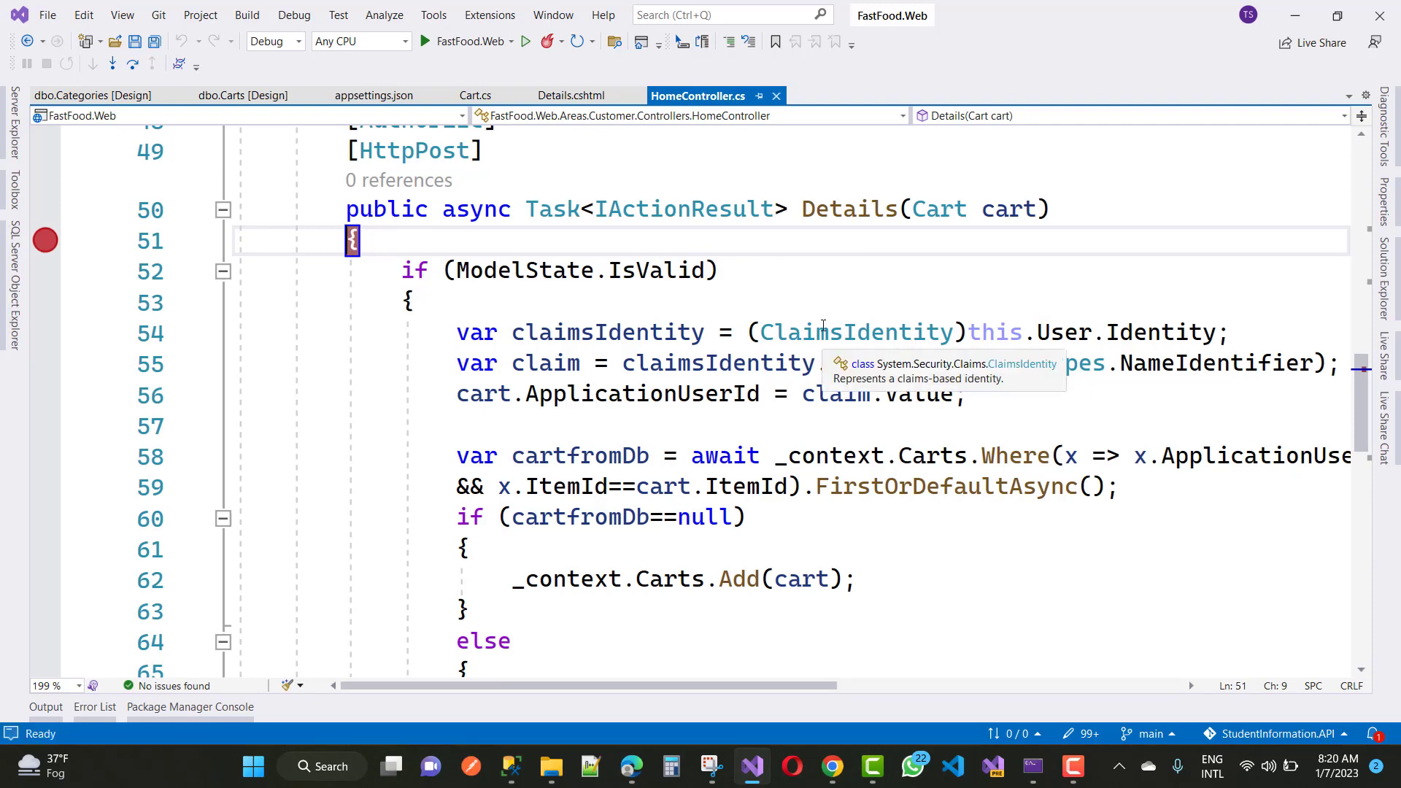
- Start debugging FastFood.Web with the line 51 Details breakpoint set
scroll(down, 3)
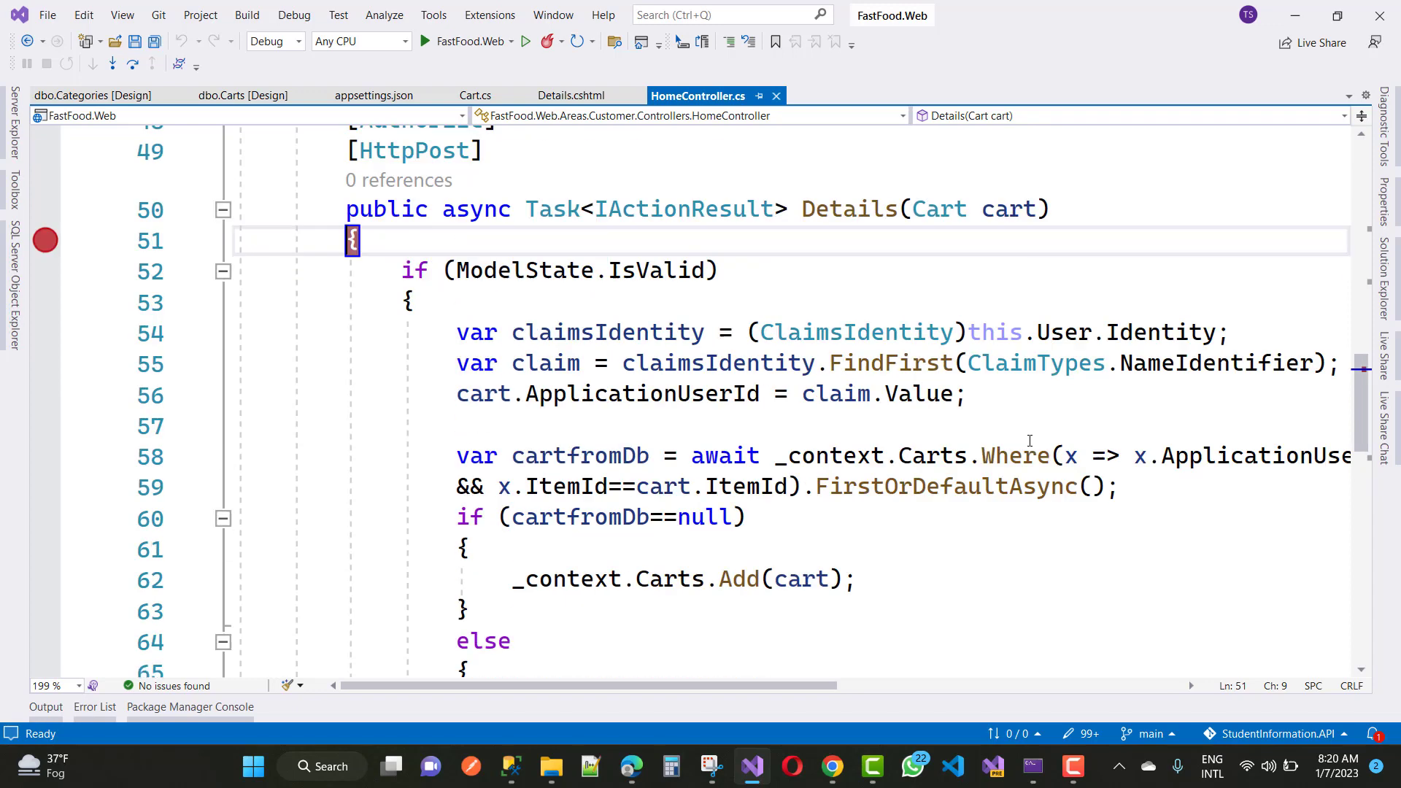
mouse_move(1208, 218)
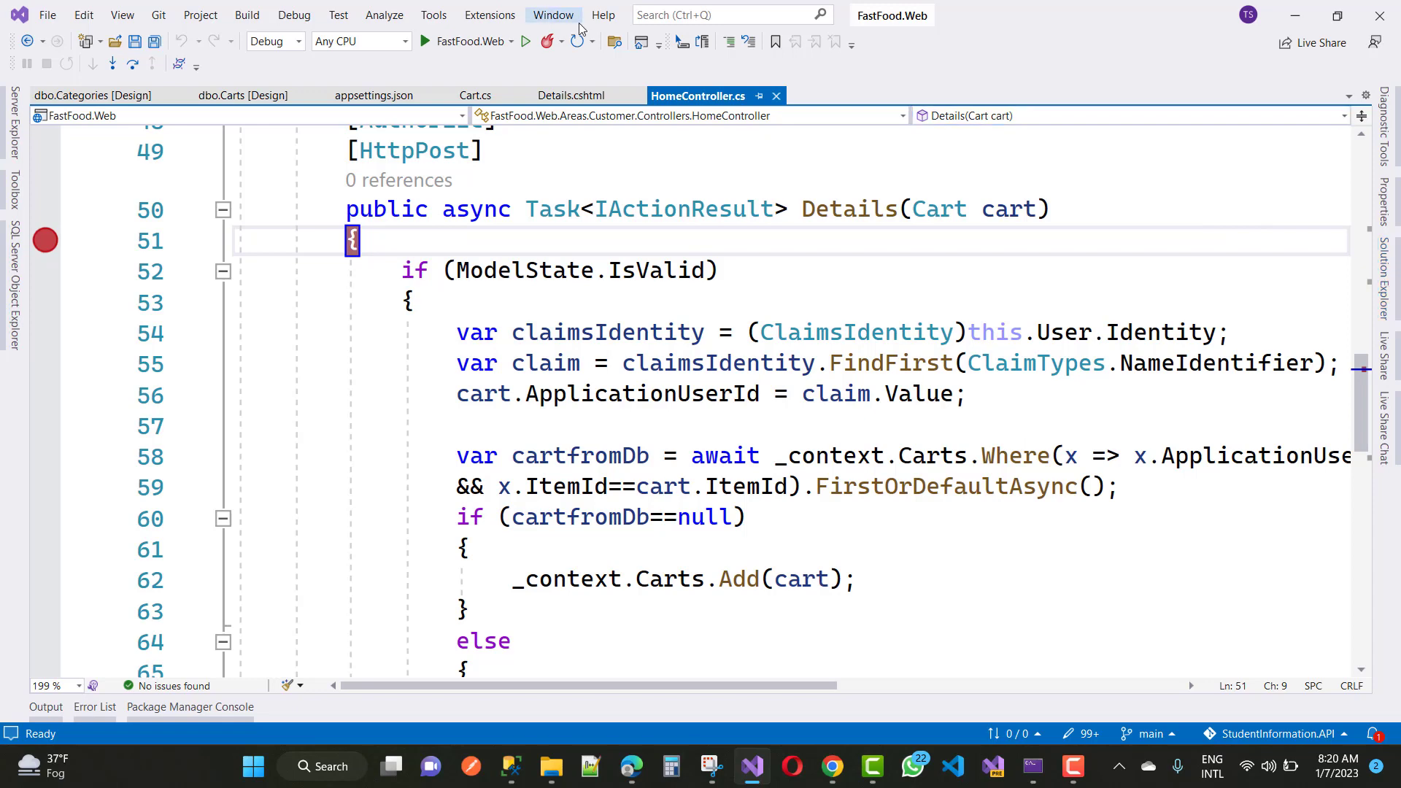
mouse_move(469, 40)
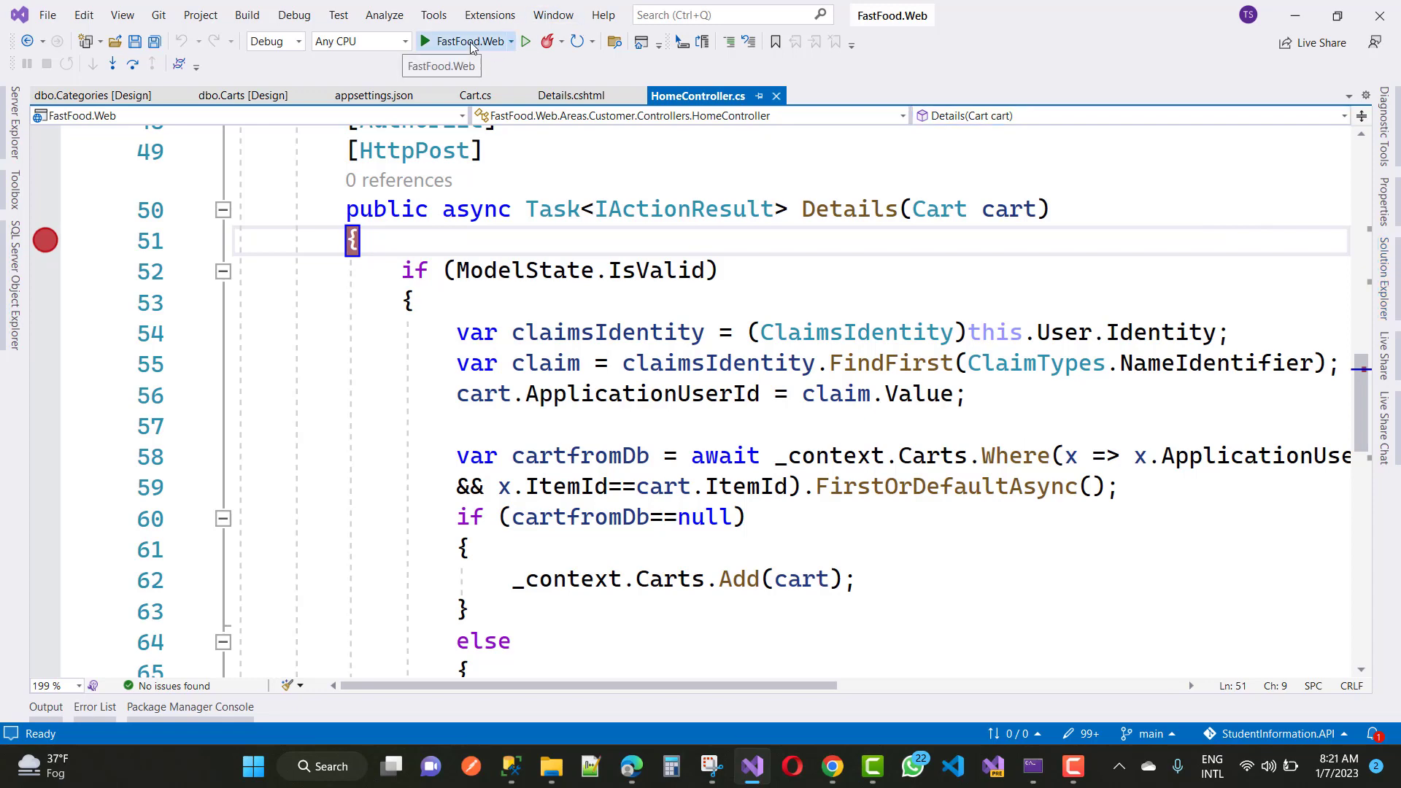
click(427, 41)
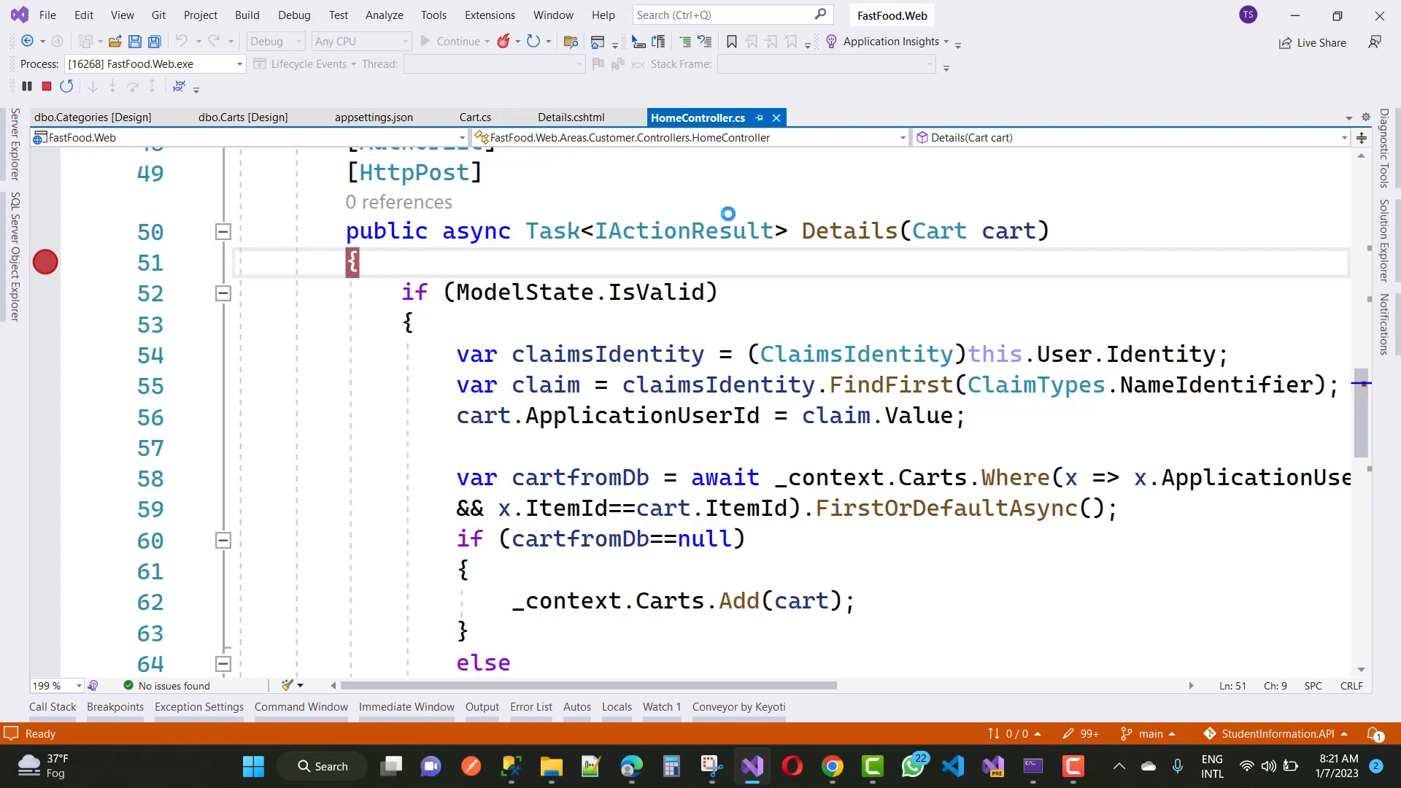
- In Edge, dismiss the password alert and open Samosa's details to hit the breakpoint
click(630, 766)
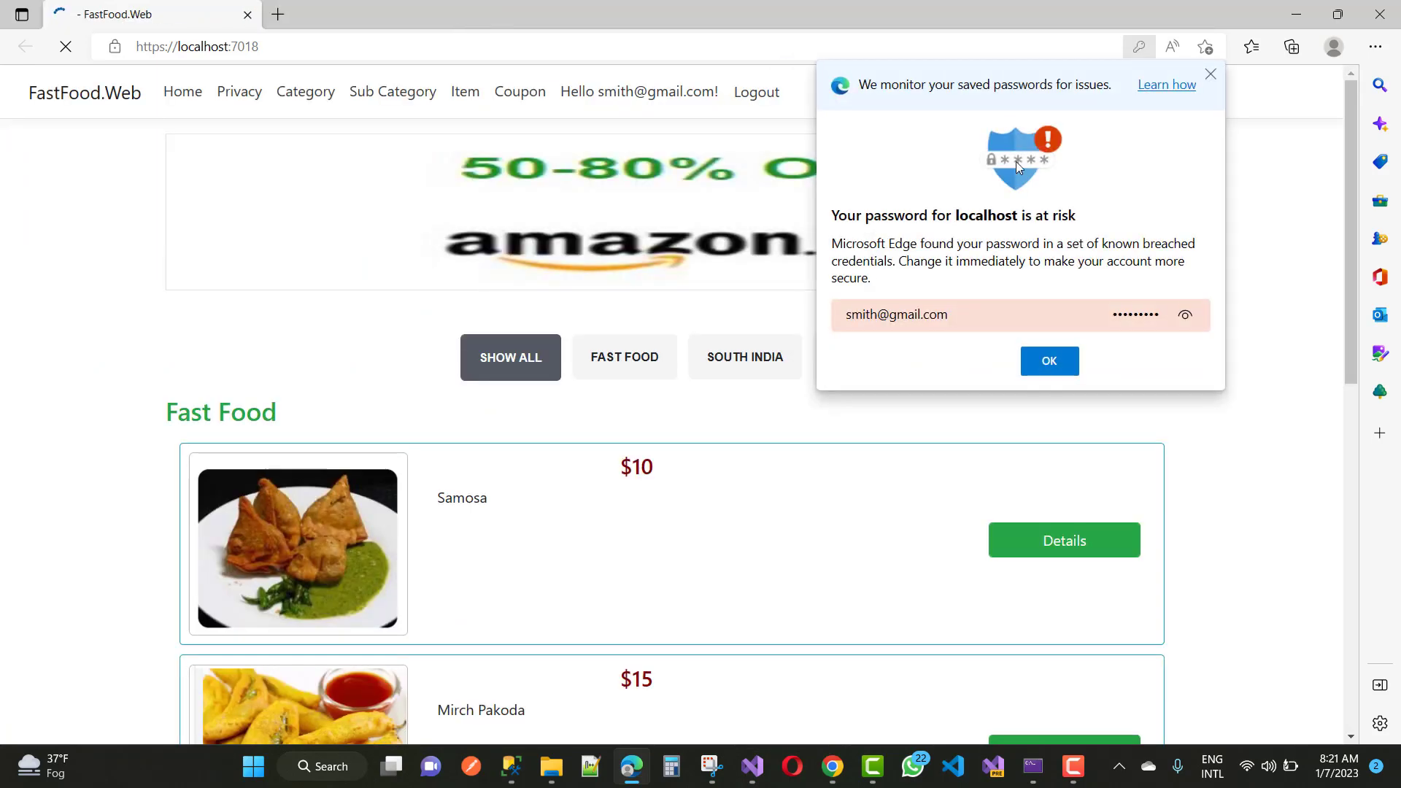
click(1049, 361)
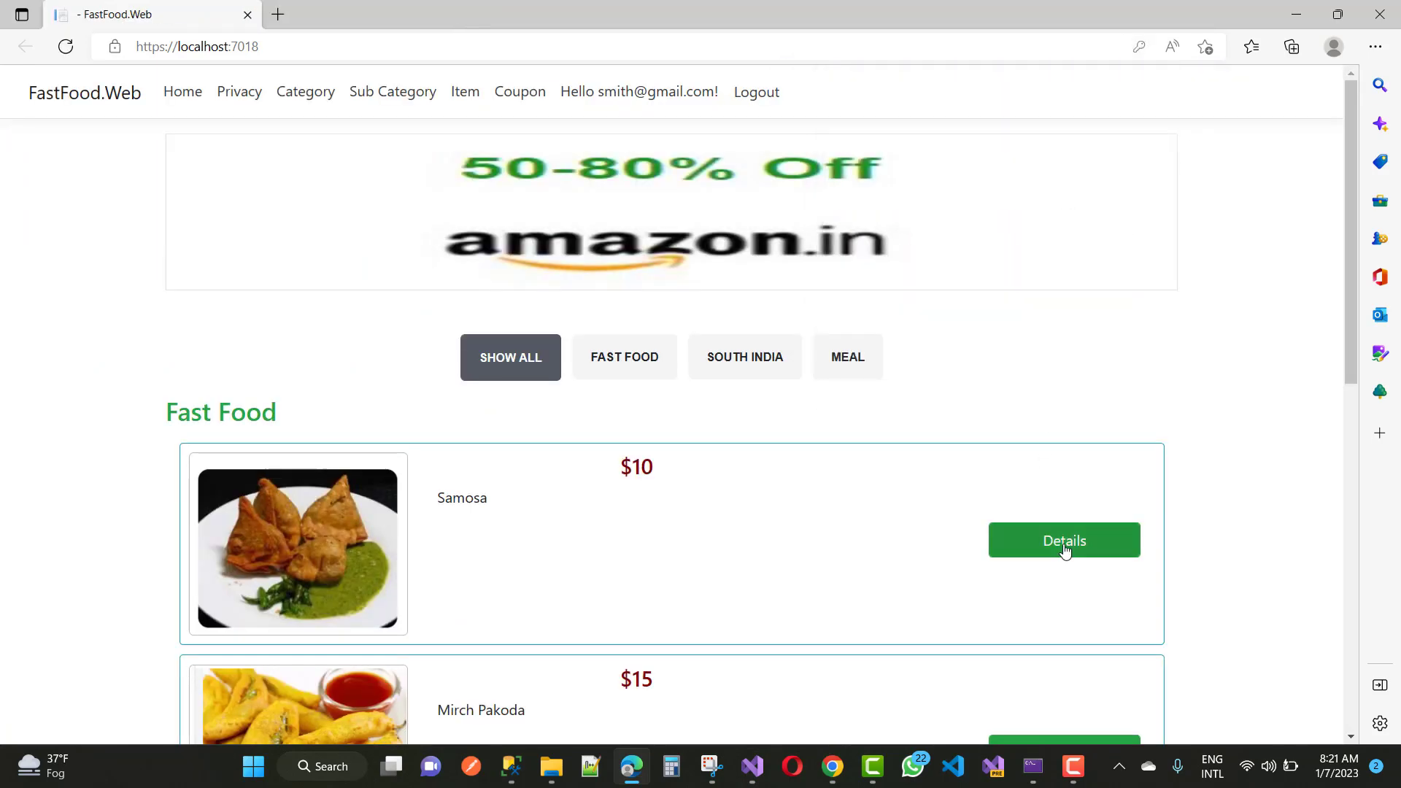
click(1063, 540)
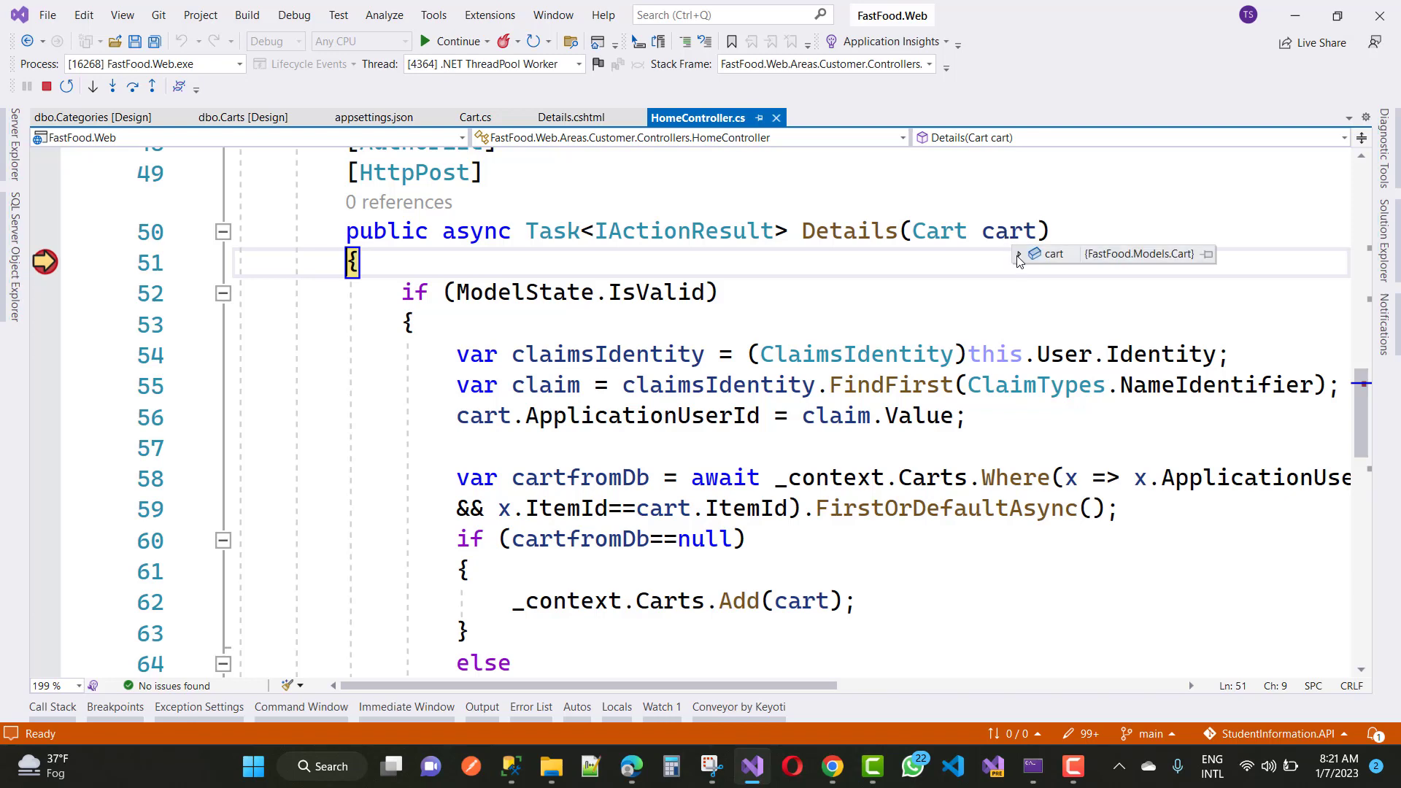
- Expand the cart DataTip (Id 1, Count 1, ItemId 1) and step to line 60
click(1018, 261)
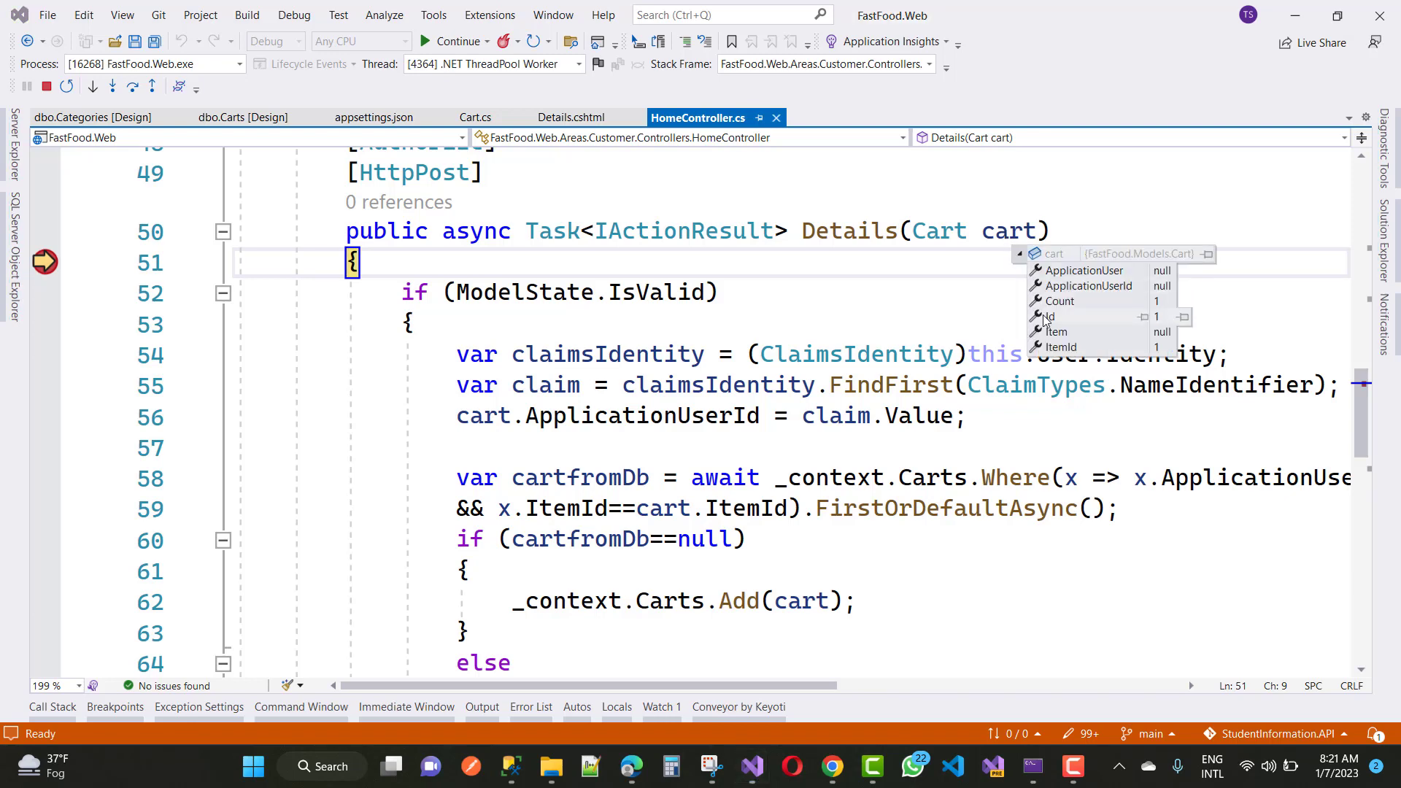
mouse_move(1167, 323)
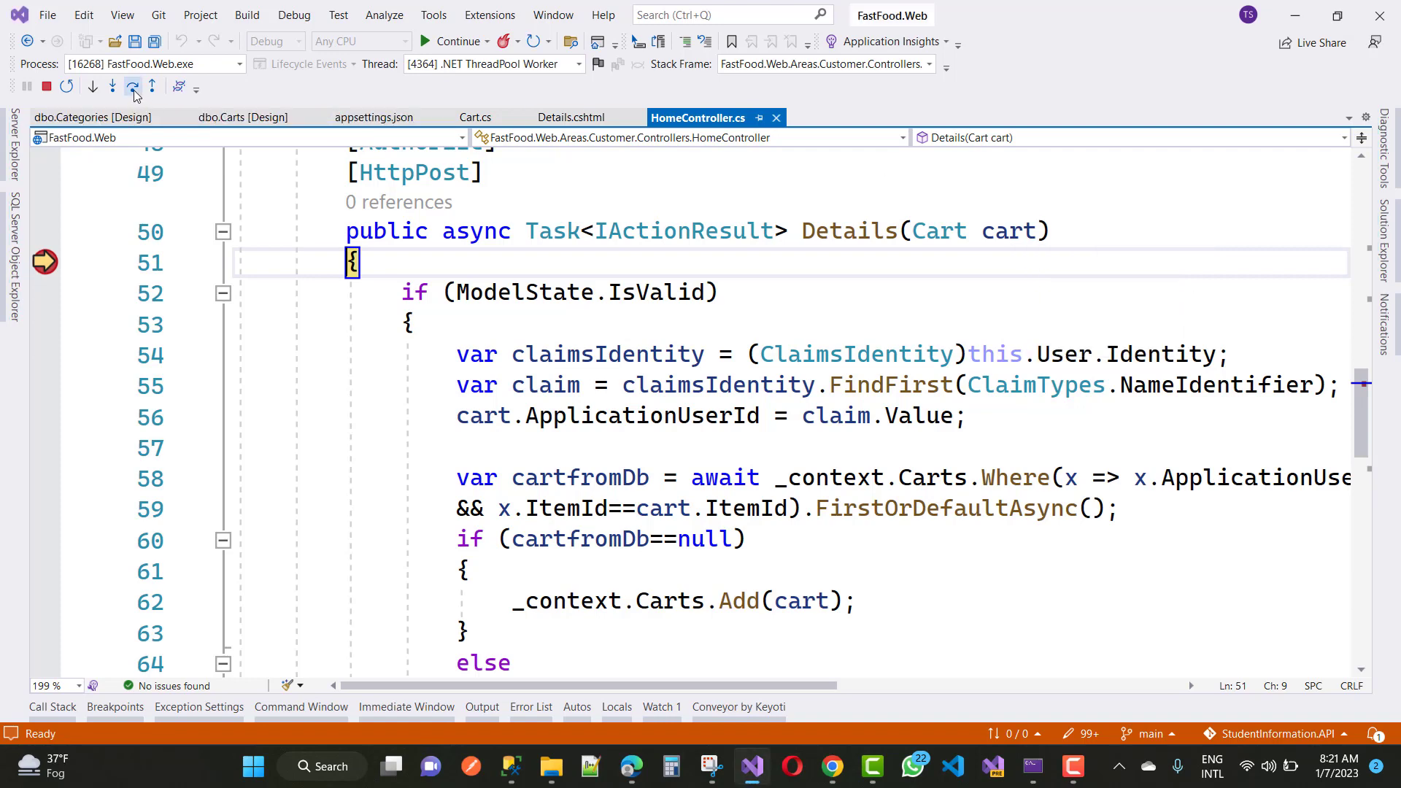
click(132, 86)
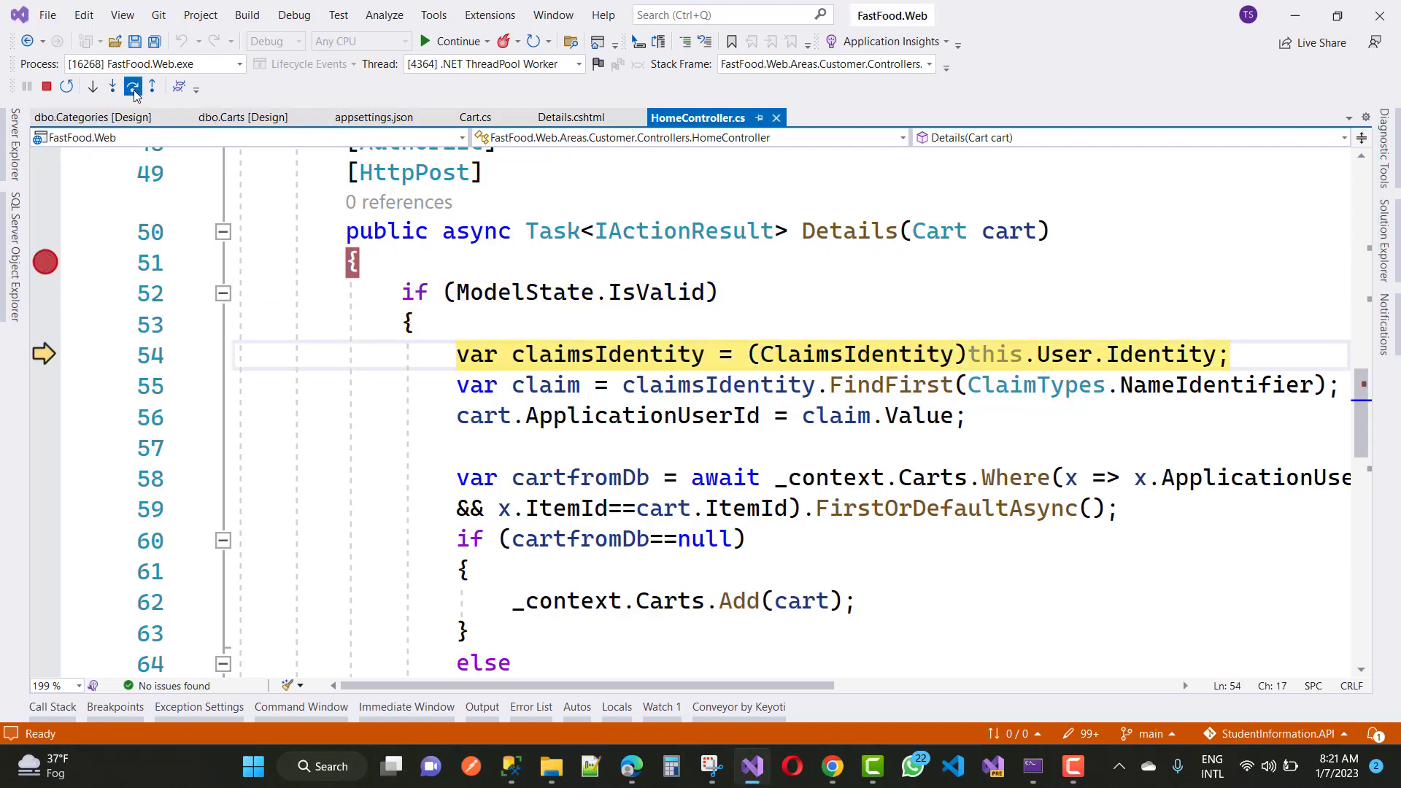
click(91, 86)
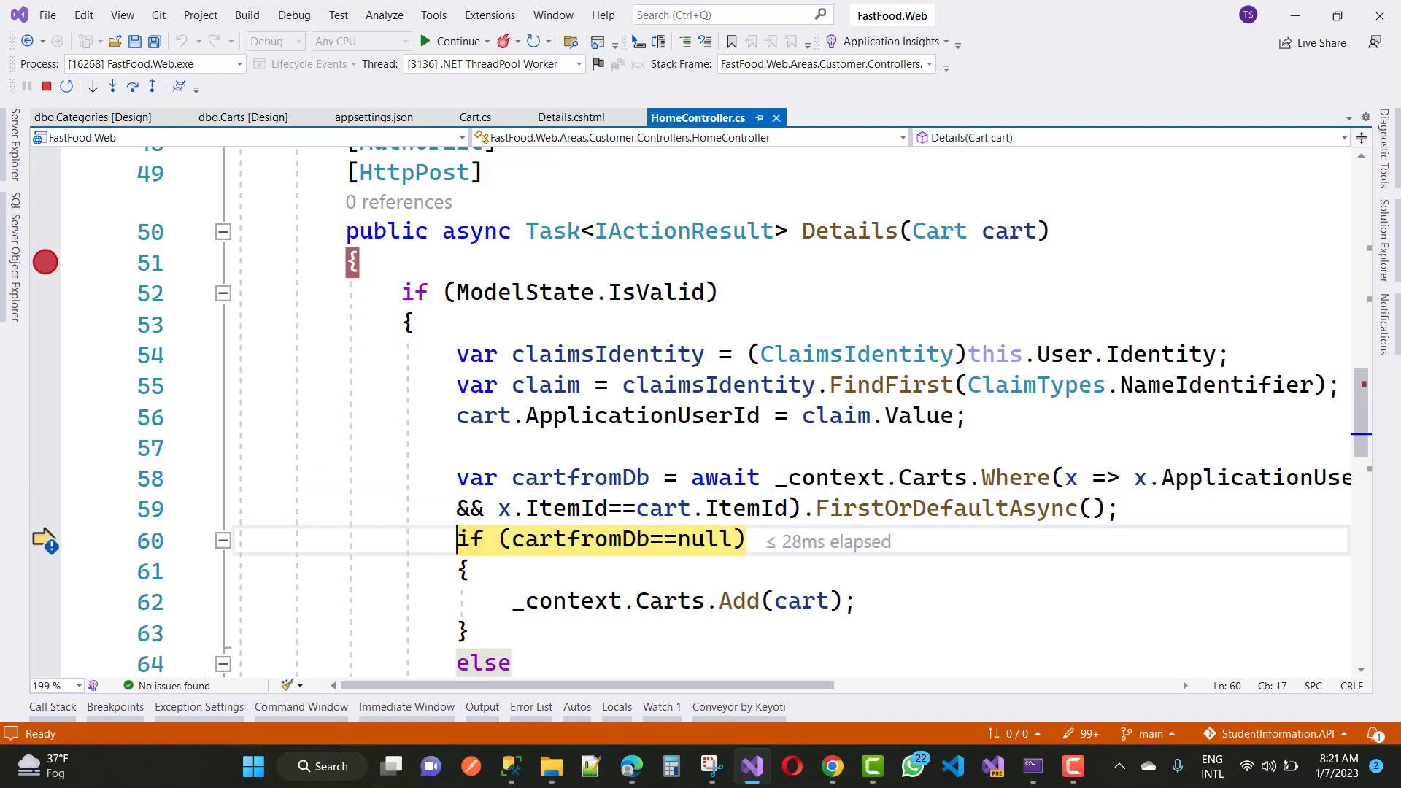
mouse_move(581, 477)
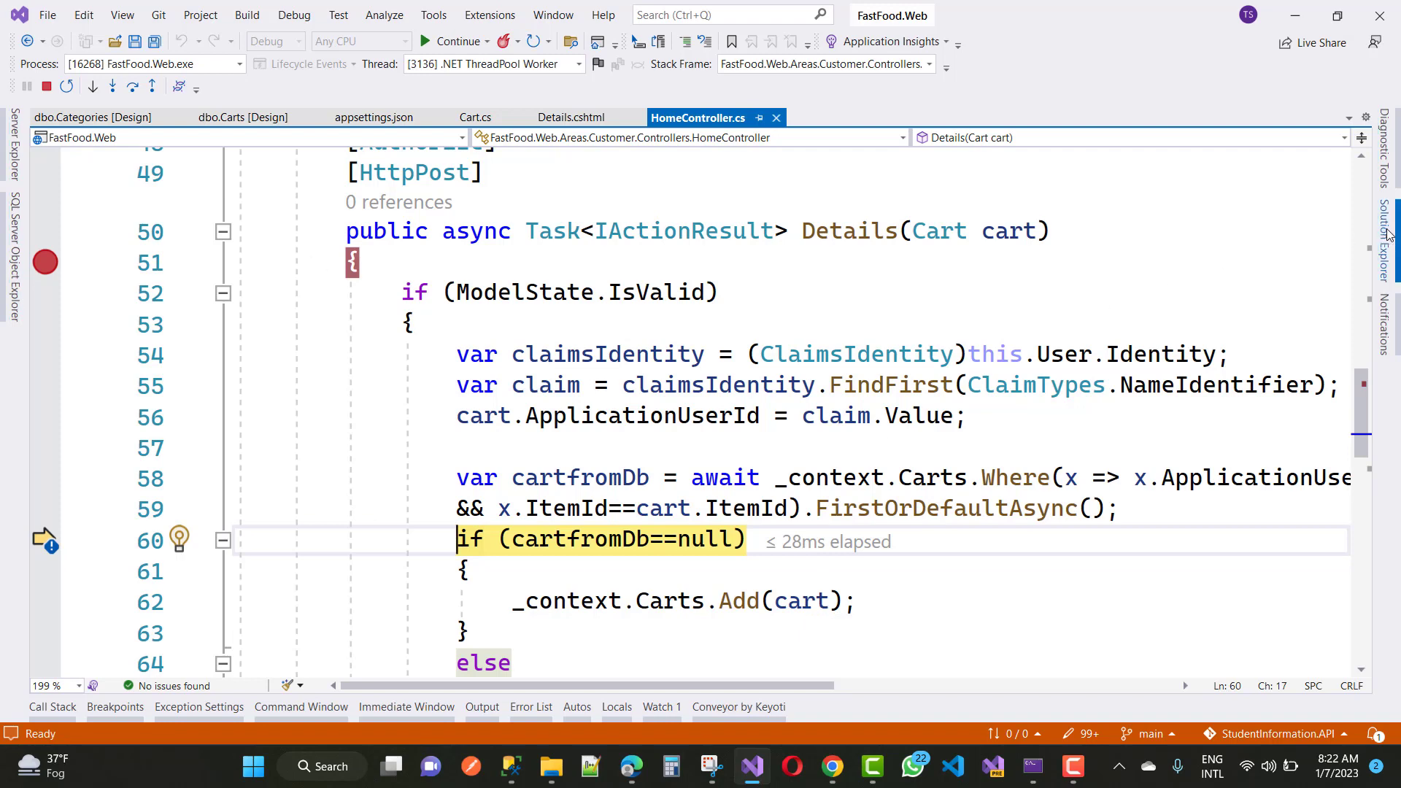
click(1381, 216)
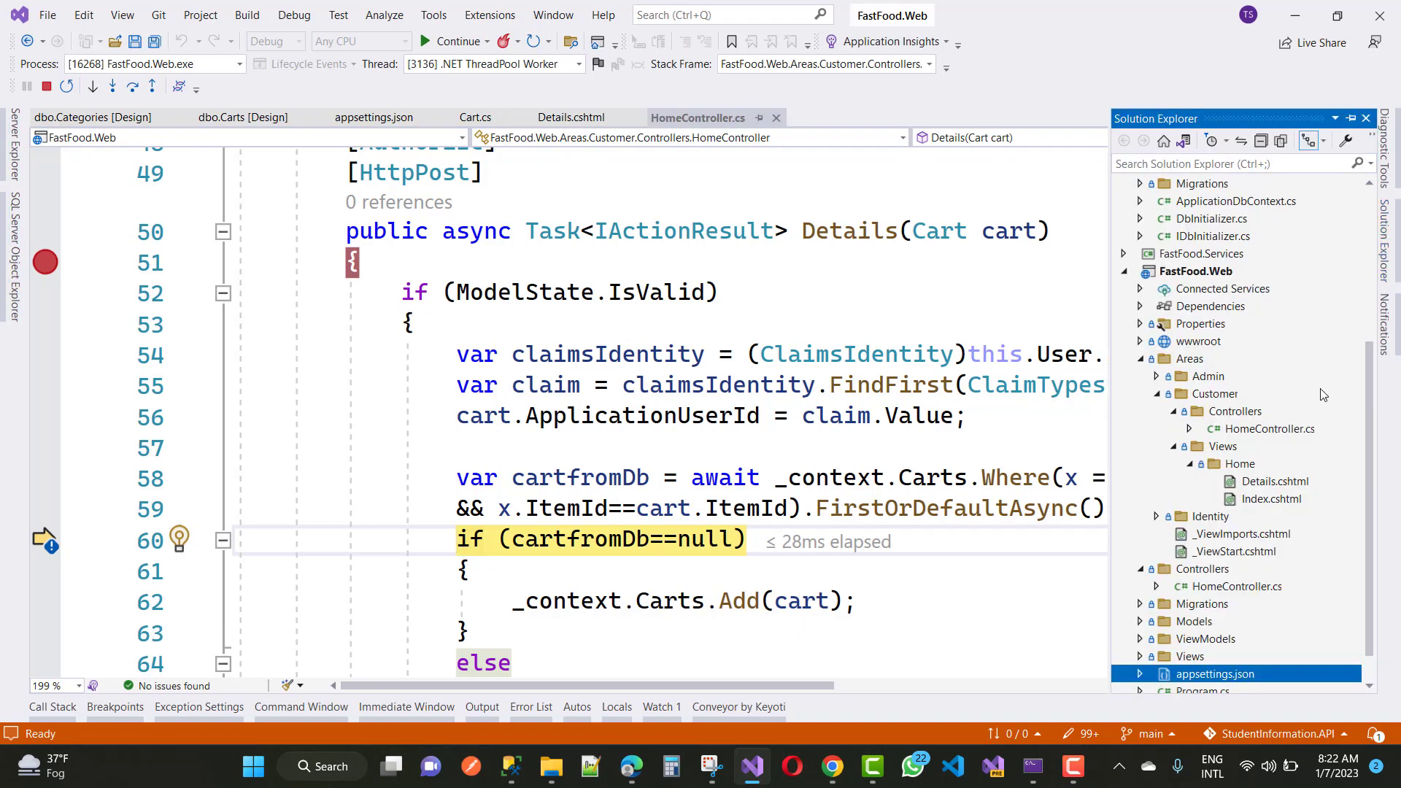
mouse_move(1286, 488)
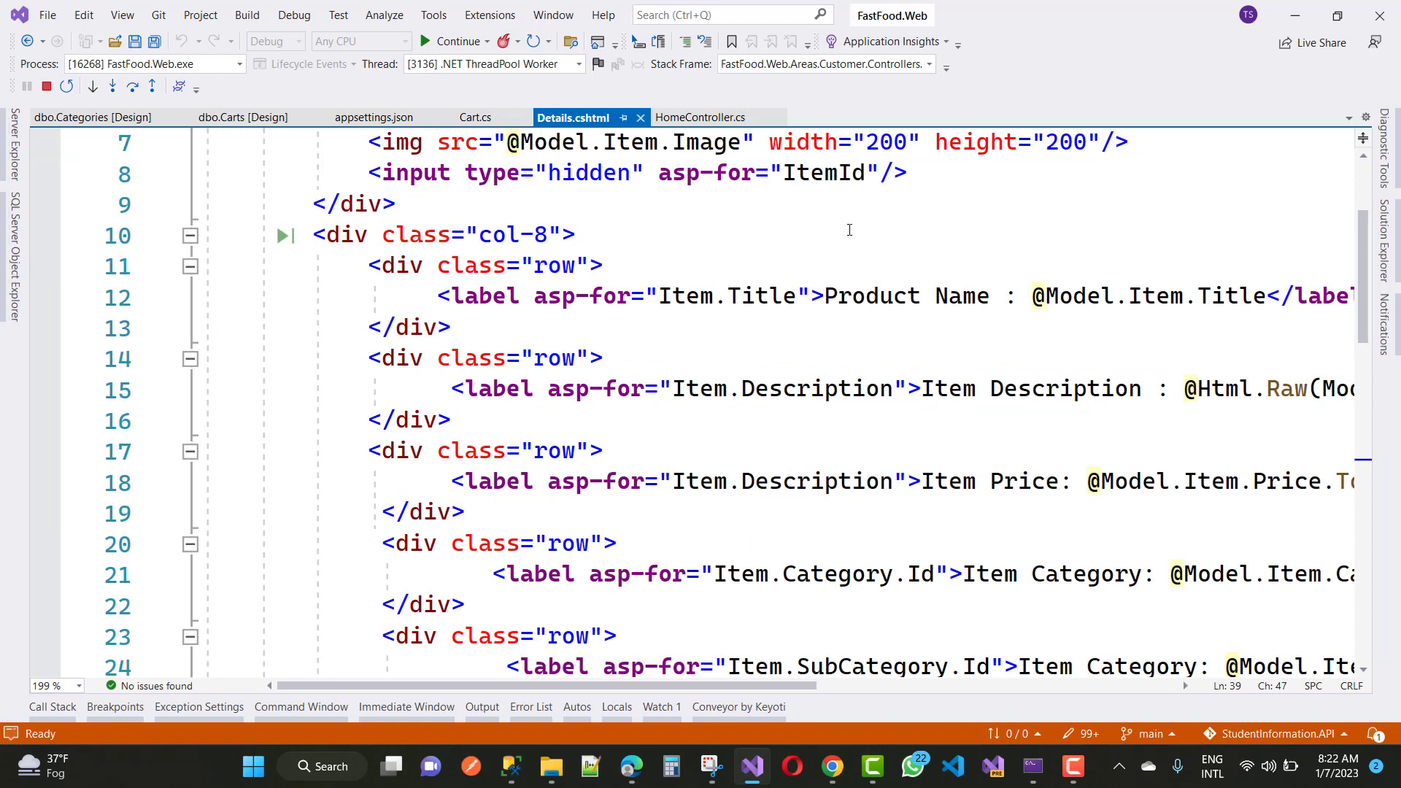
scroll(up, 3)
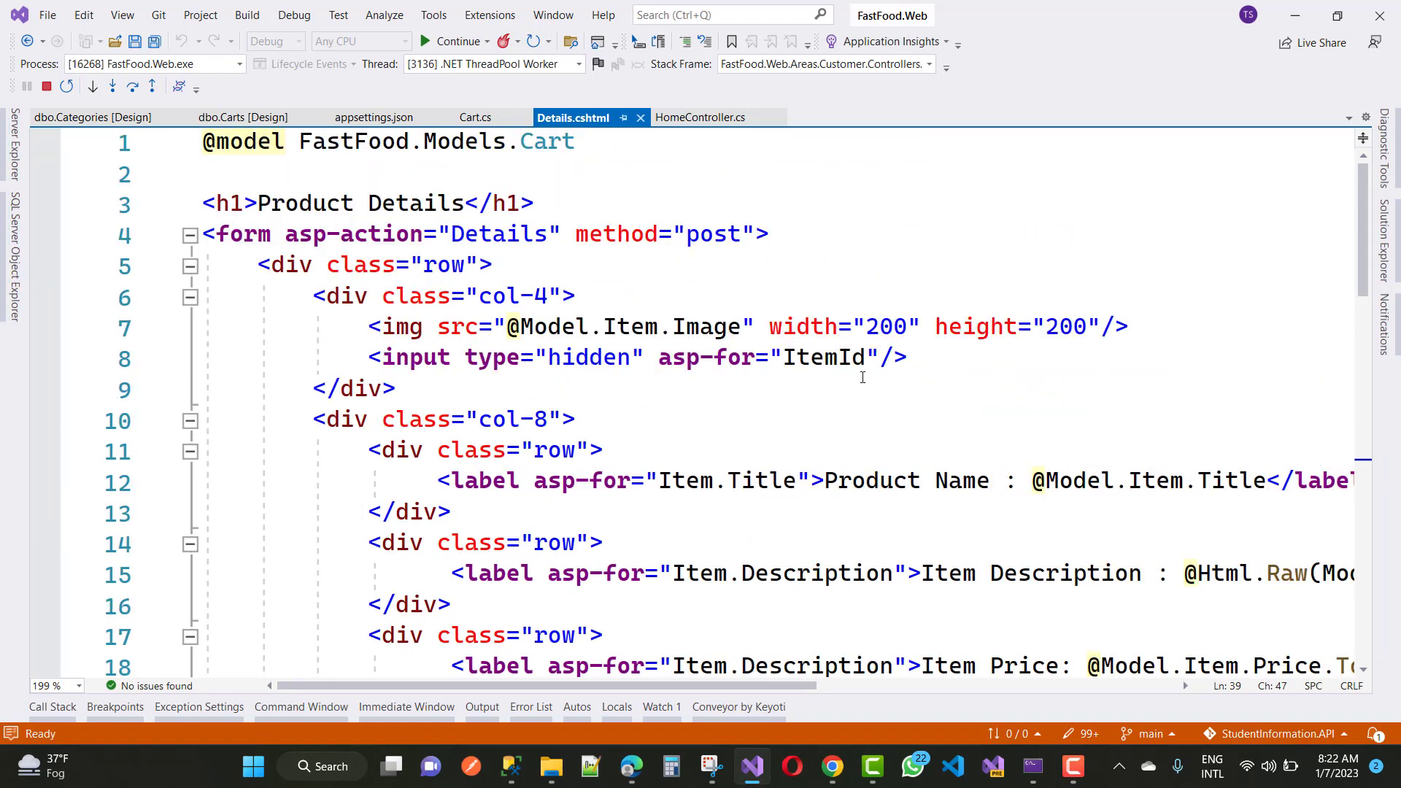
scroll(down, 3)
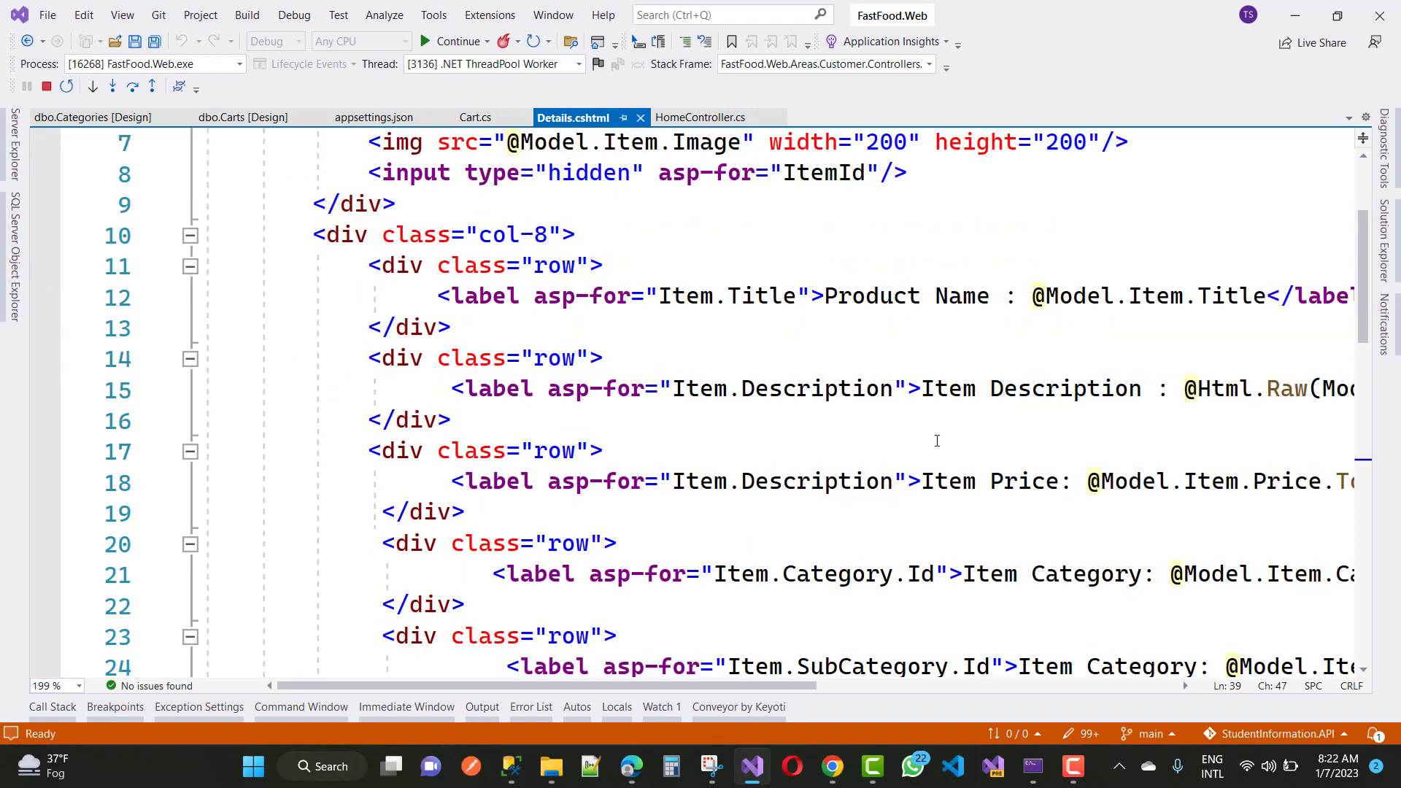
scroll(down, 3)
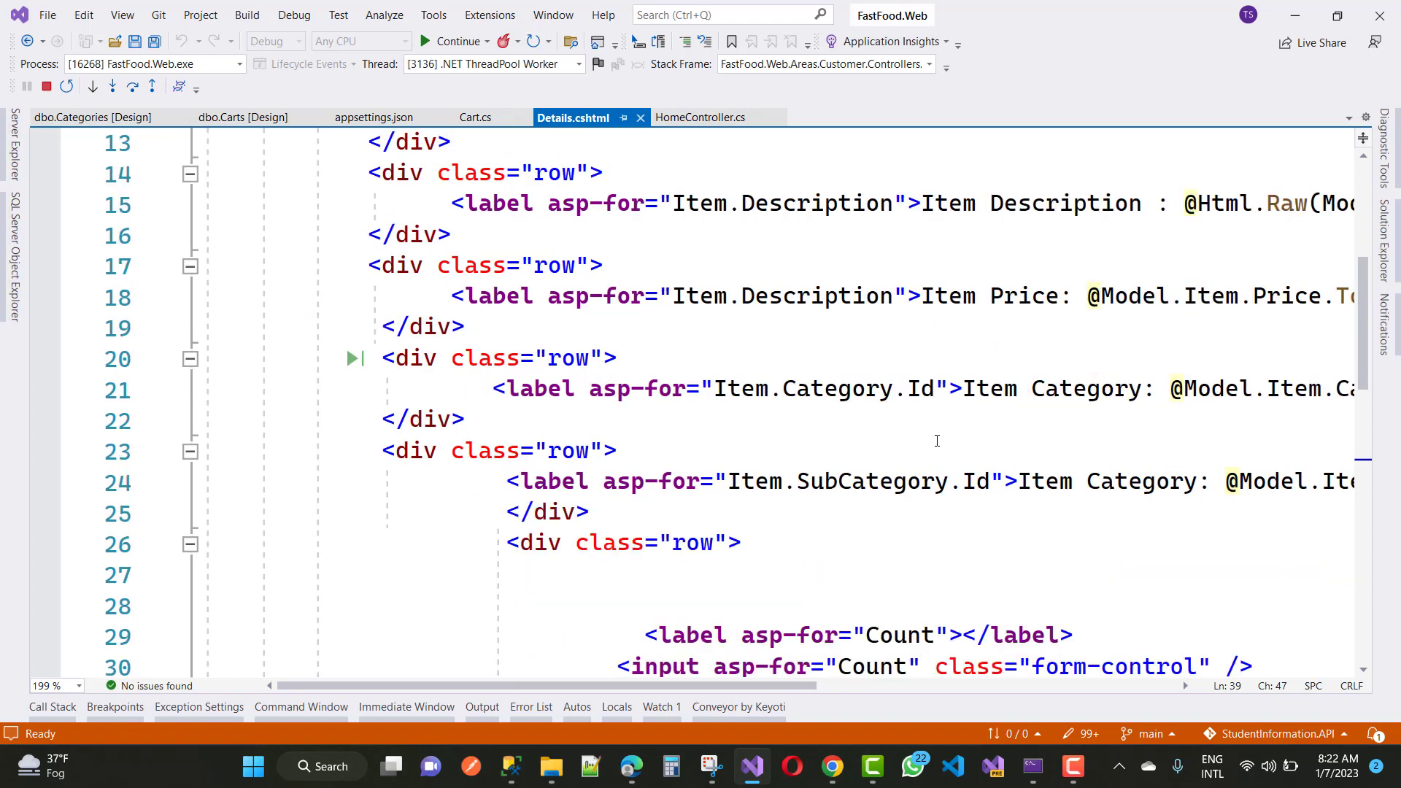
mouse_move(783, 514)
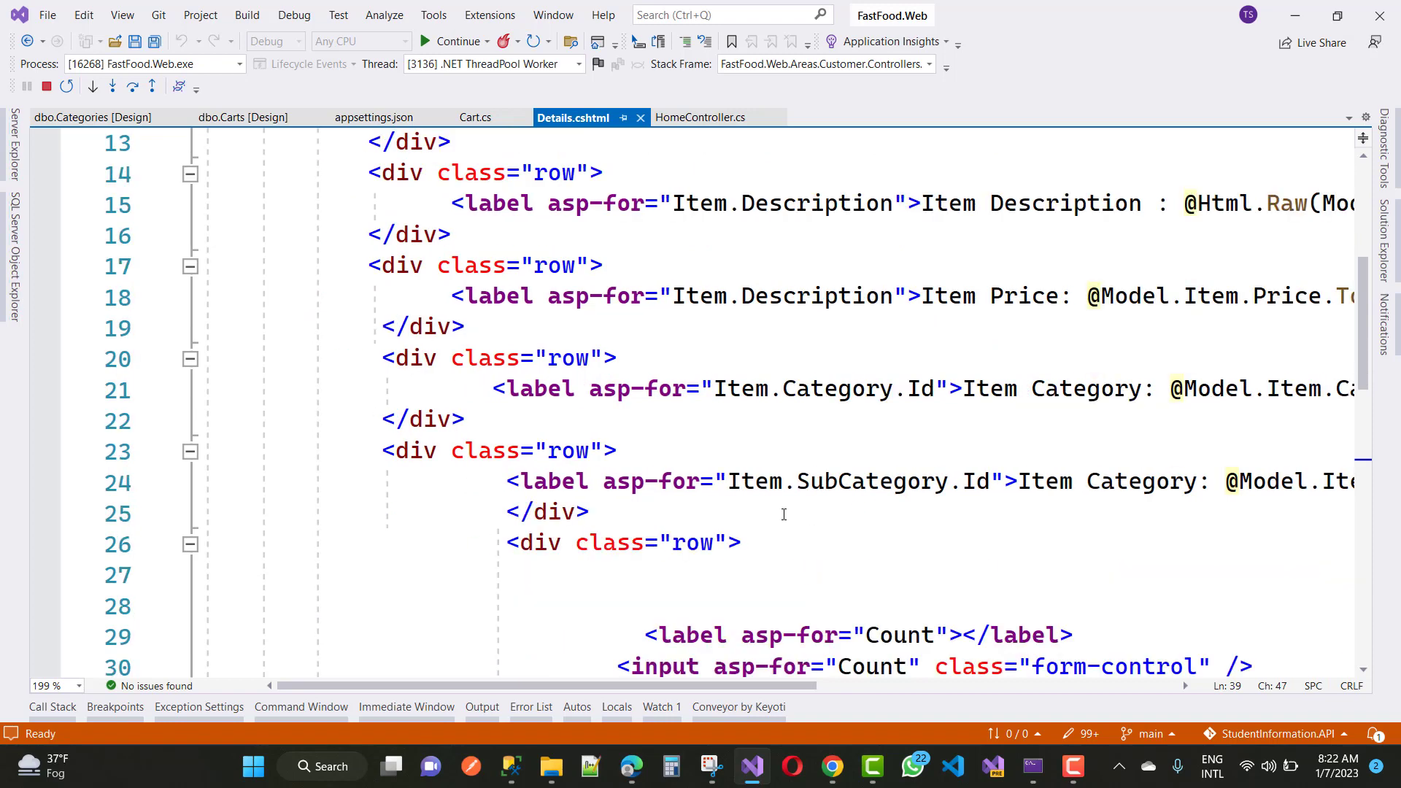
scroll(left, 3)
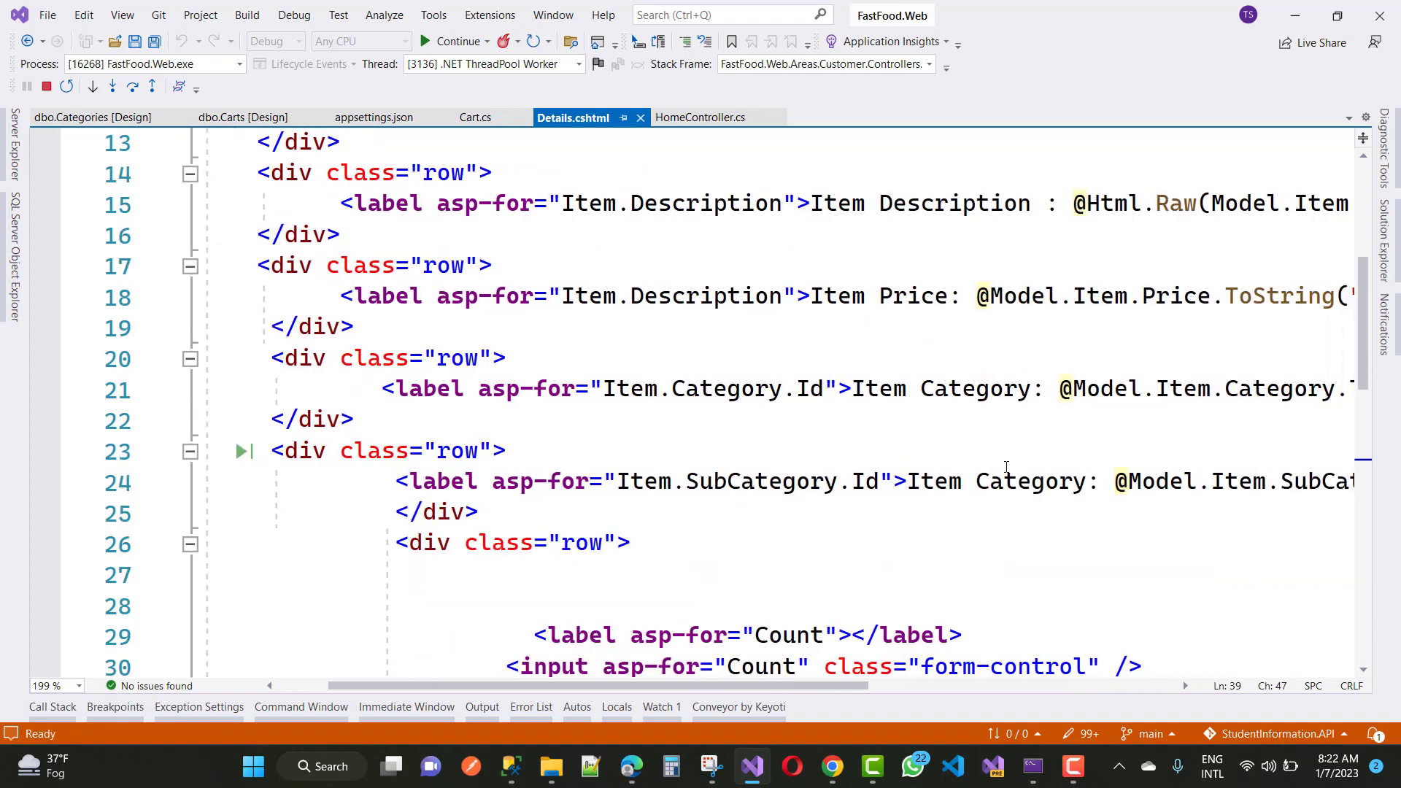
scroll(down, 3)
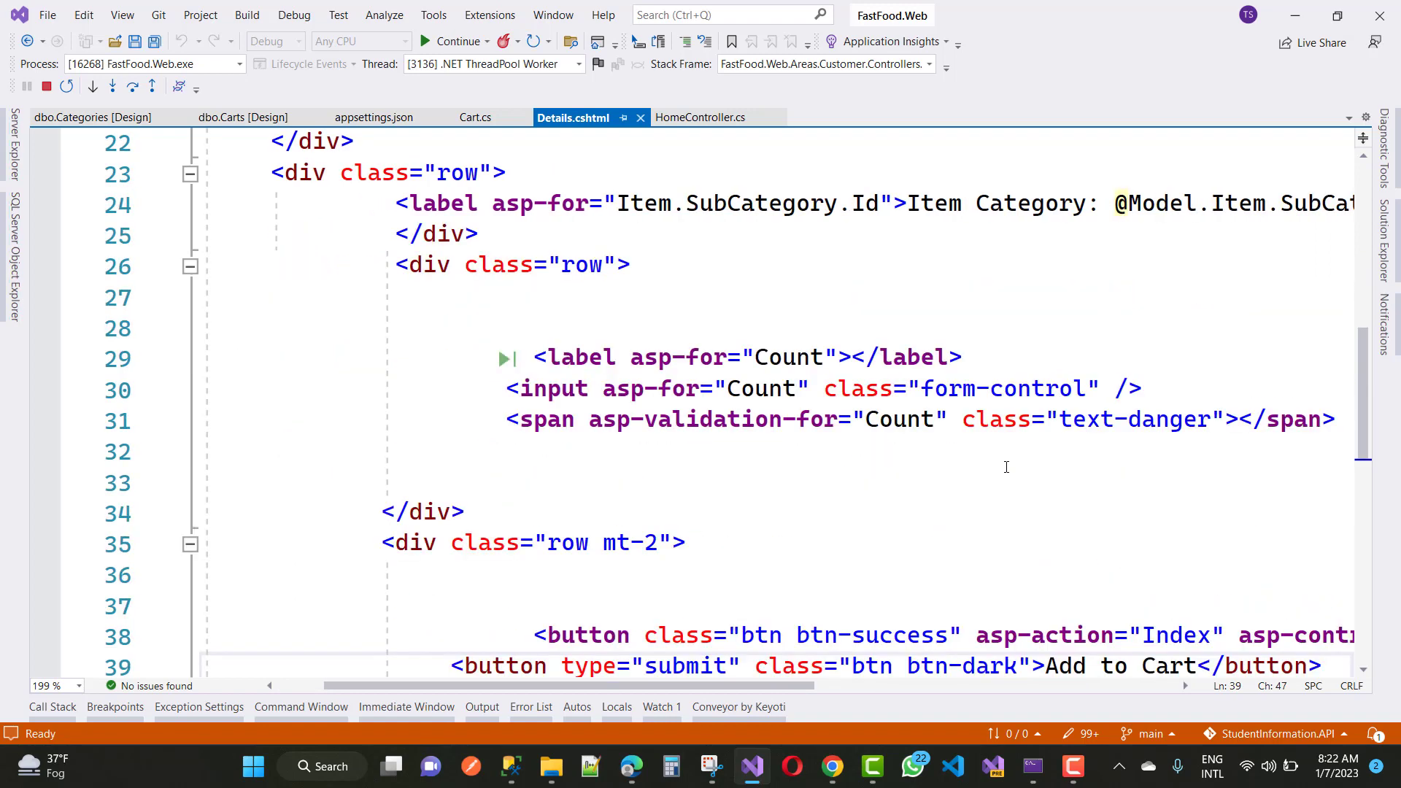
scroll(down, 3)
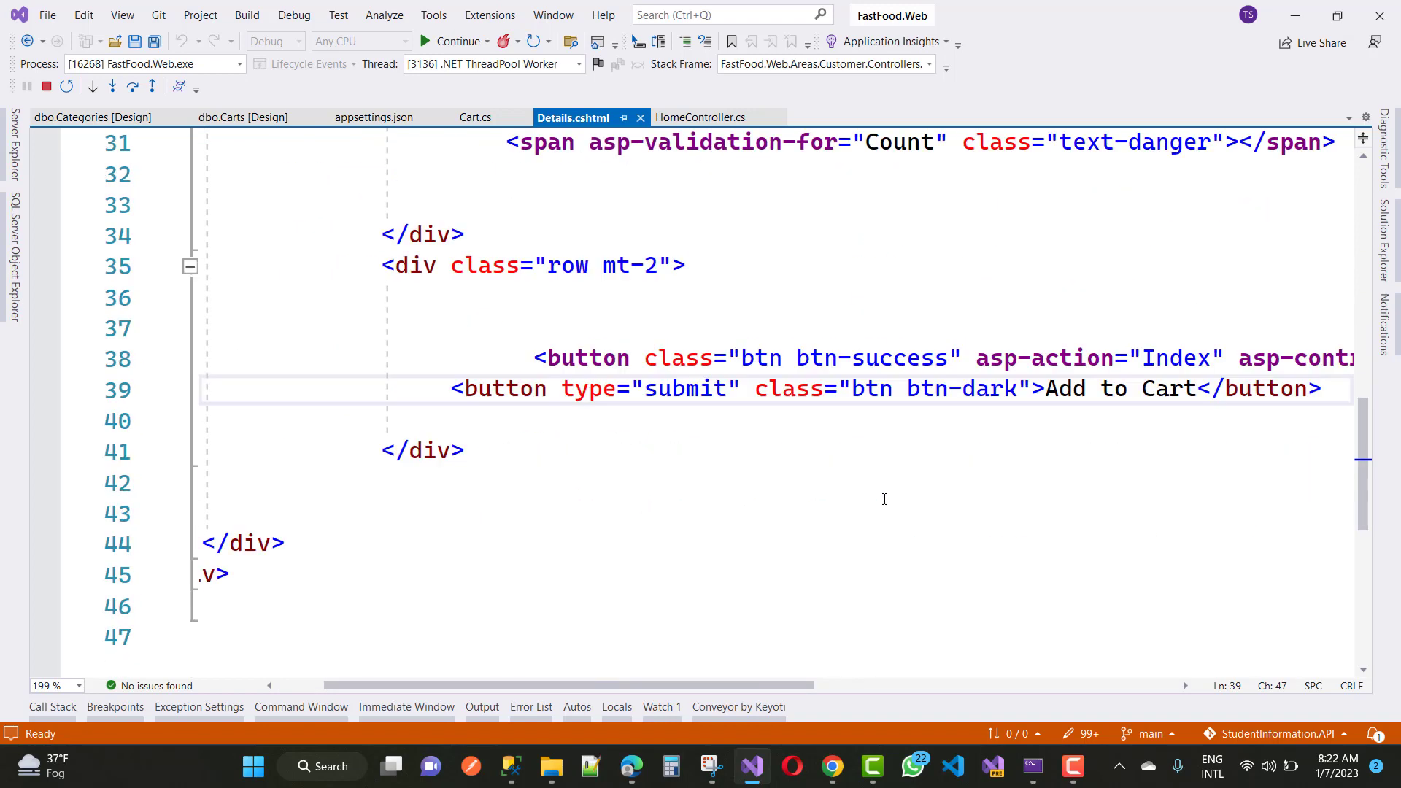
scroll(down, 3)
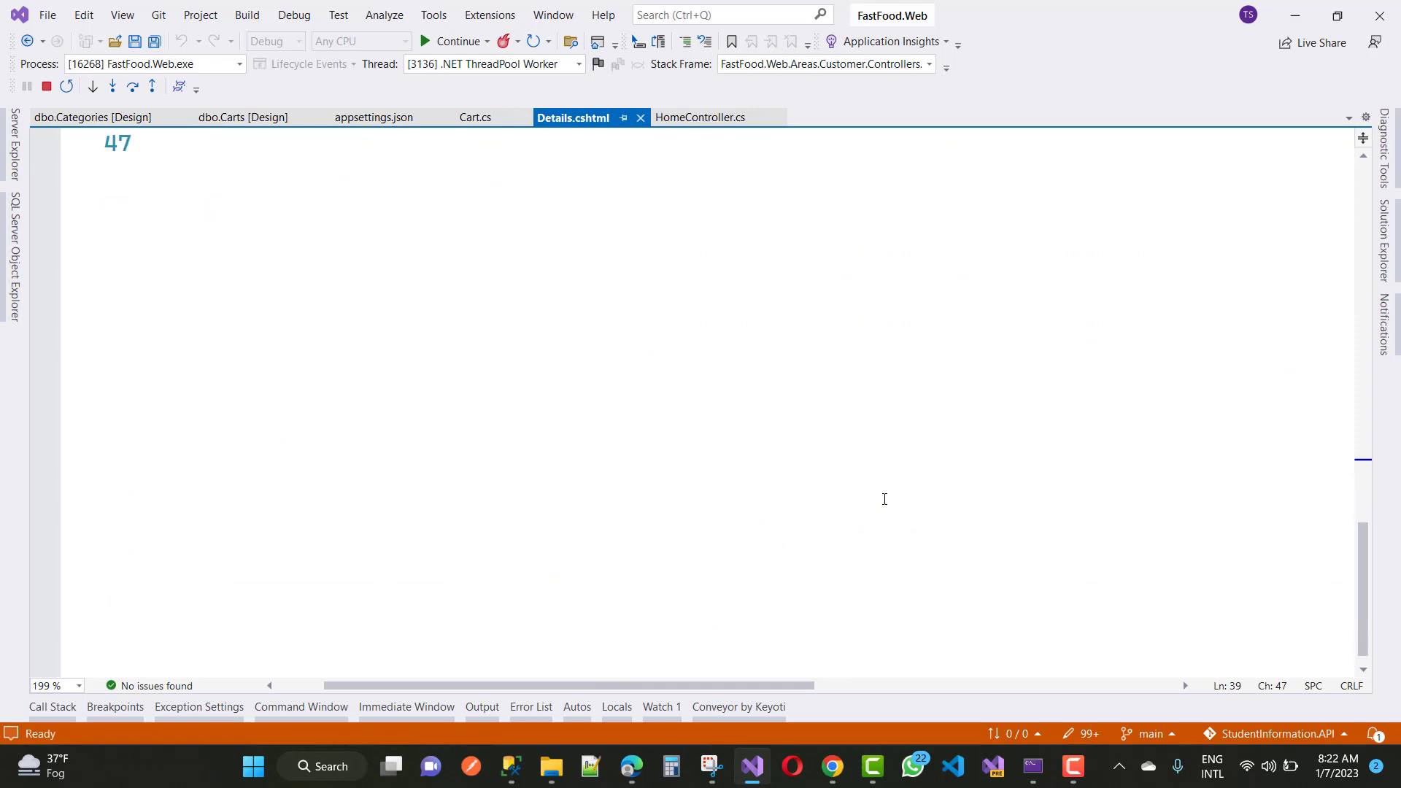
scroll(up, 3)
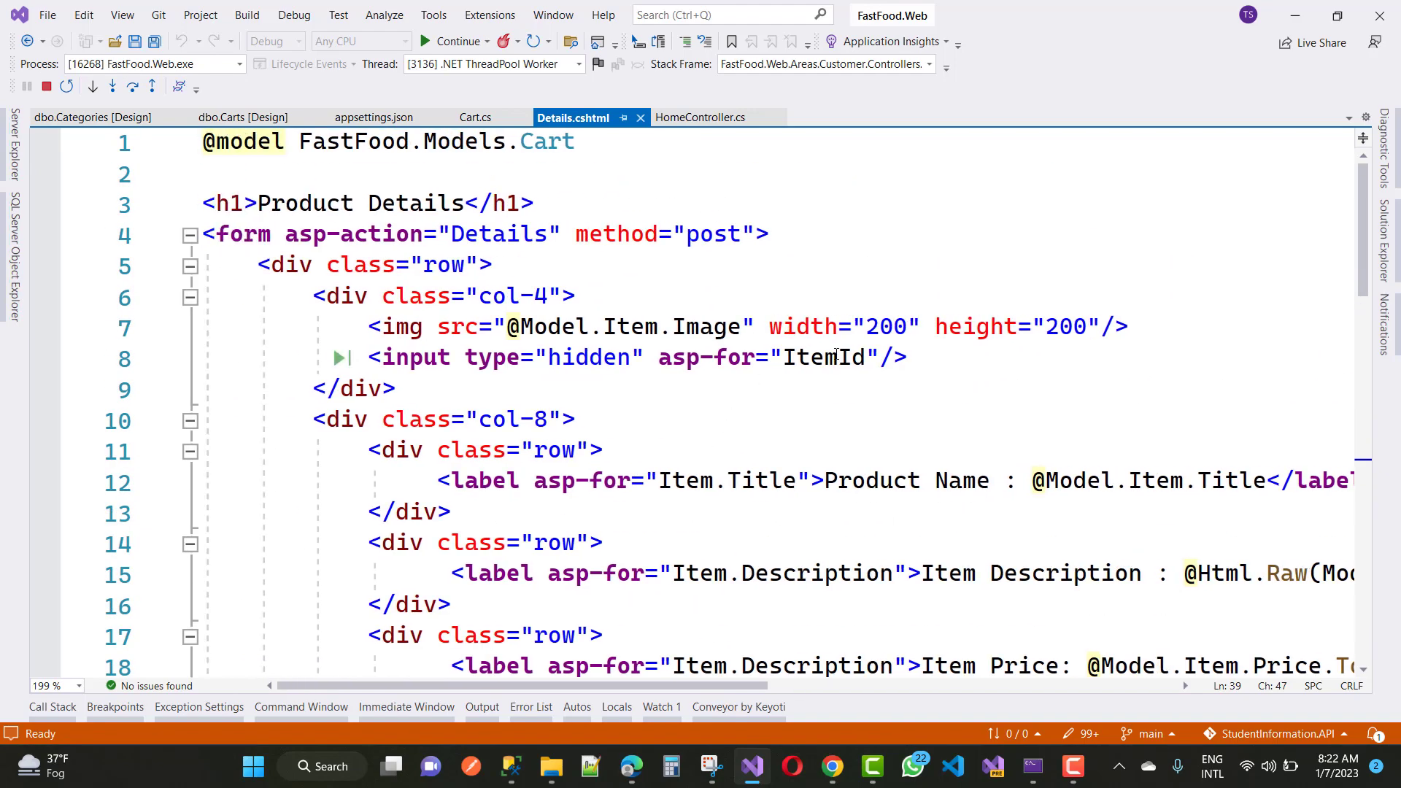
double_click(823, 357)
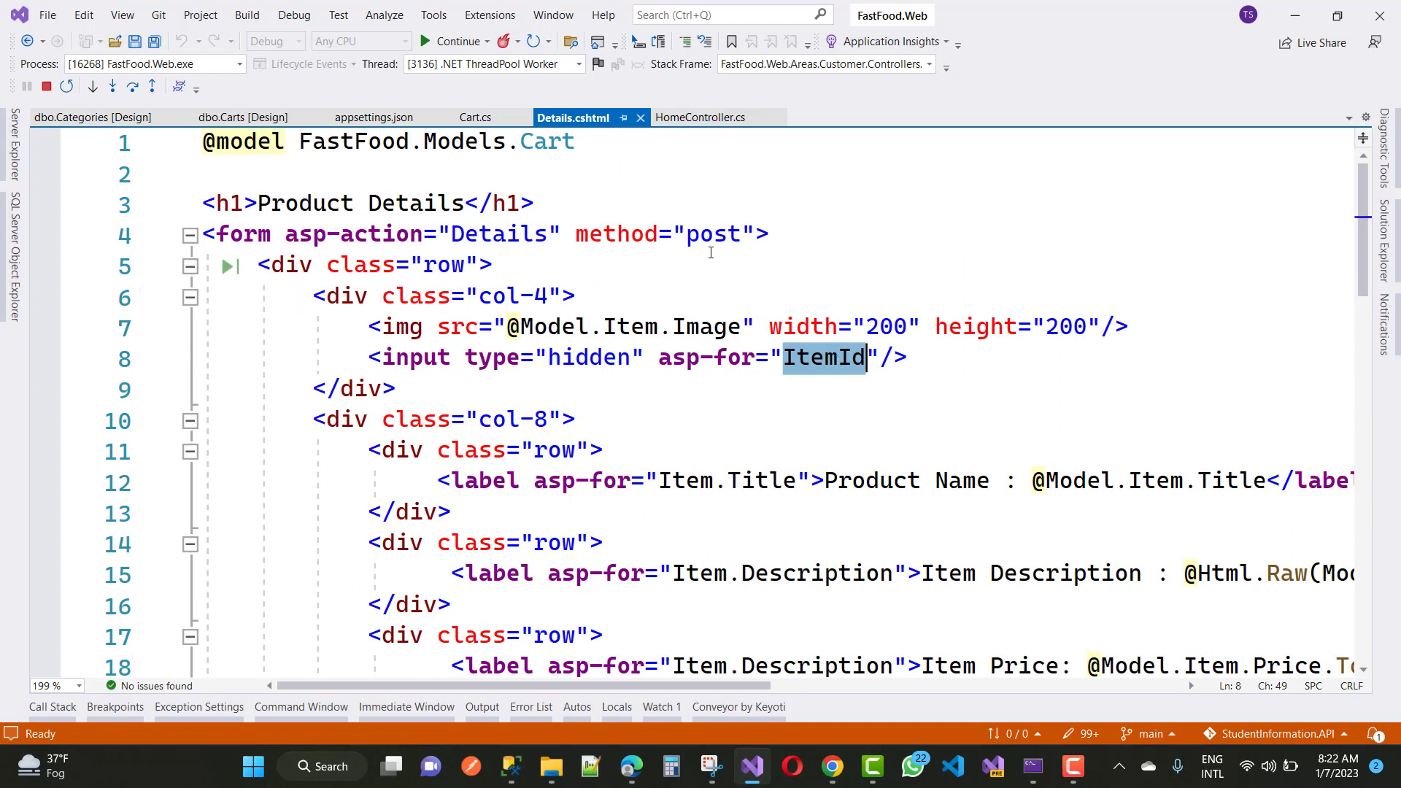
mouse_move(521, 154)
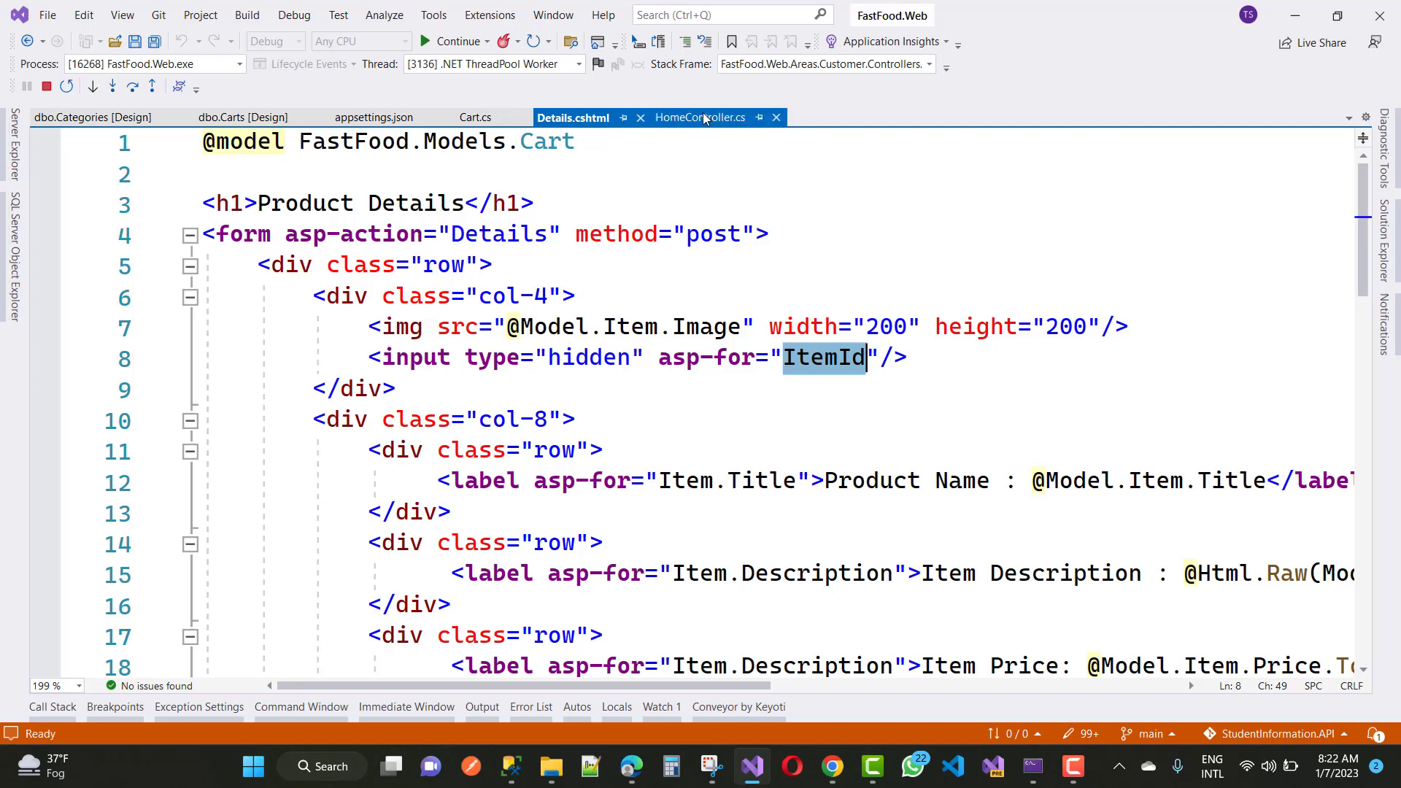
mouse_move(700, 117)
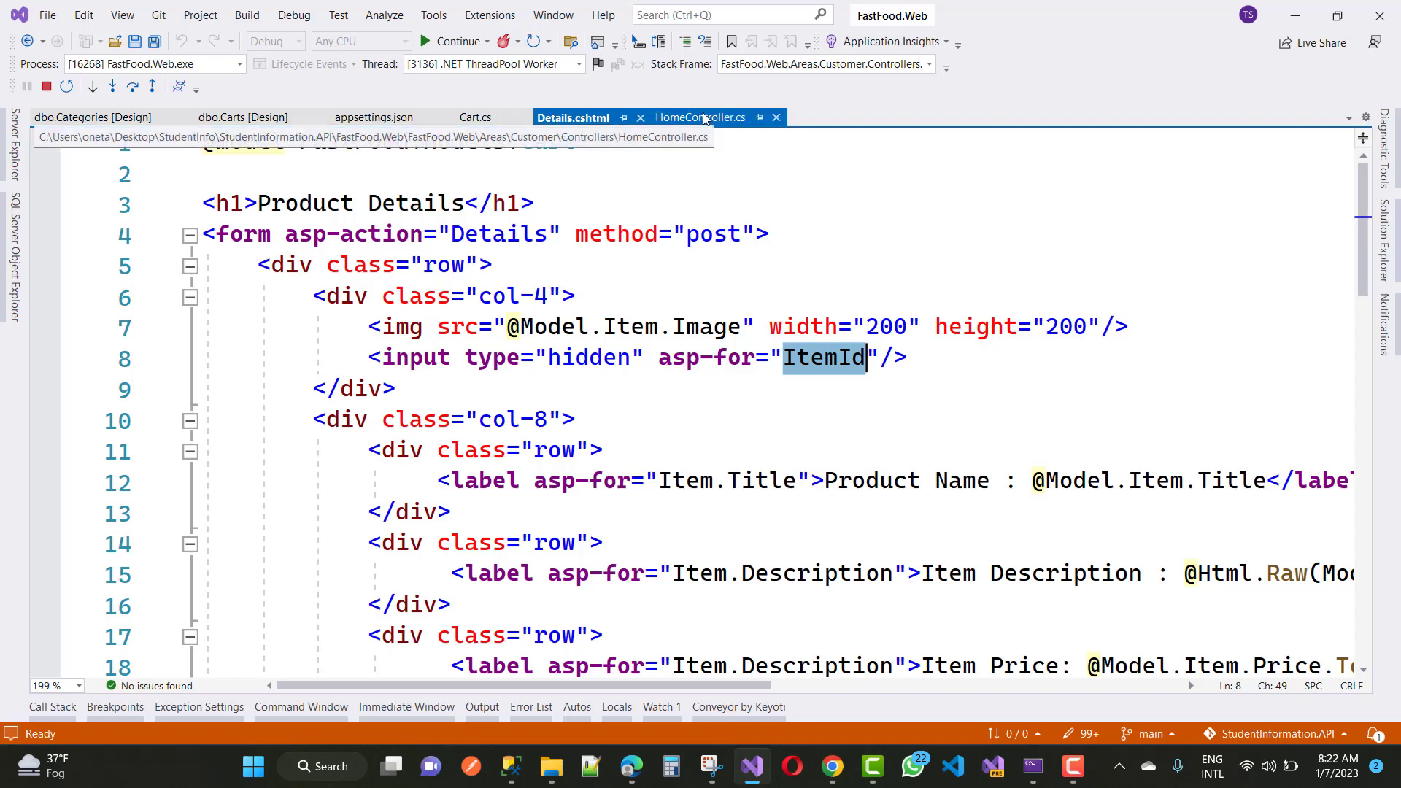
- Show the Details(Cart cart) action in HomeController.cs and stop debugging
click(699, 117)
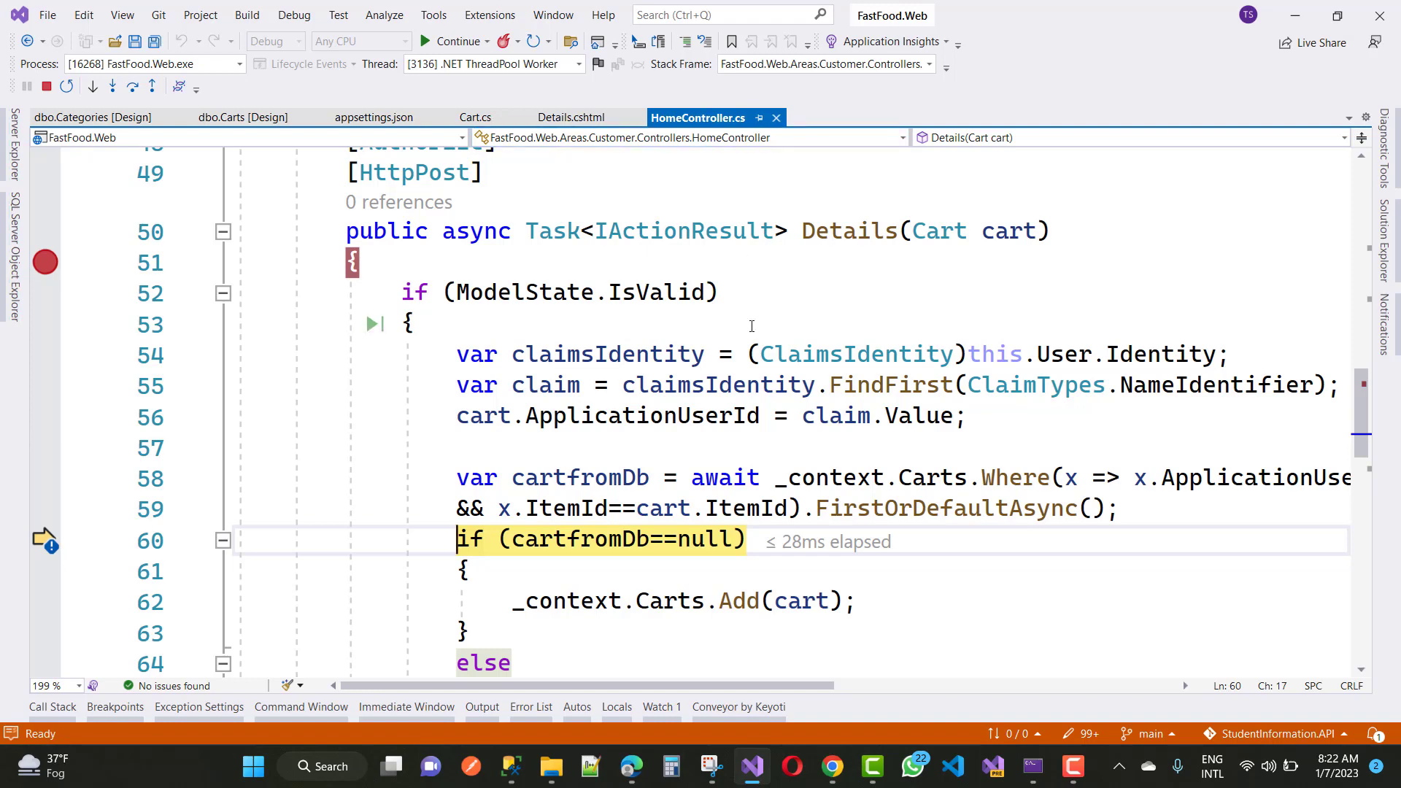
mouse_move(1007, 230)
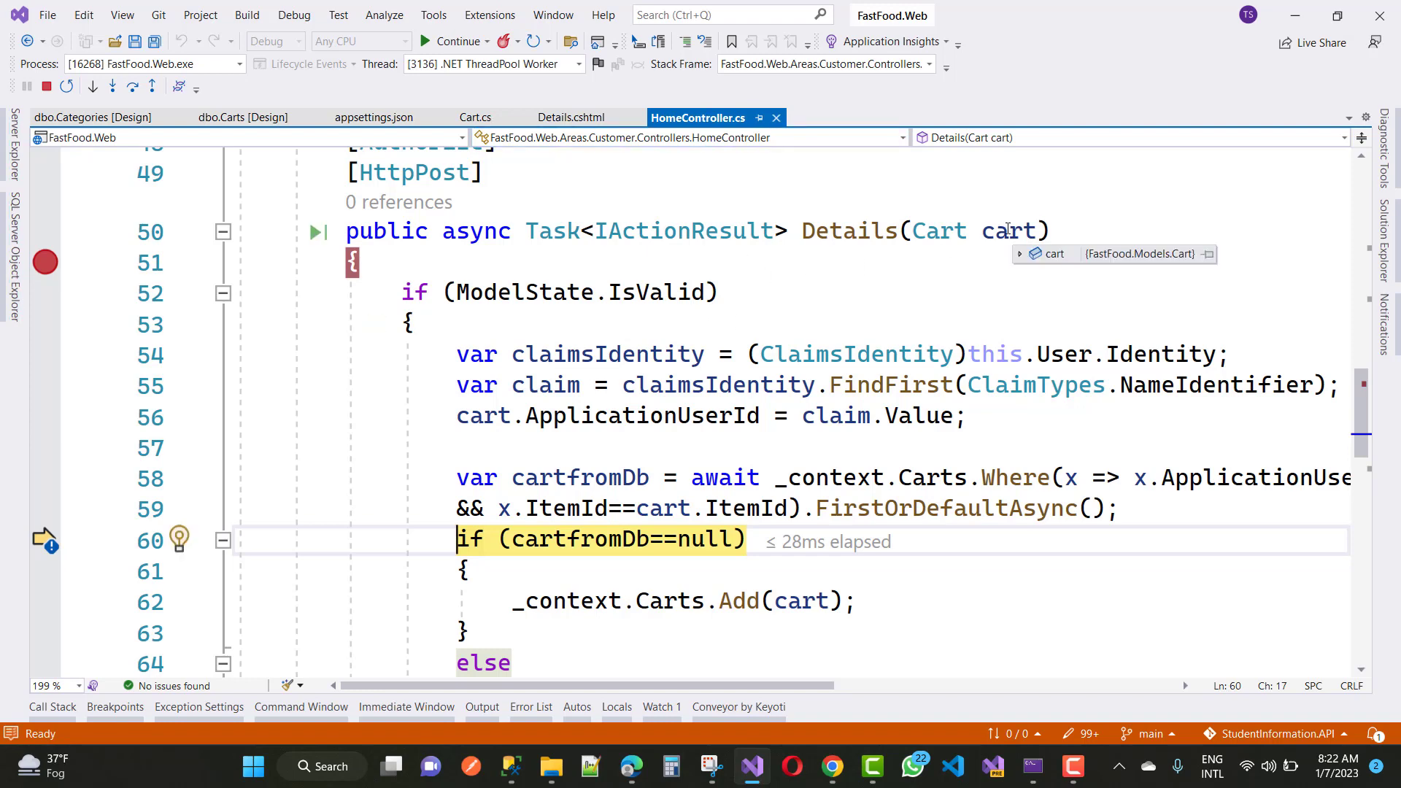
click(1019, 254)
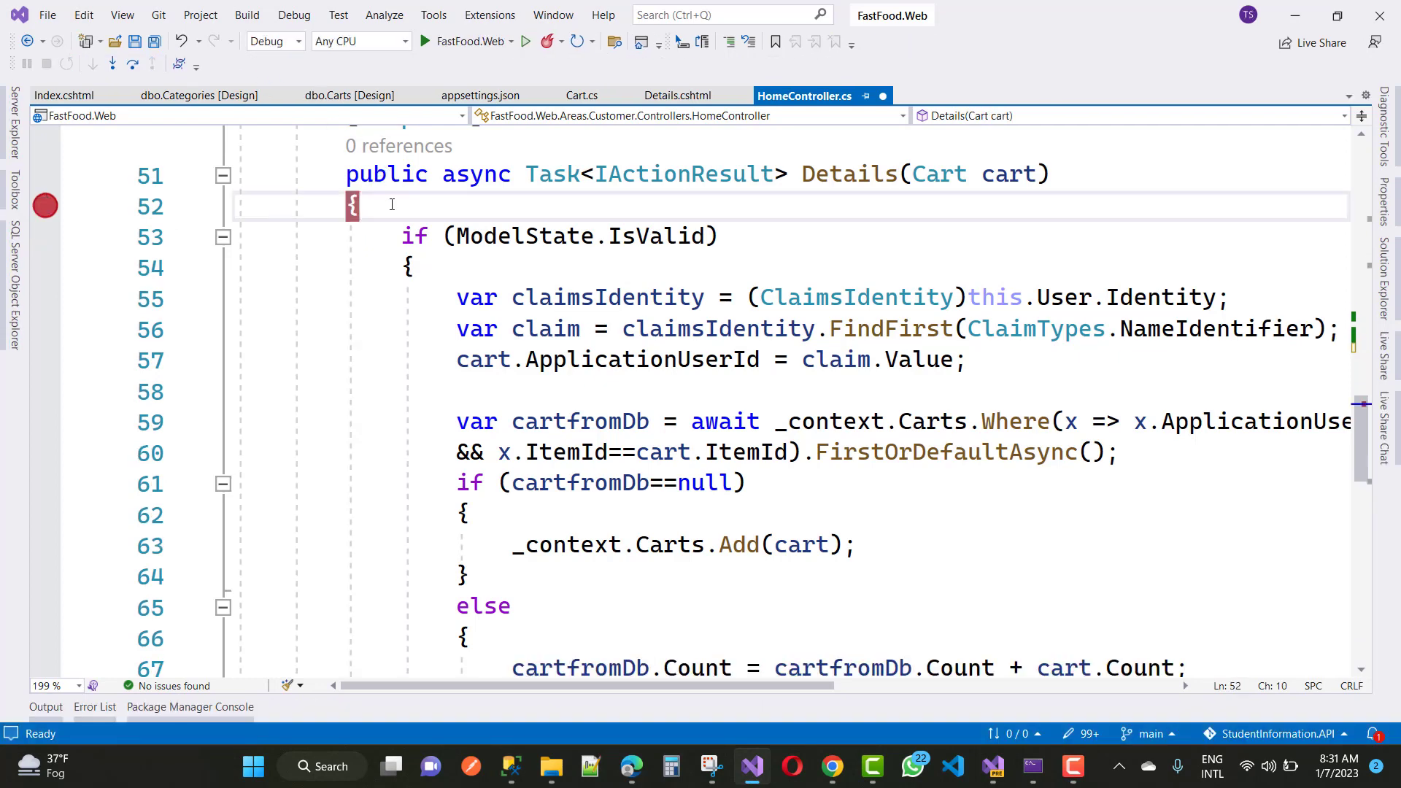
- Insert cart.Id=0; atop Details(Cart cart), save, and relaunch FastFood.Web under the debugger
text(cart)
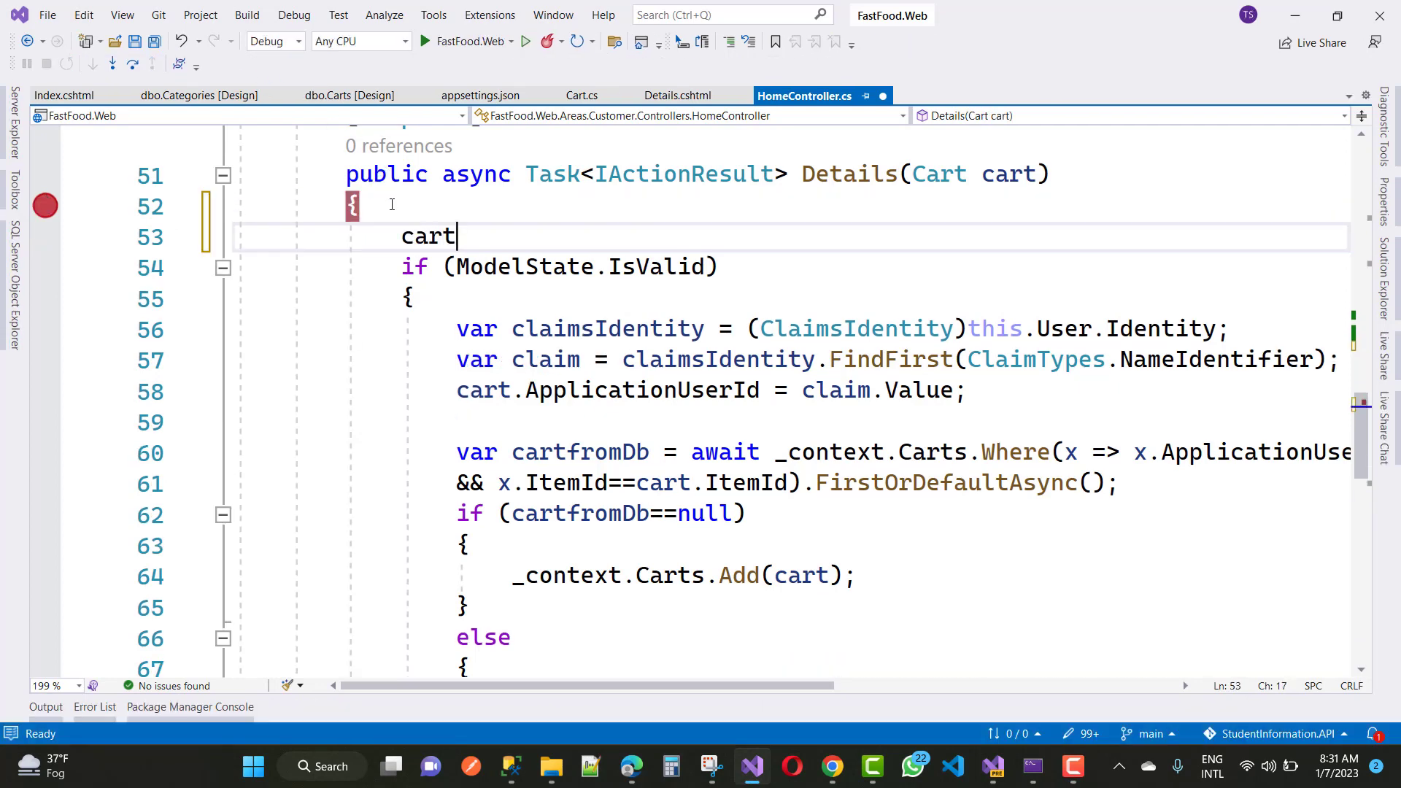
text(.)
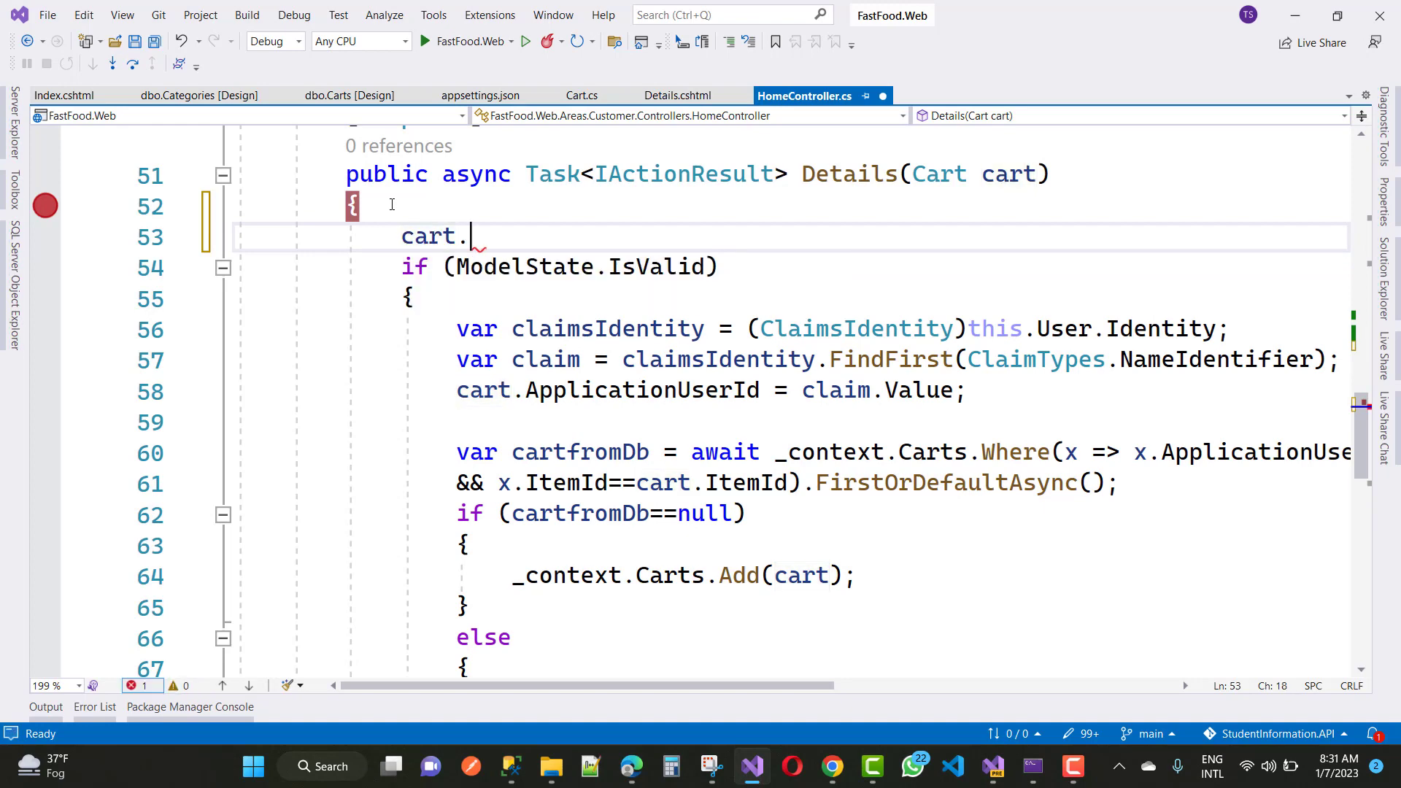
text(Id=)
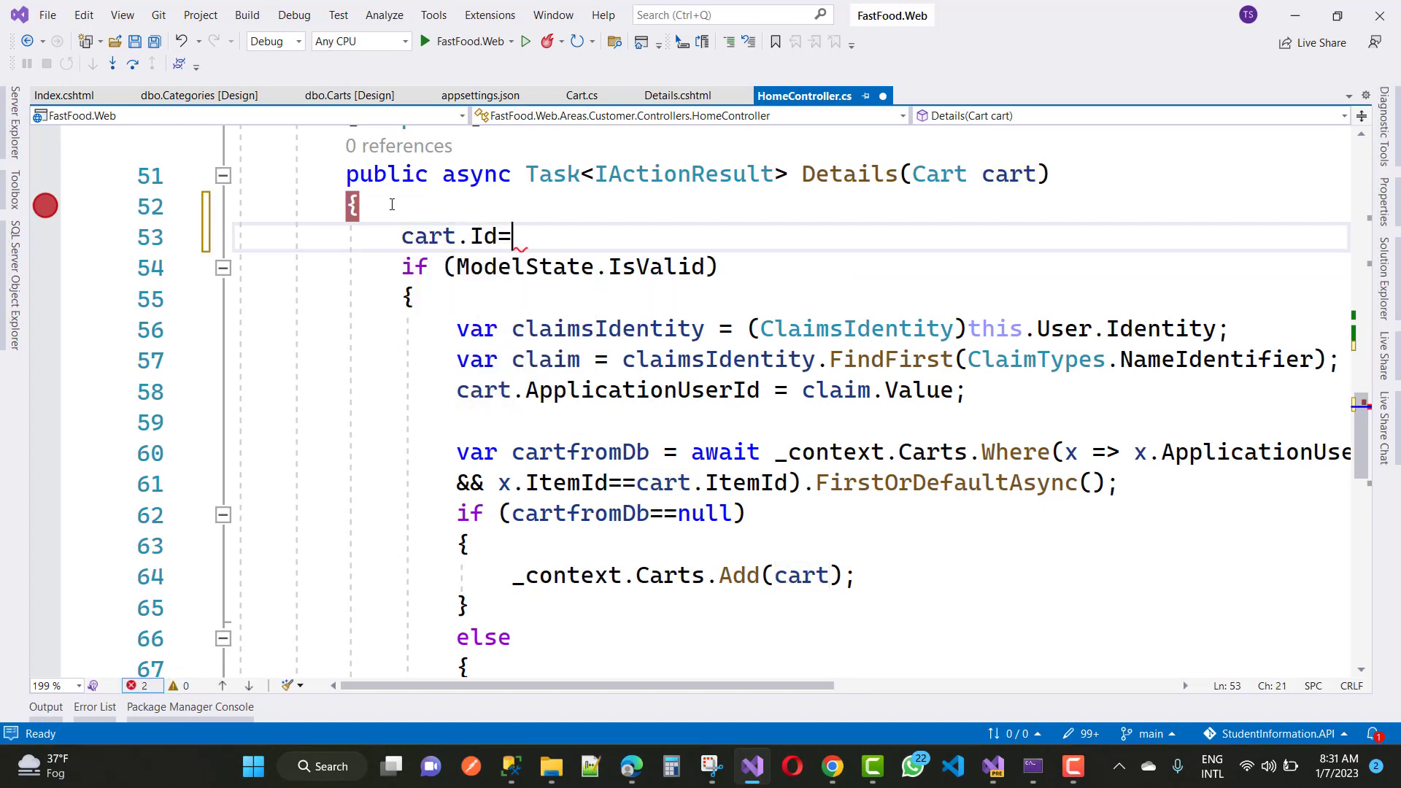
text(0;)
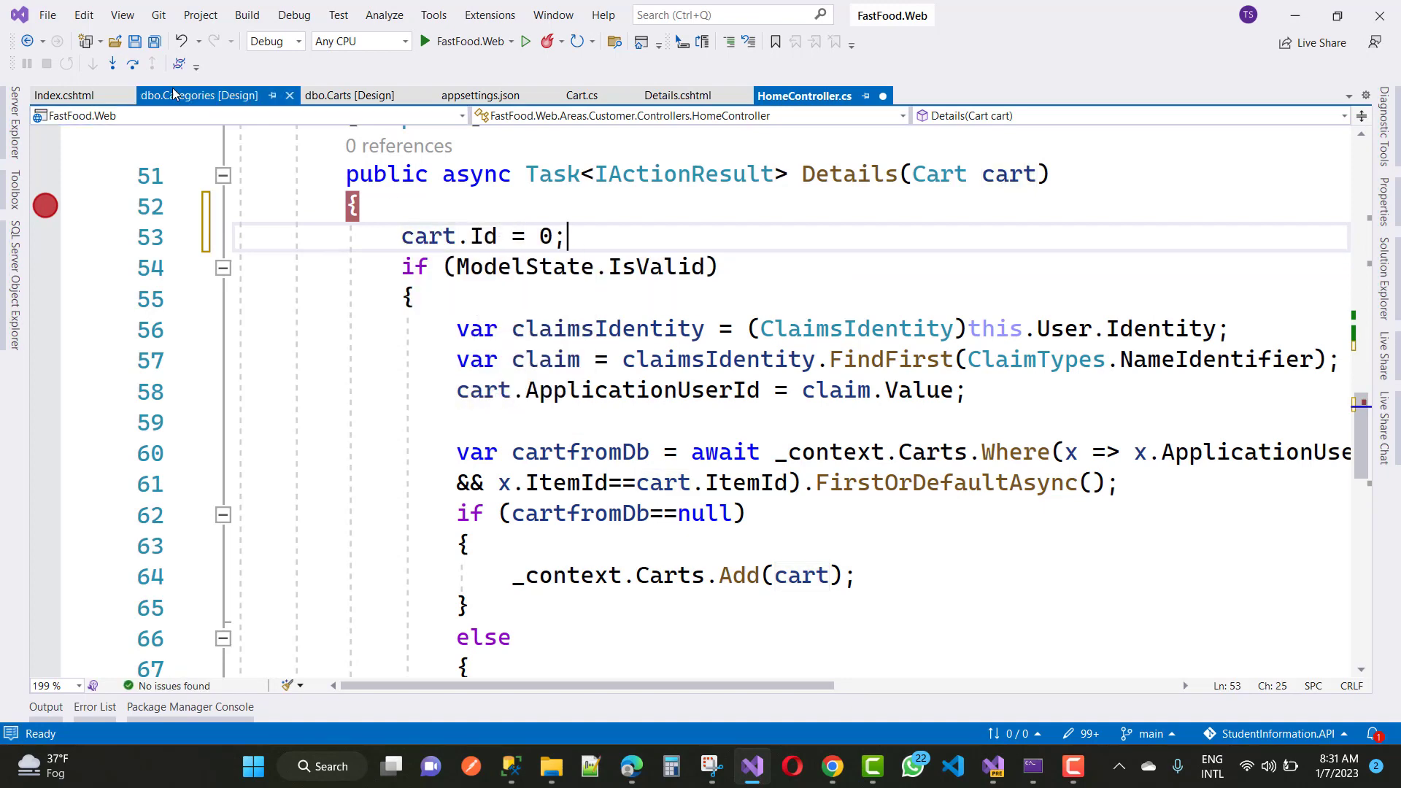
key(ctrl+s)
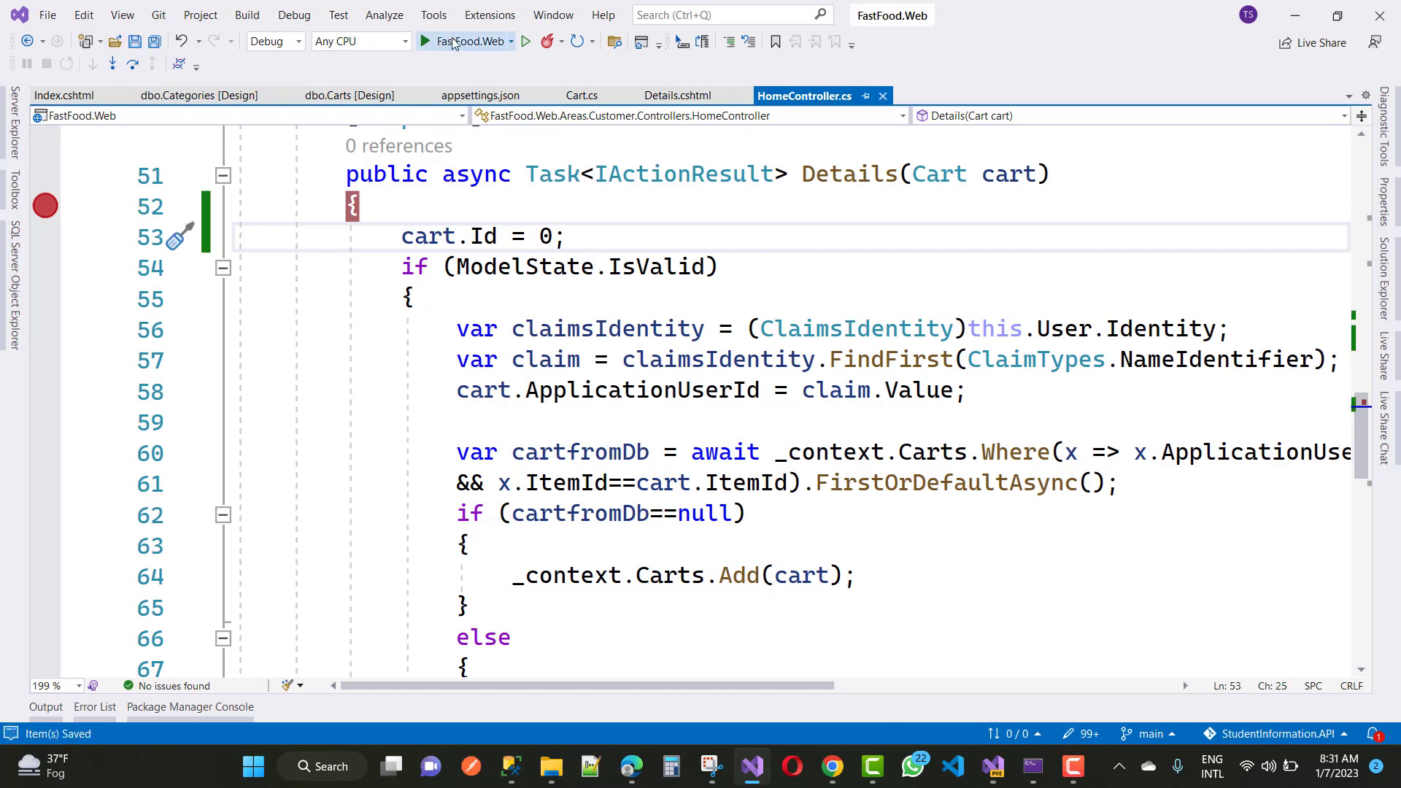
click(464, 42)
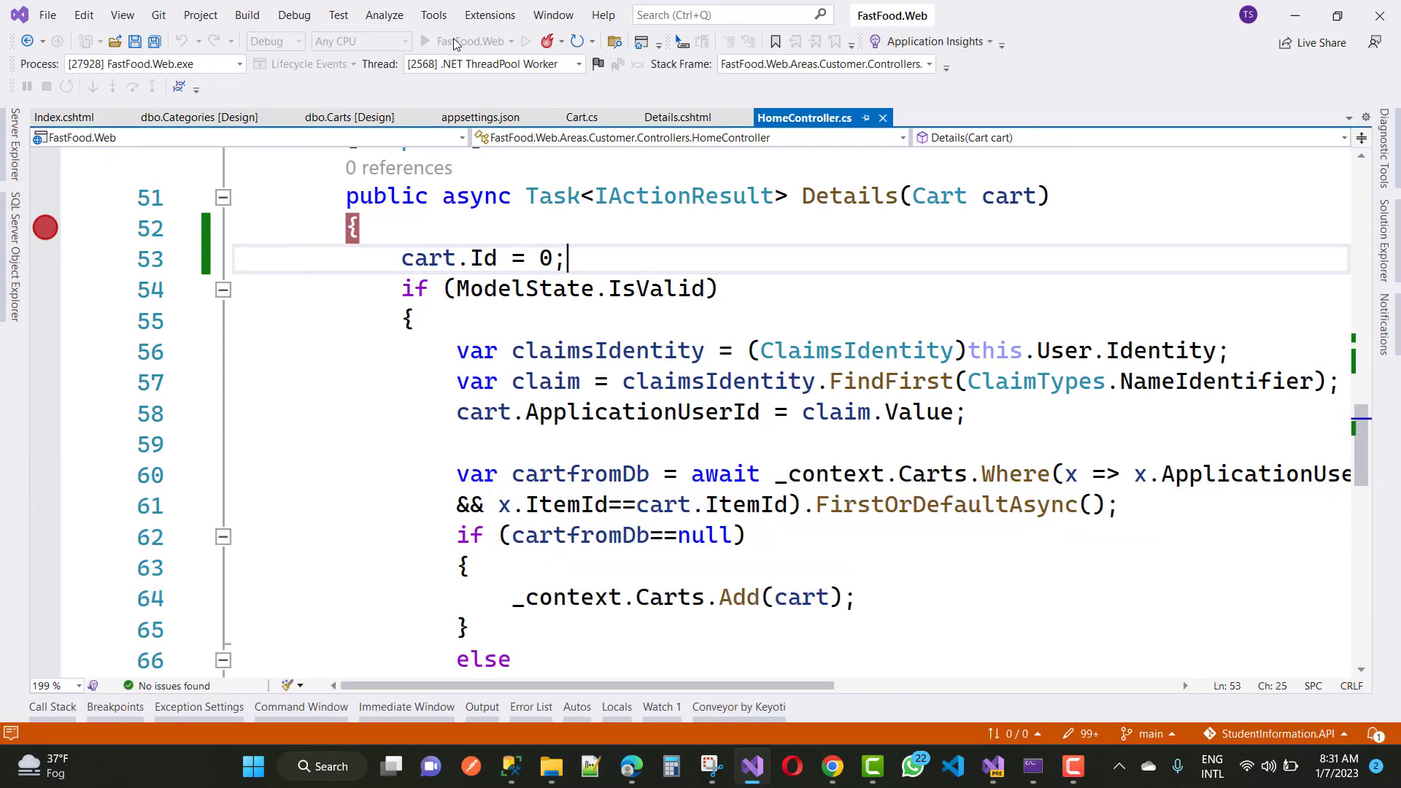
- Open the Samosa's details in FastFood.Web and add it, pausing at the Details breakpoint
click(425, 40)
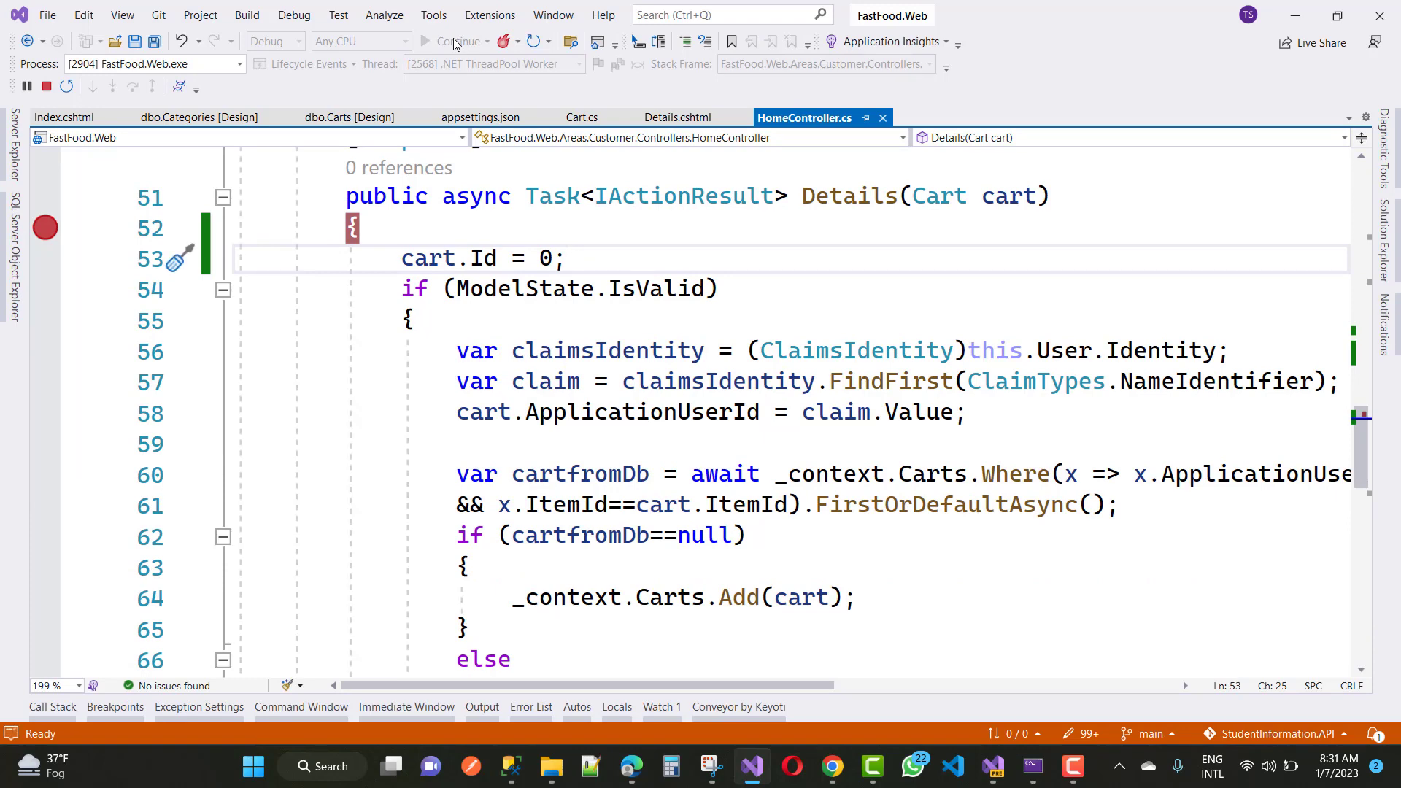
click(565, 258)
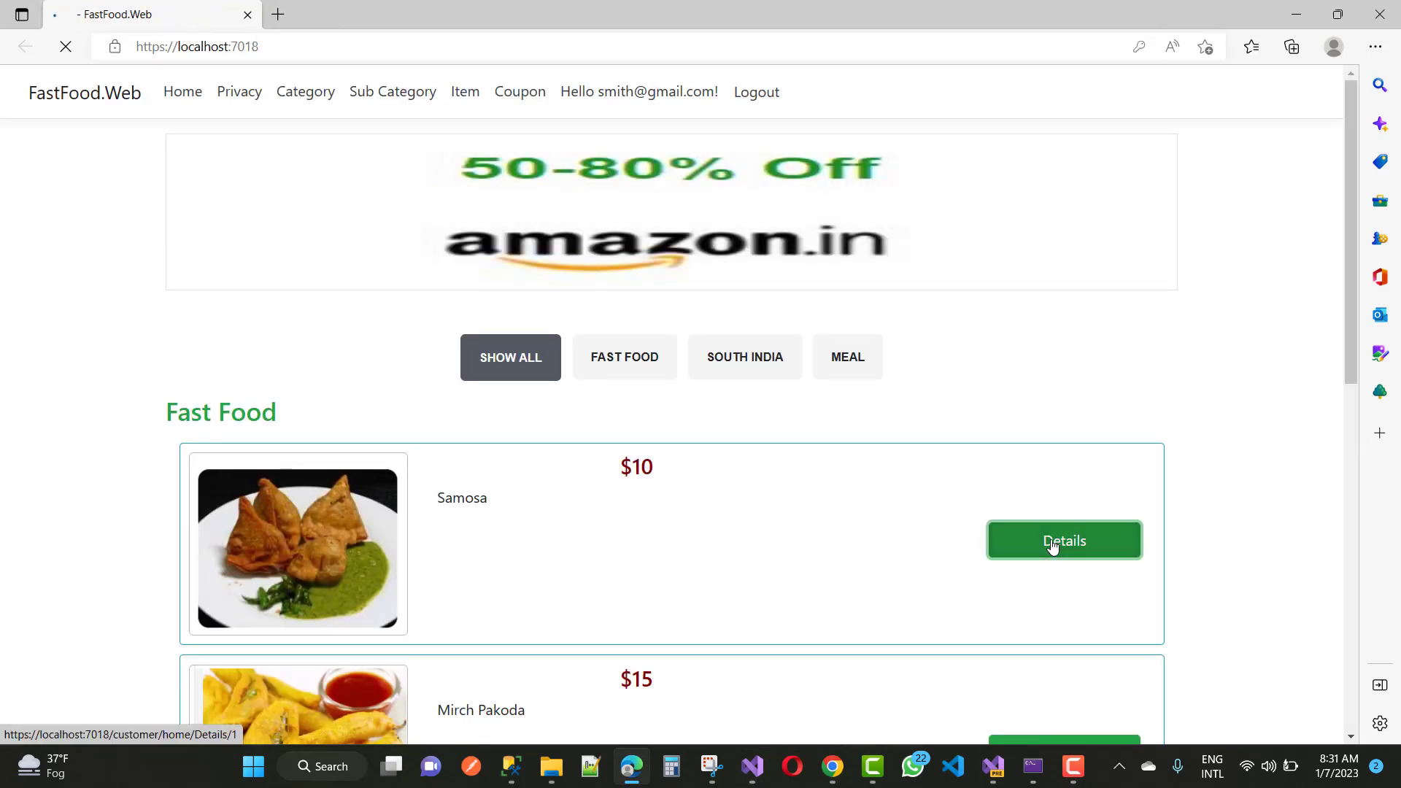
click(1063, 540)
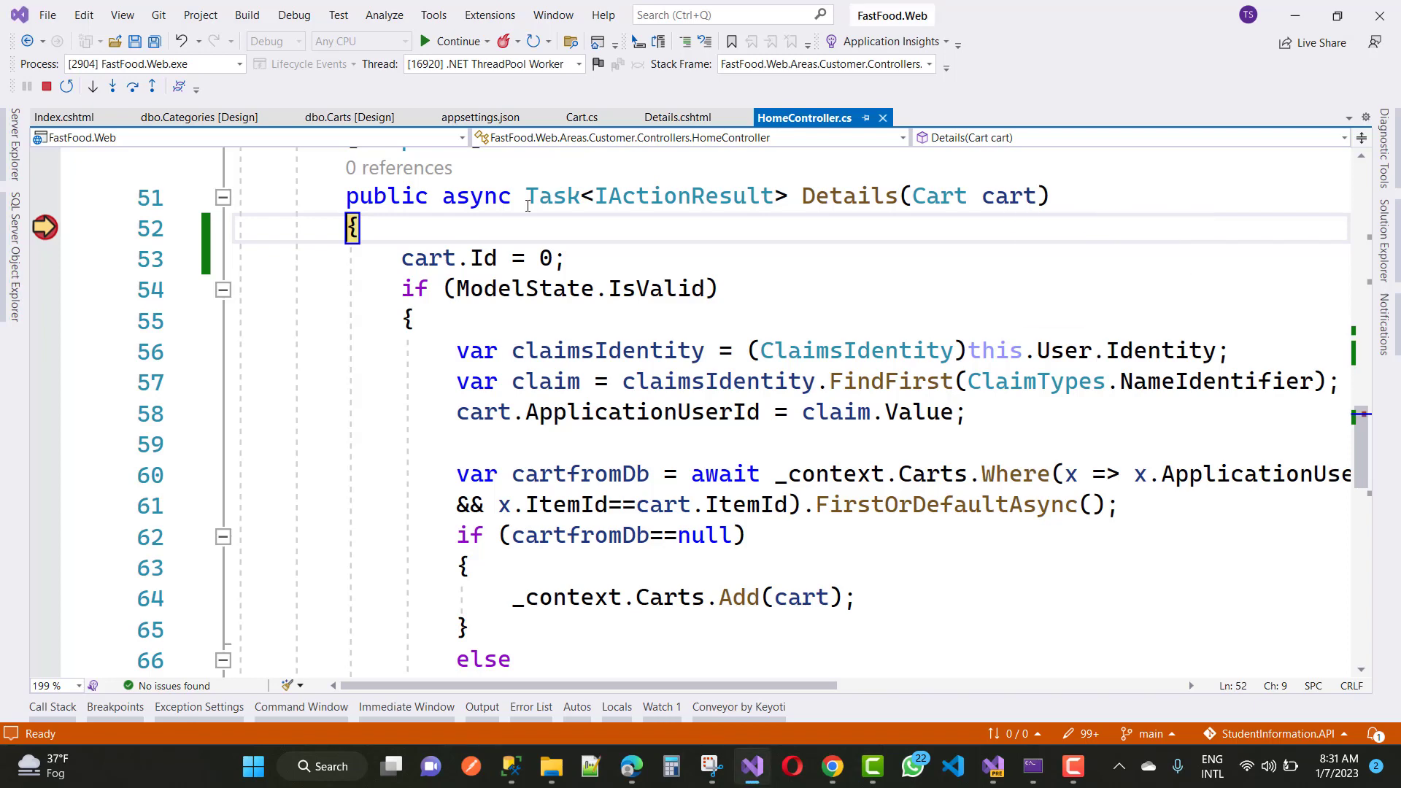
- Step past the cart.Id = 0 reset to the ModelState check, then continue to the home page
click(132, 86)
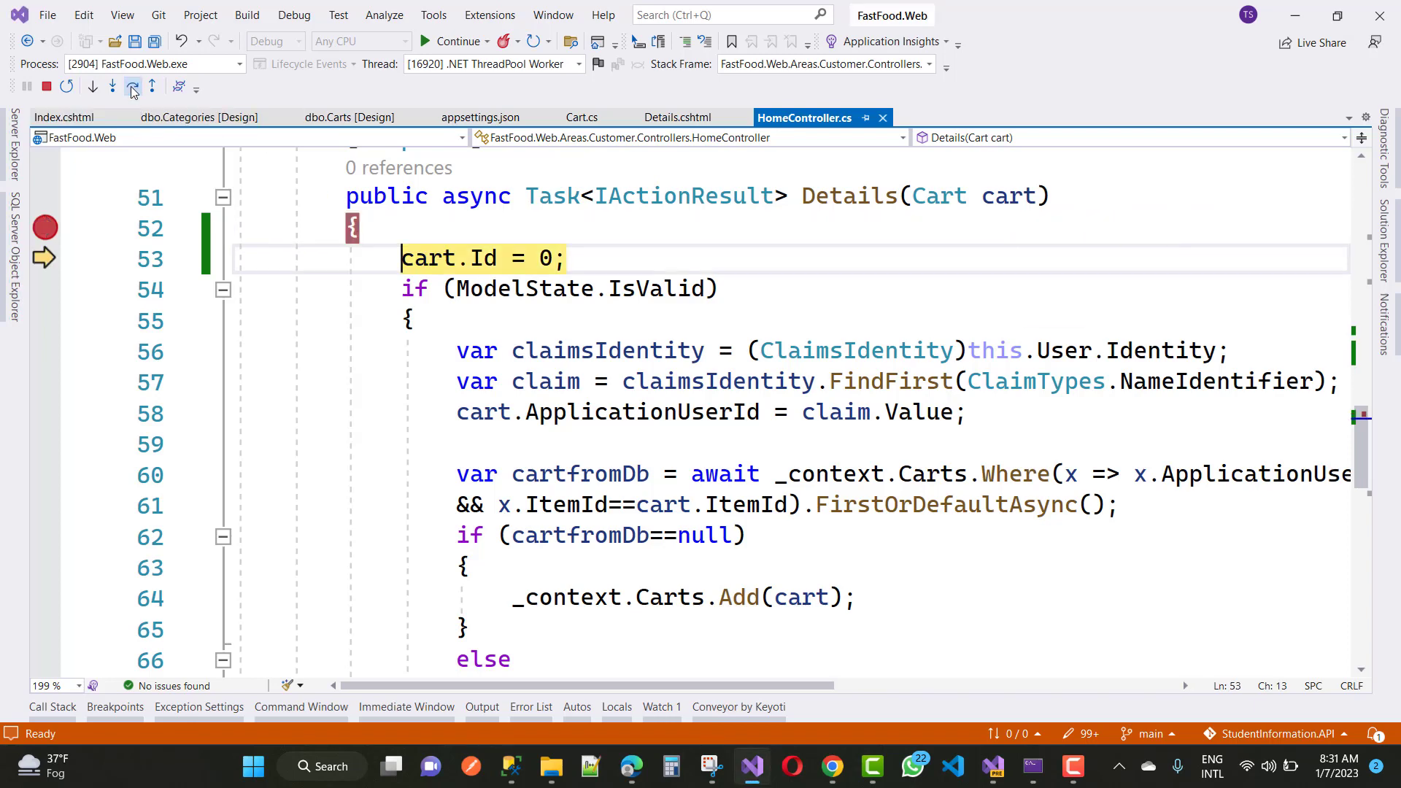
click(112, 86)
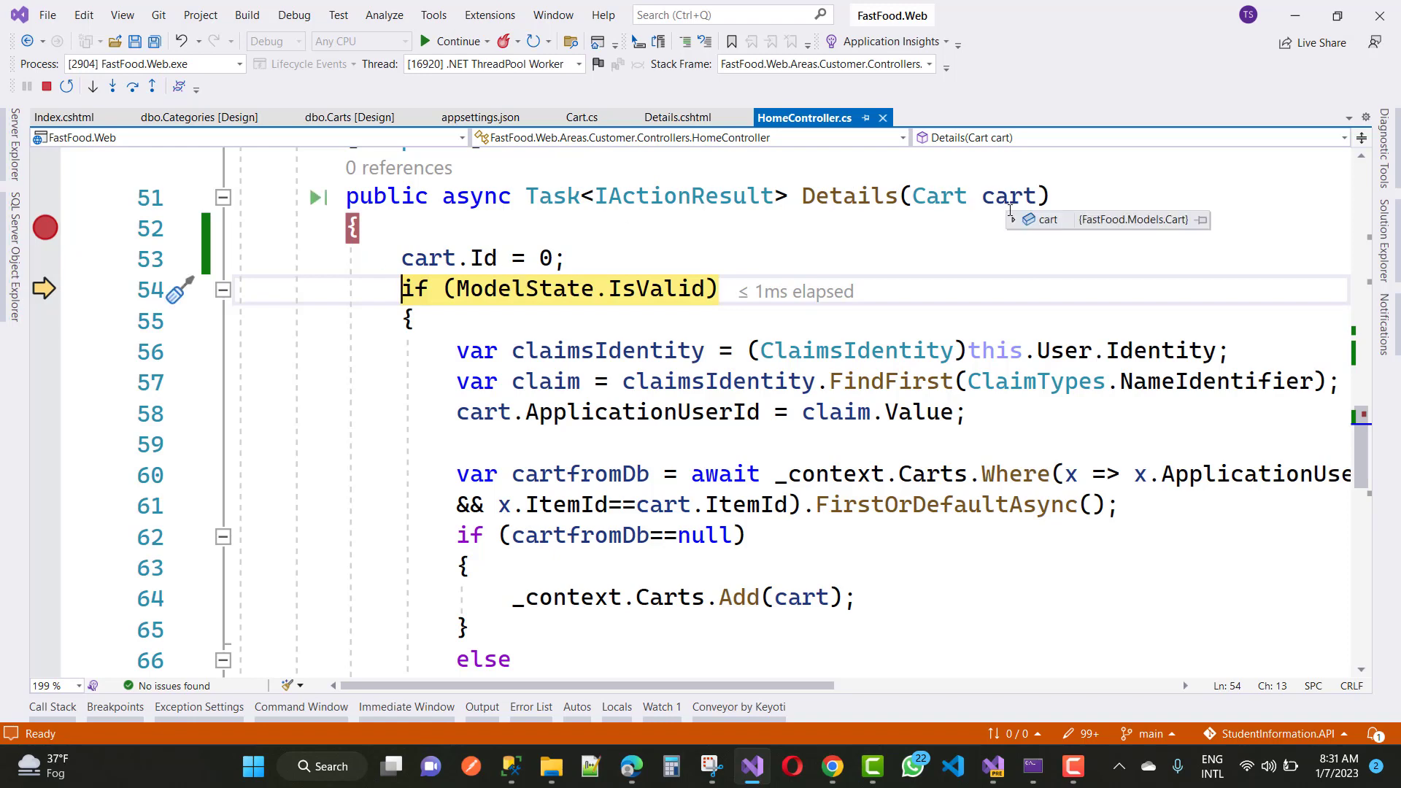
click(1014, 220)
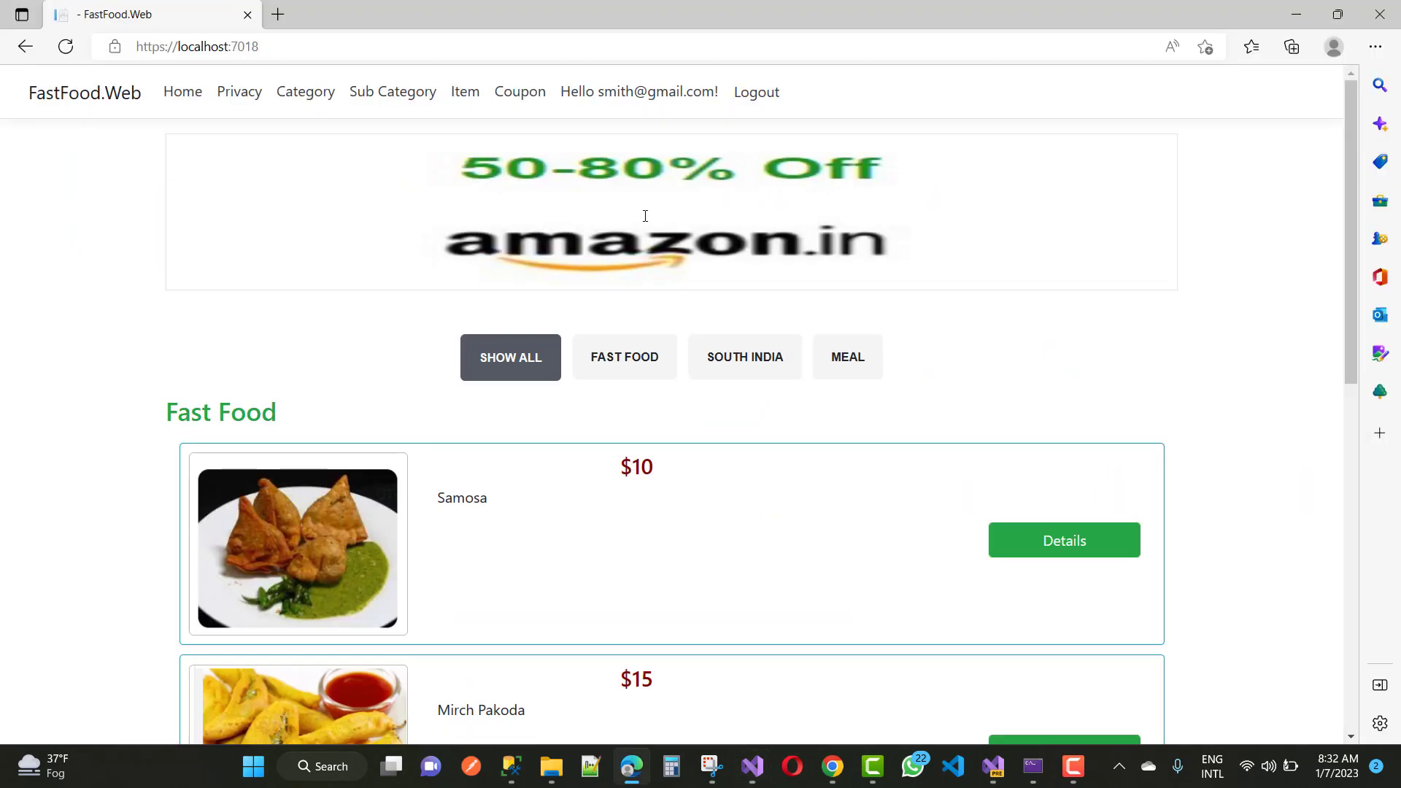
mouse_move(1086, 337)
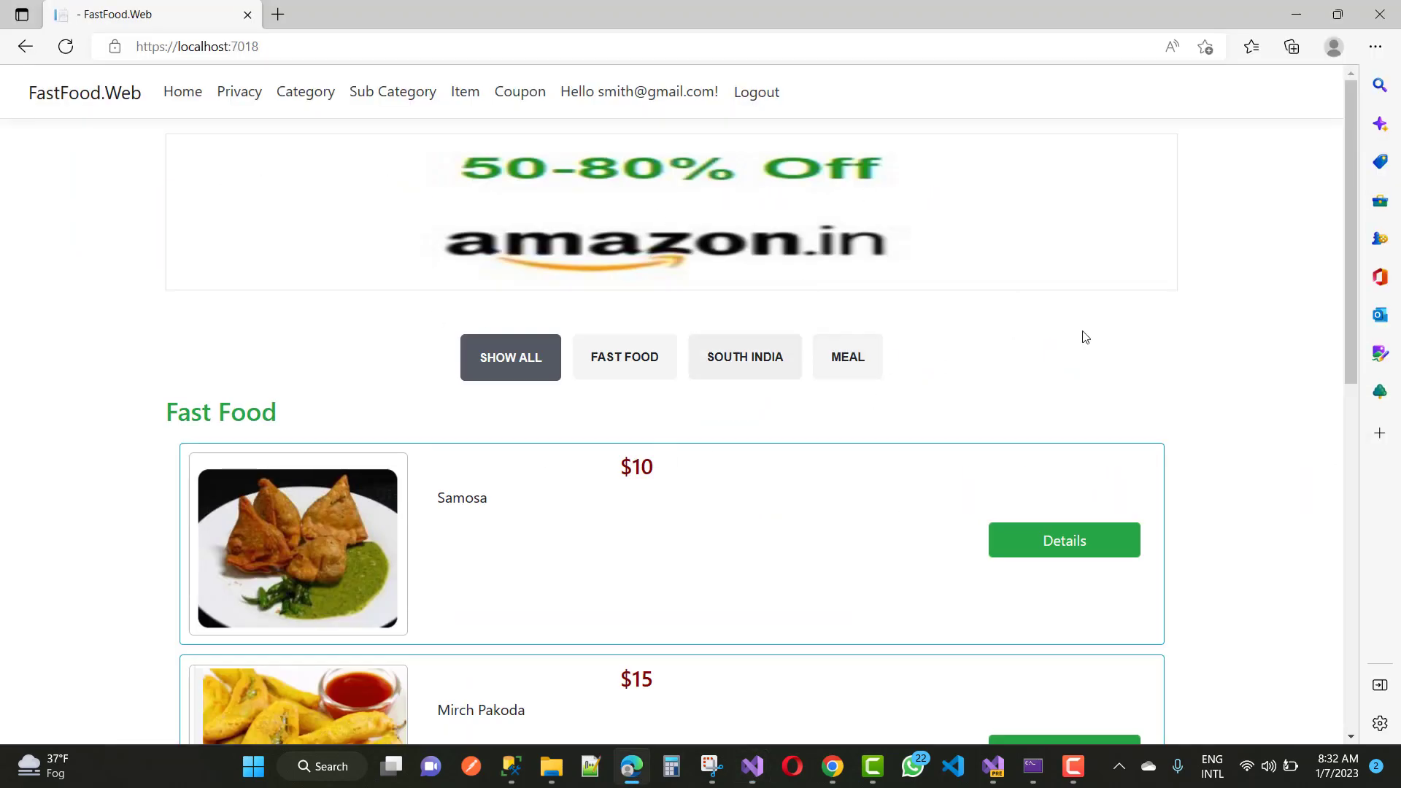
scroll(up, 3)
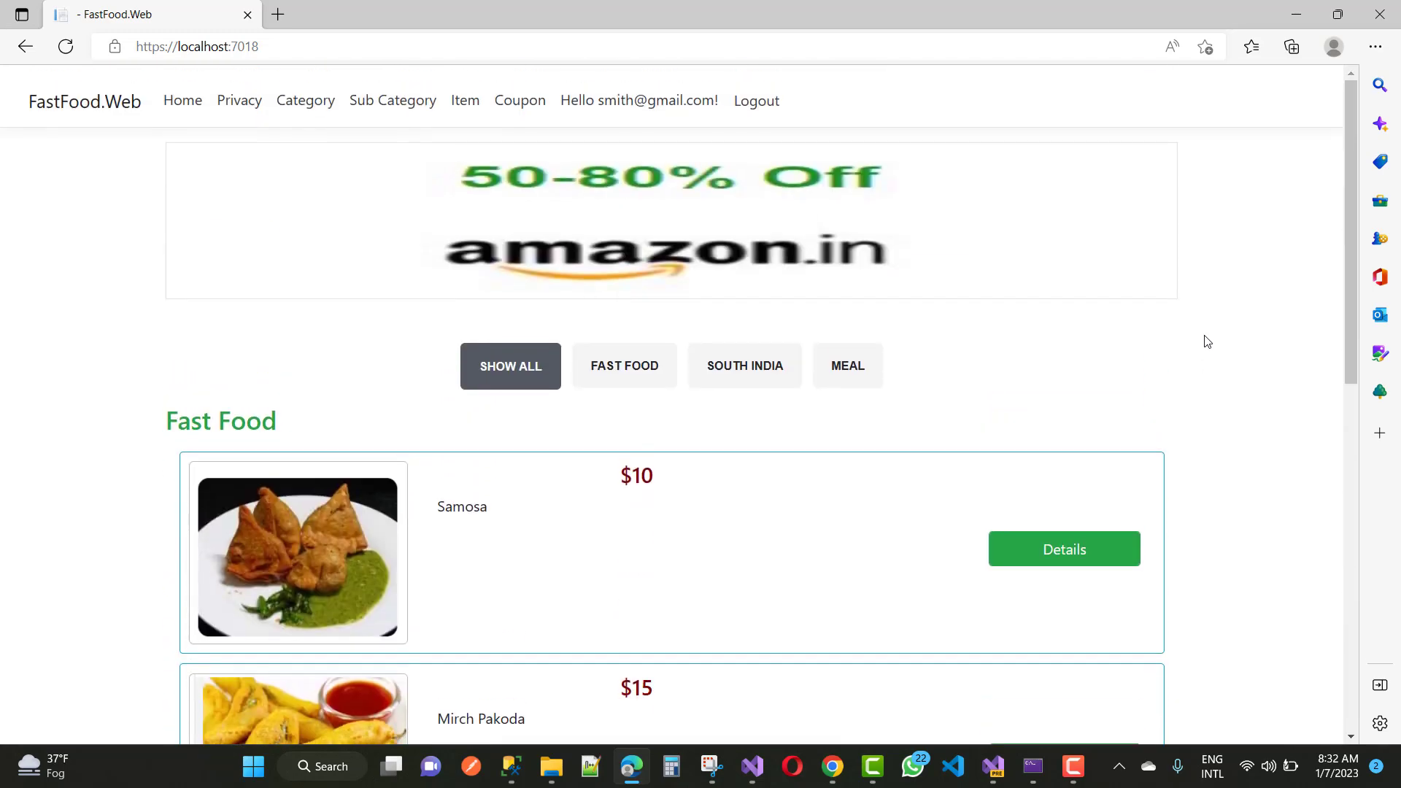